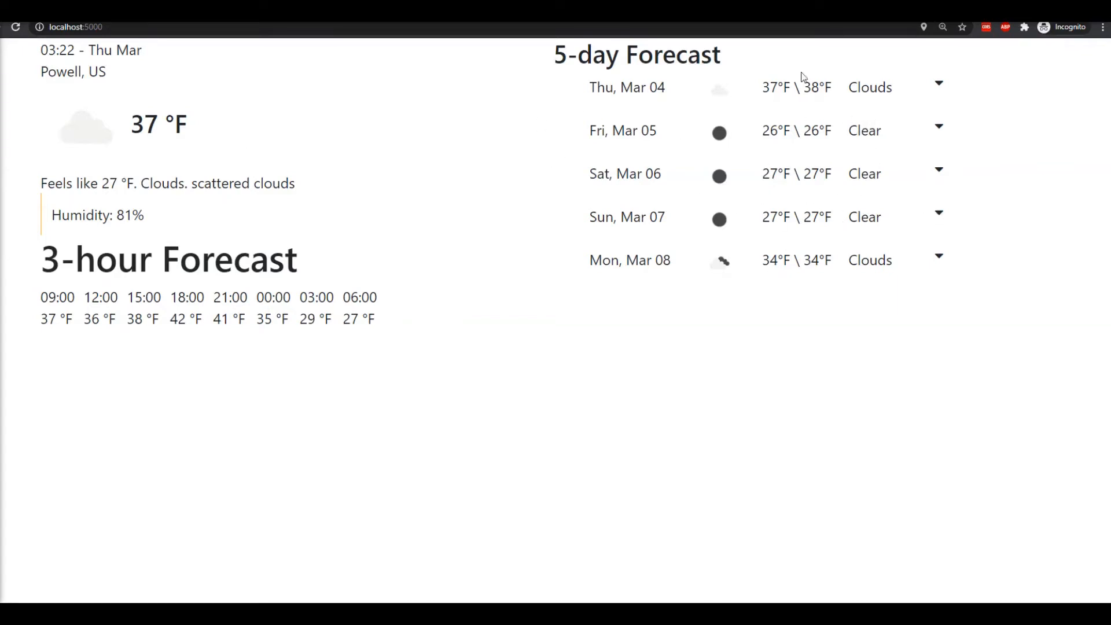
# Bind (click)="toggle()" on each forecast li.main in future.component.html
pyautogui.doubleClick(793, 86)
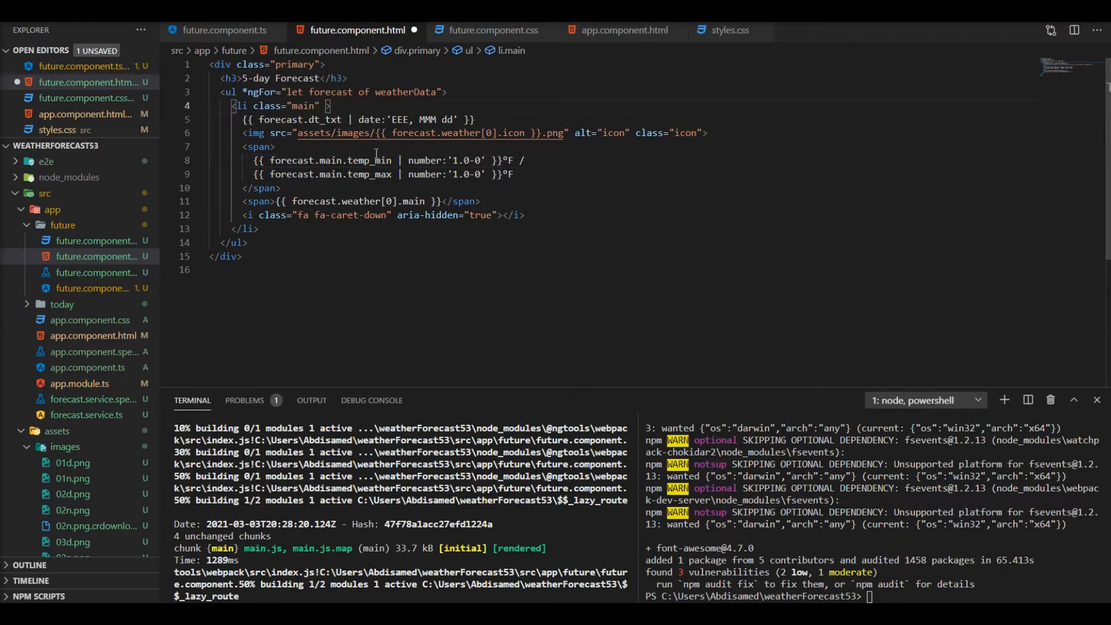
pyautogui.write('ngcl')
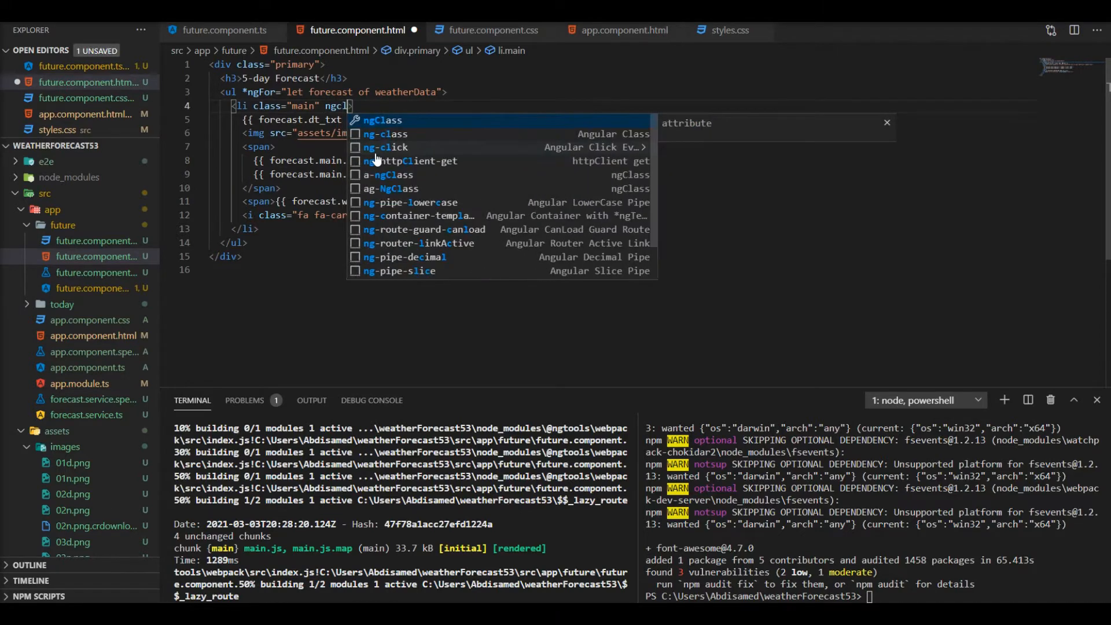
pyautogui.click(389, 147)
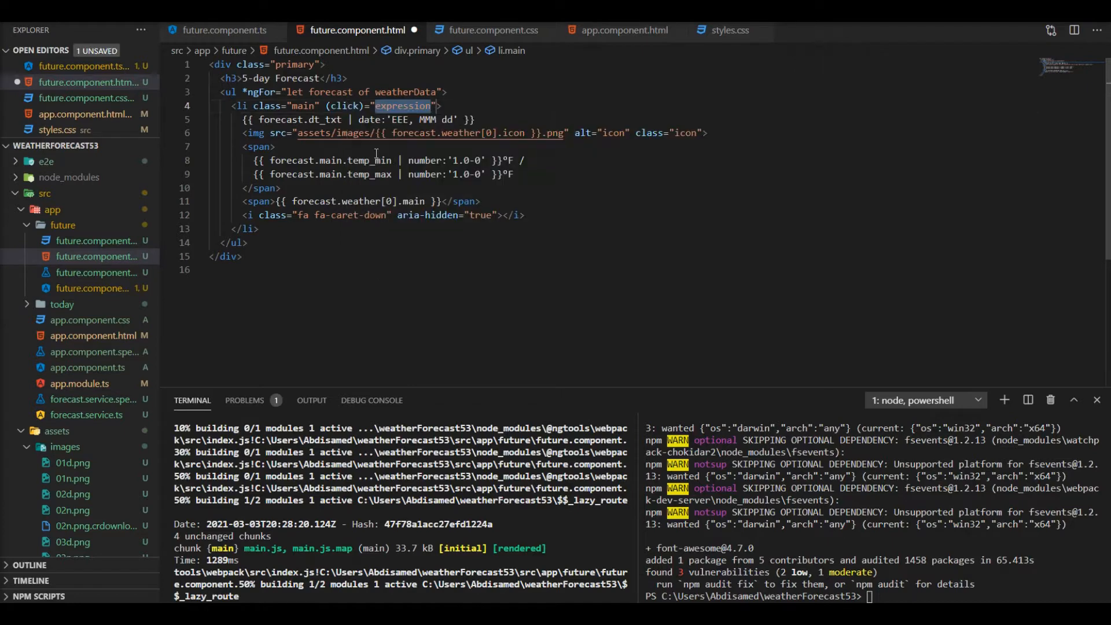
pyautogui.write('toggle(')
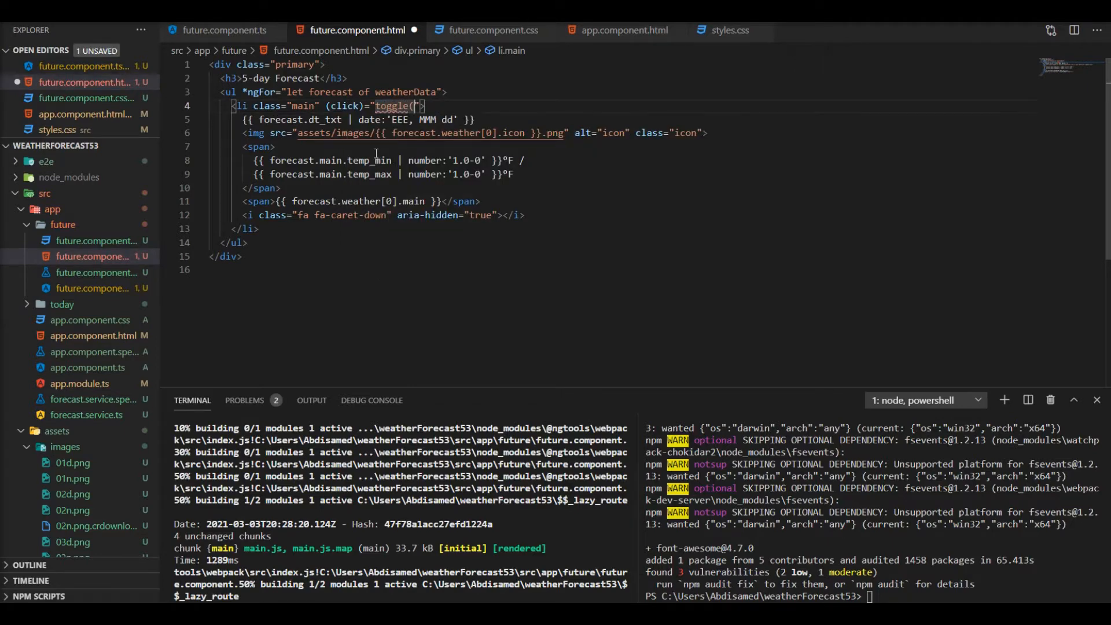
pyautogui.write(')')
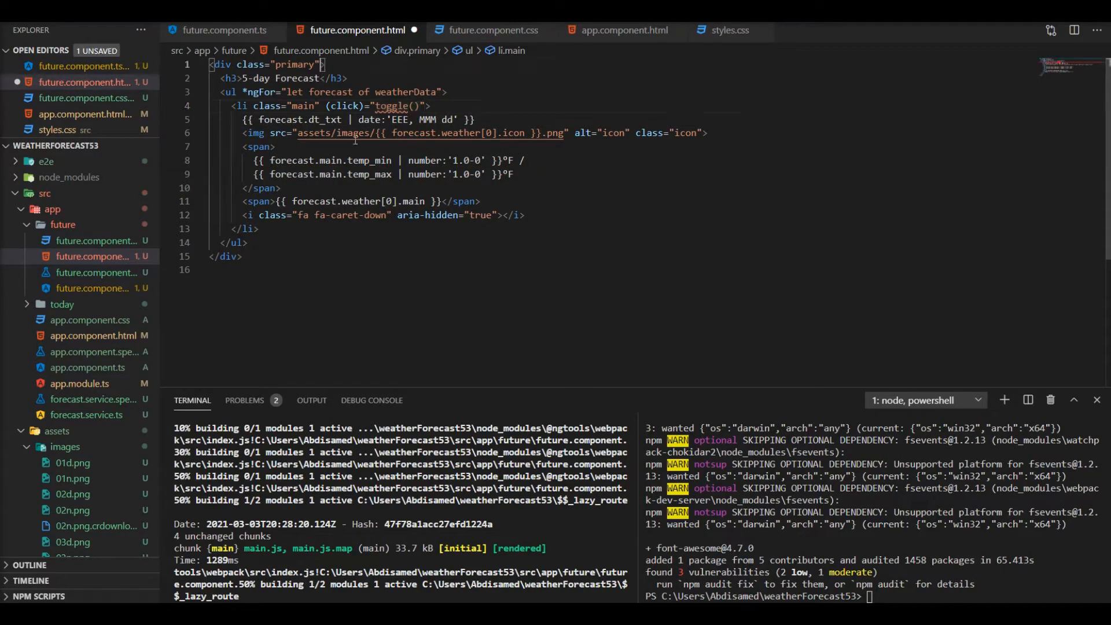
# Show the div.primary block only with *ngIf="primaryDisplay" and add an empty div below
pyautogui.write('ngif')
pyautogui.write('<div></div>')
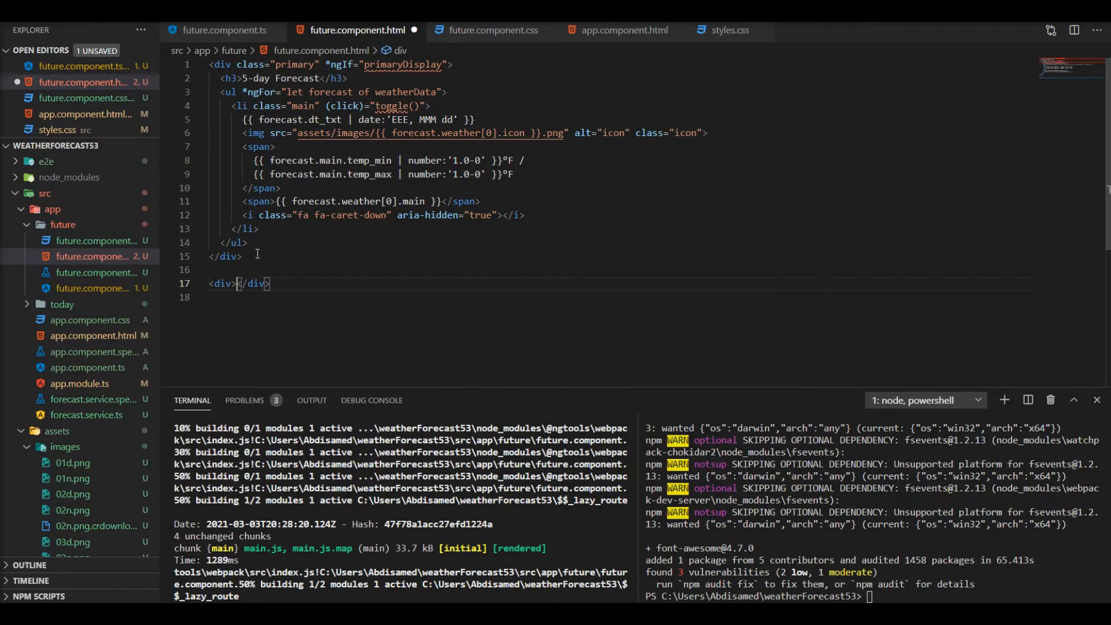
# Give the new div *ngIf="secondaryDisplay" and copy the 5-day Forecast h3 heading into it
pyautogui.press('Enter')
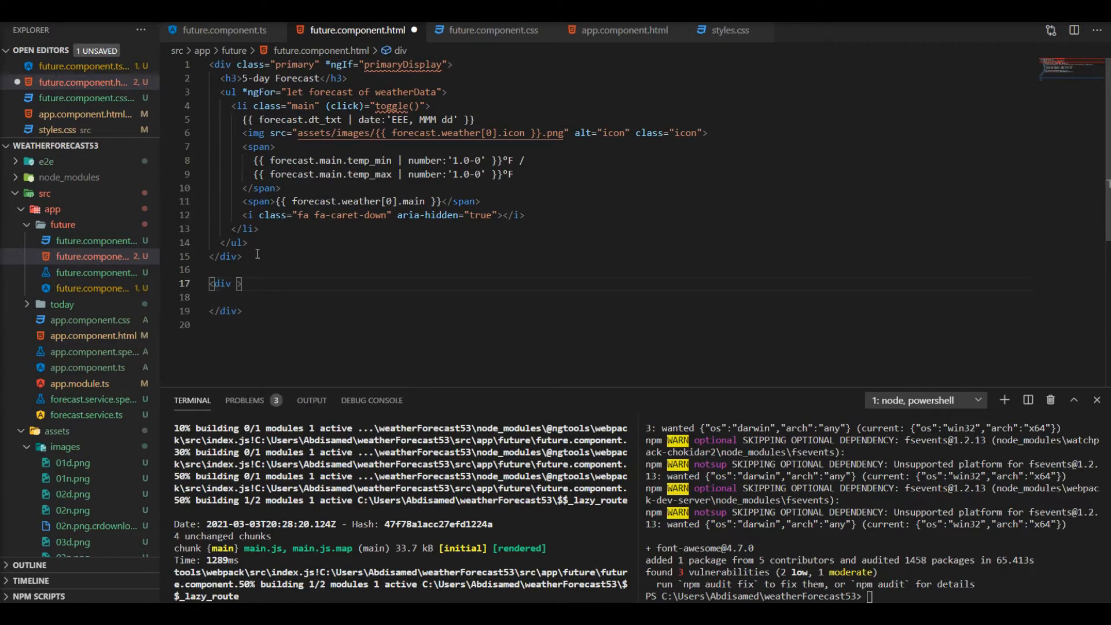
pyautogui.write('*ngIf="expression"')
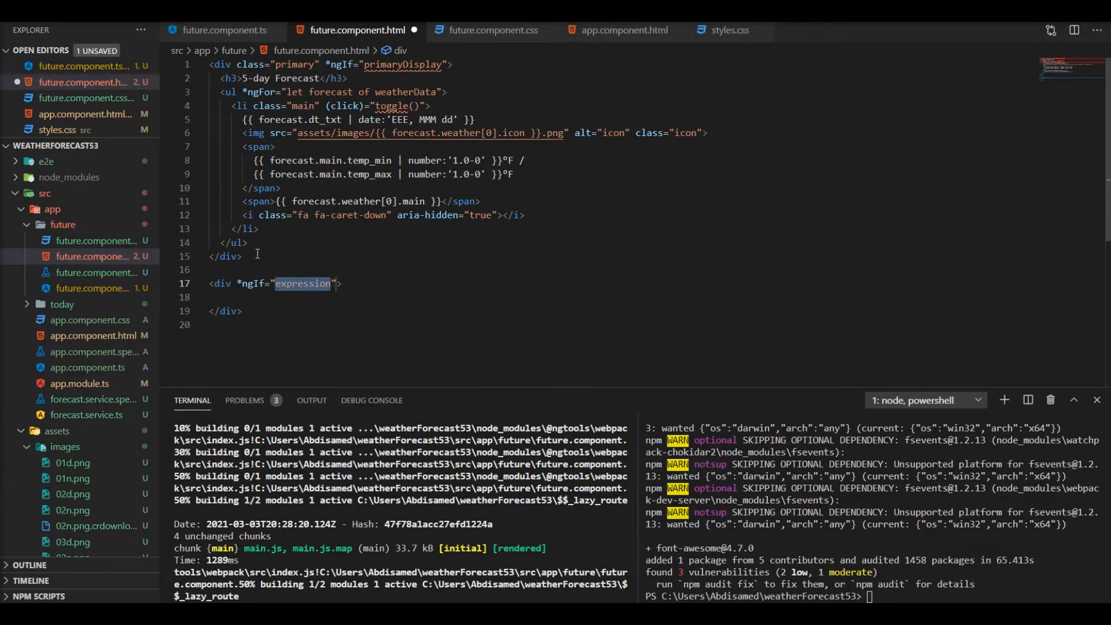
pyautogui.write('secondaryDispla')
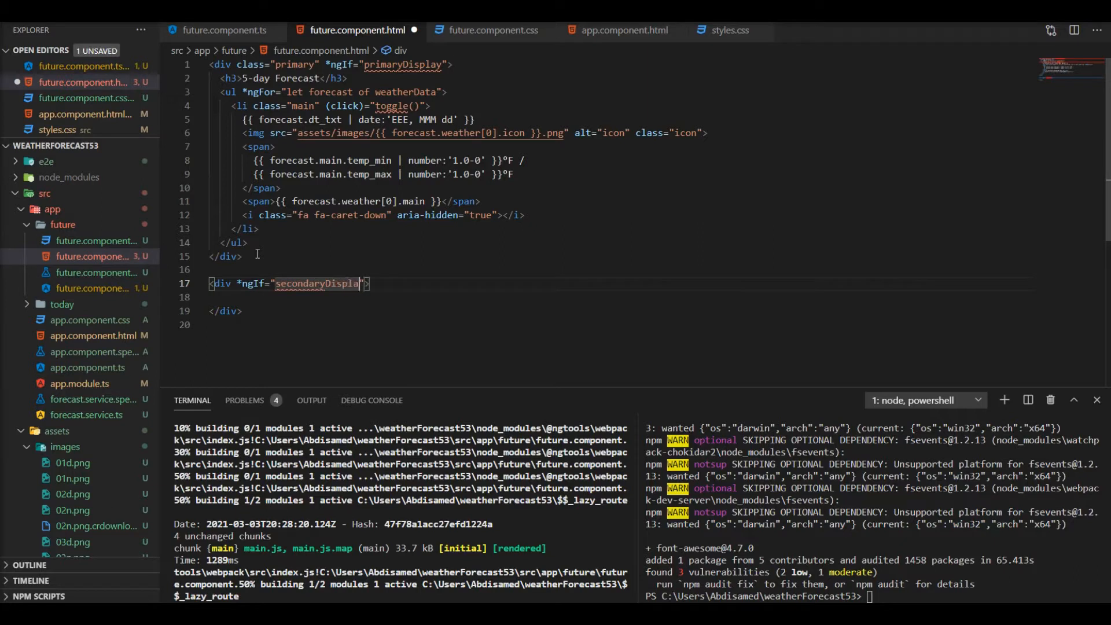
pyautogui.write('y')
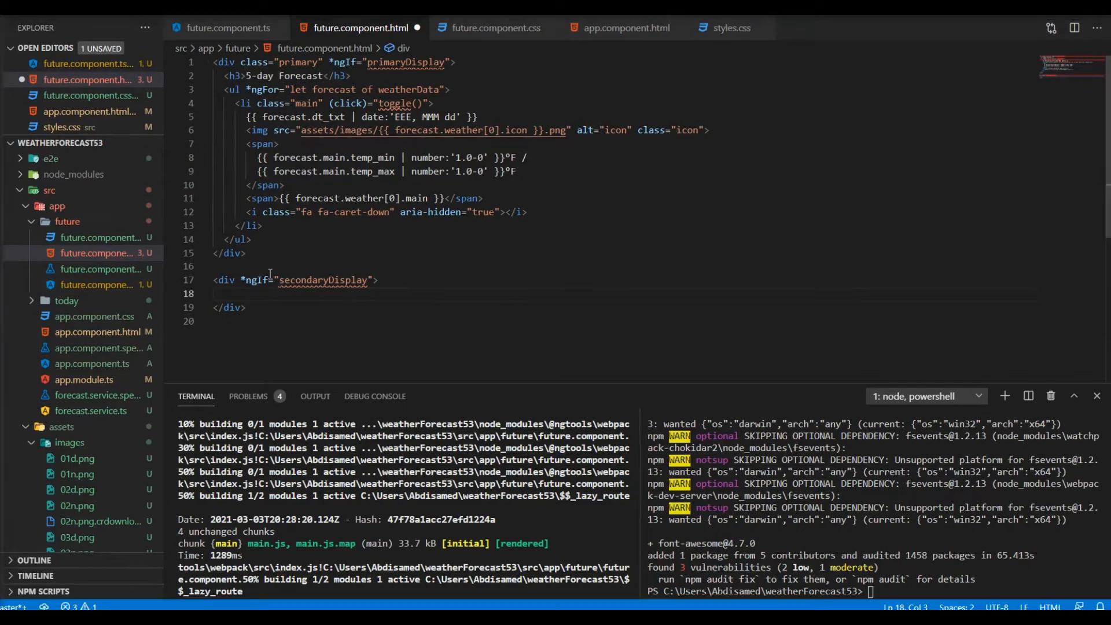
pyautogui.doubleClick(300, 77)
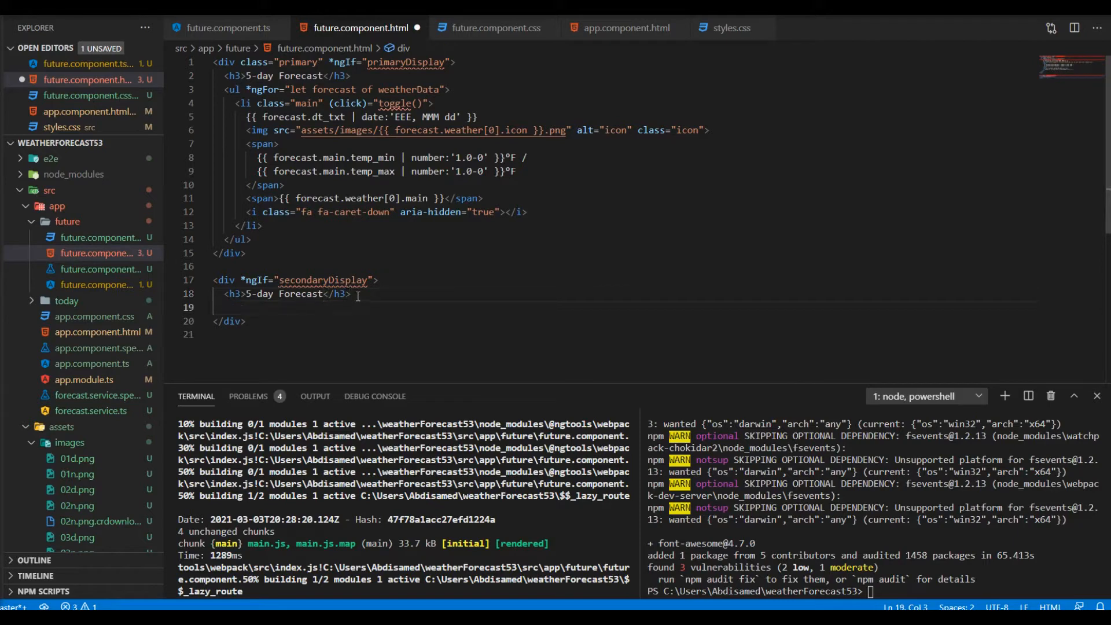
# Add a <ul class="sub"> containing an empty <li> inside the secondary block
pyautogui.write('ul>')
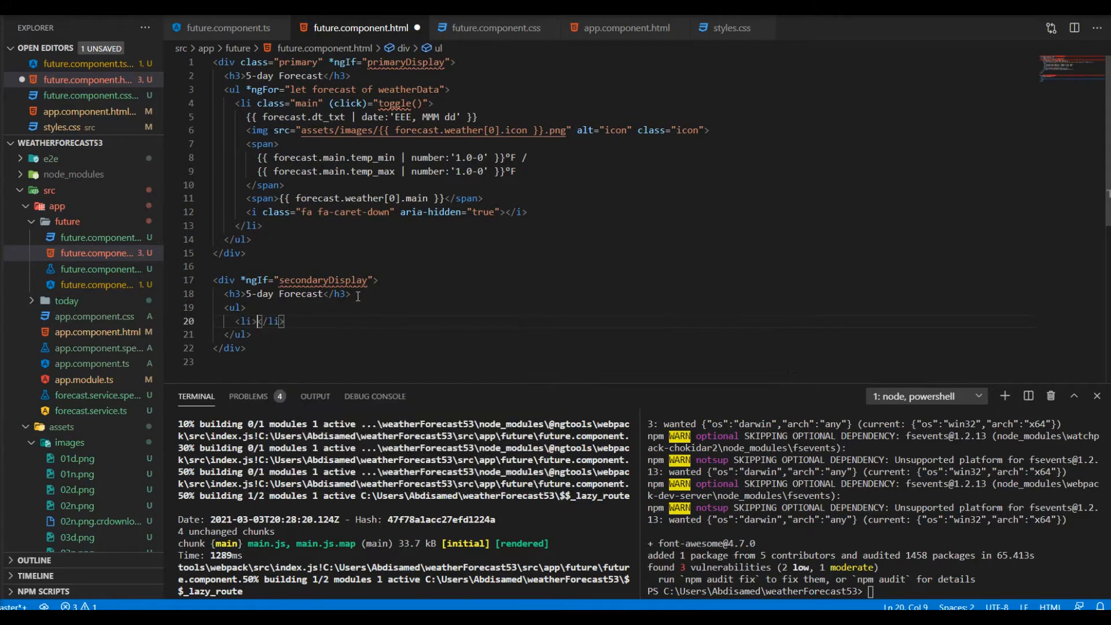
pyautogui.press('Enter')
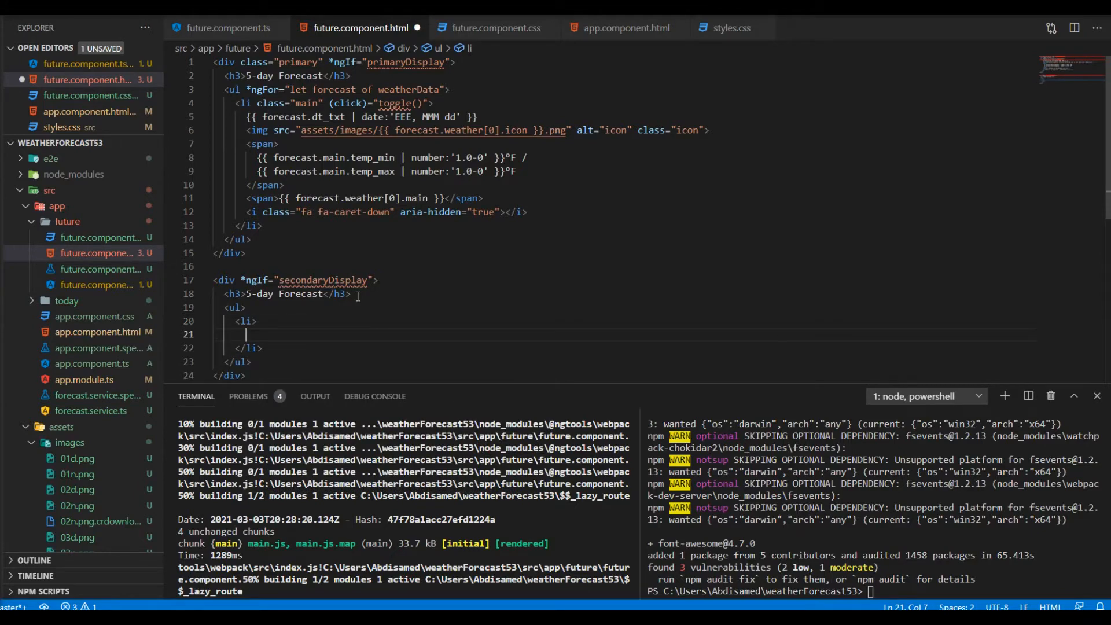
pyautogui.moveTo(234, 305)
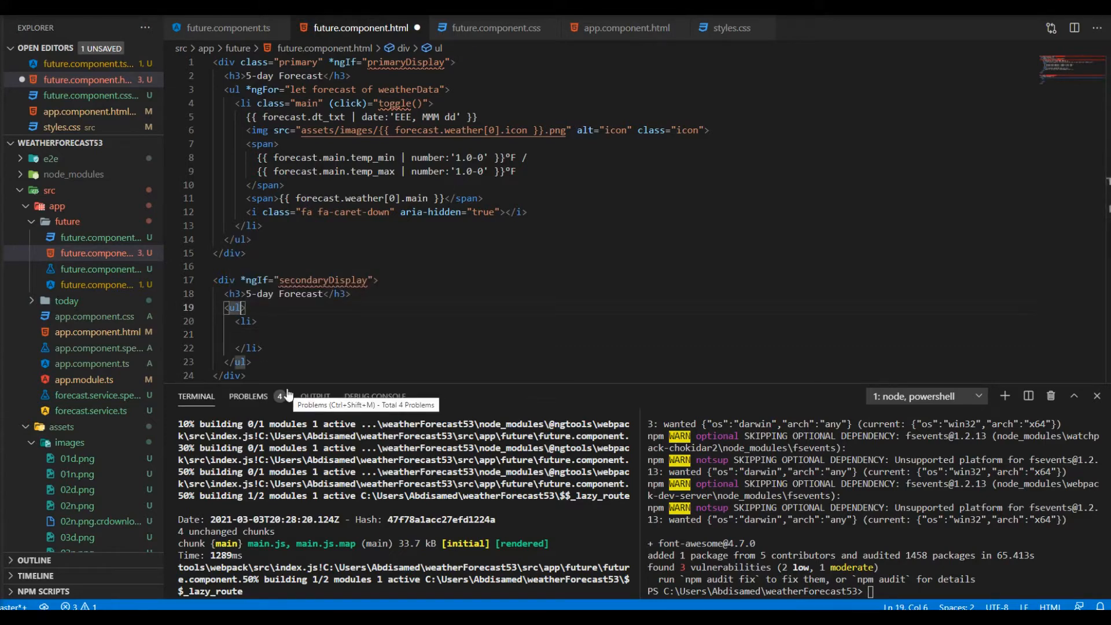
pyautogui.write('class="')
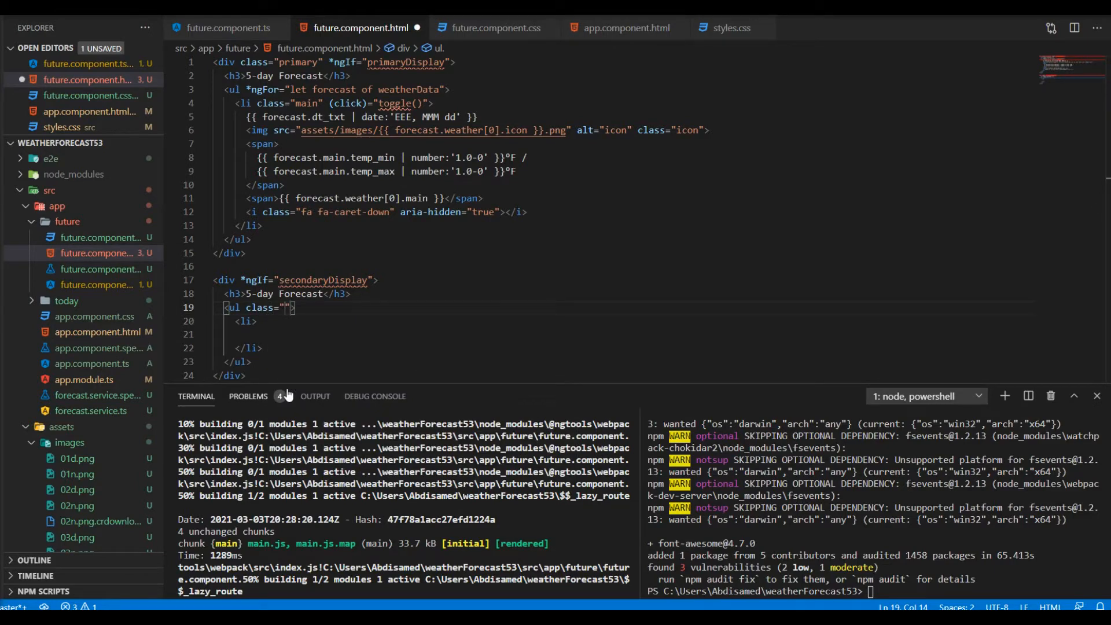
pyautogui.write('sub')
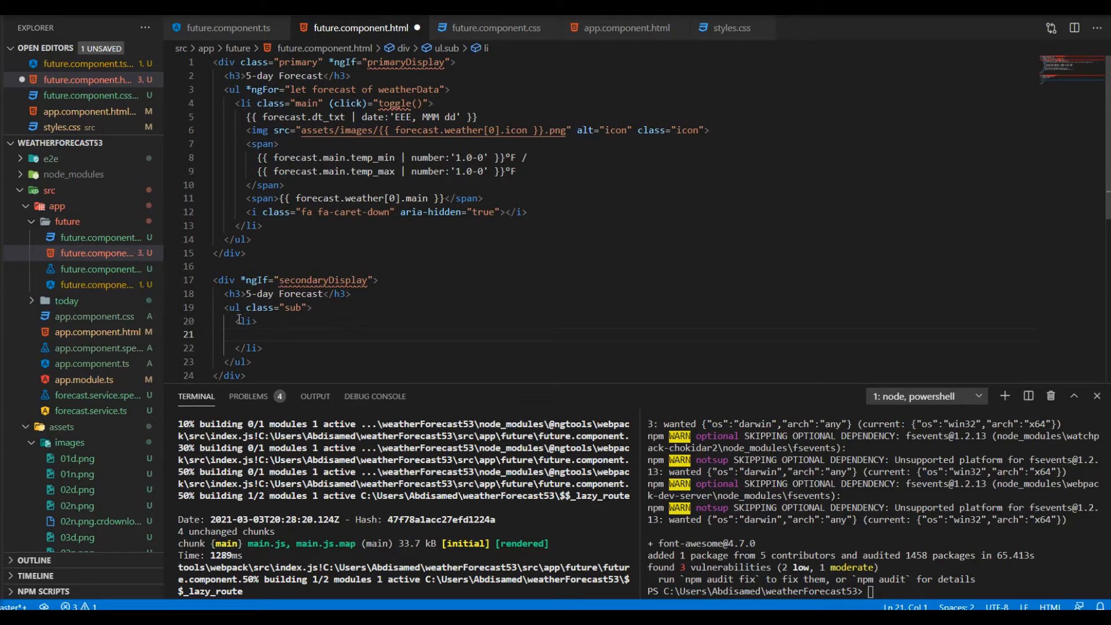
# Loop the sub list item with *ngFor="let forecast of weatherData"
pyautogui.write('ng')
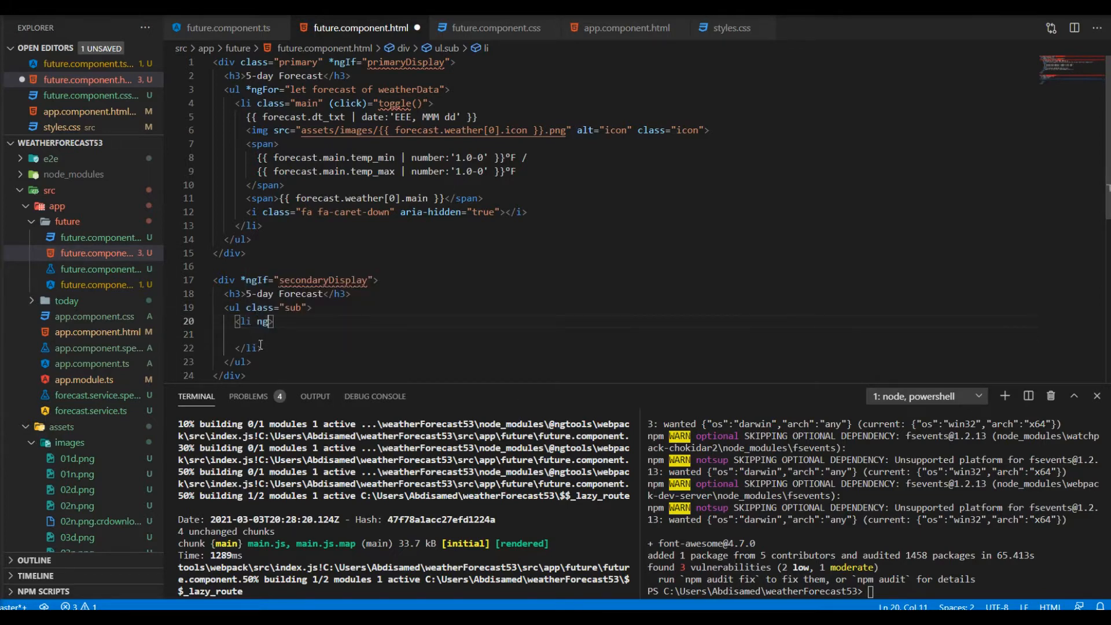
pyautogui.write('*ngFor="let item of items"')
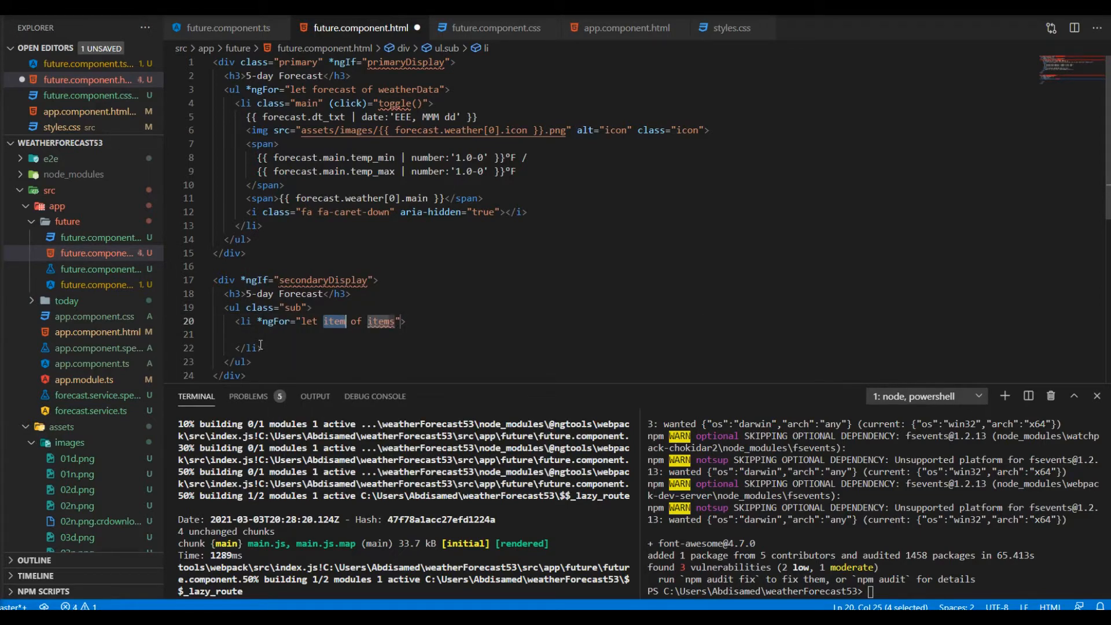
pyautogui.write('i')
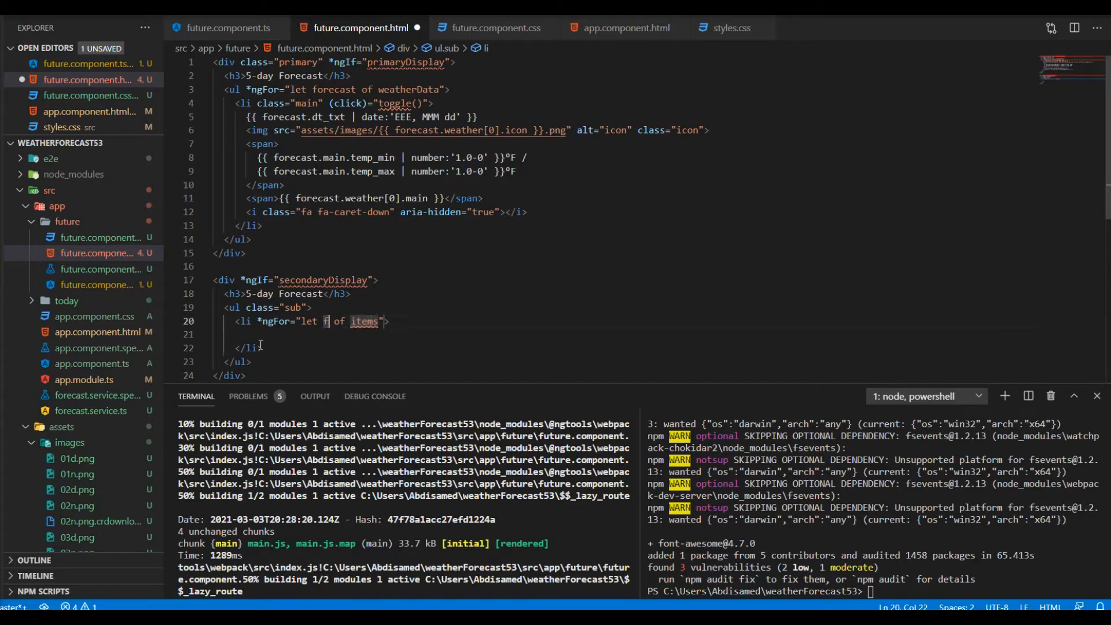
pyautogui.write('orecast')
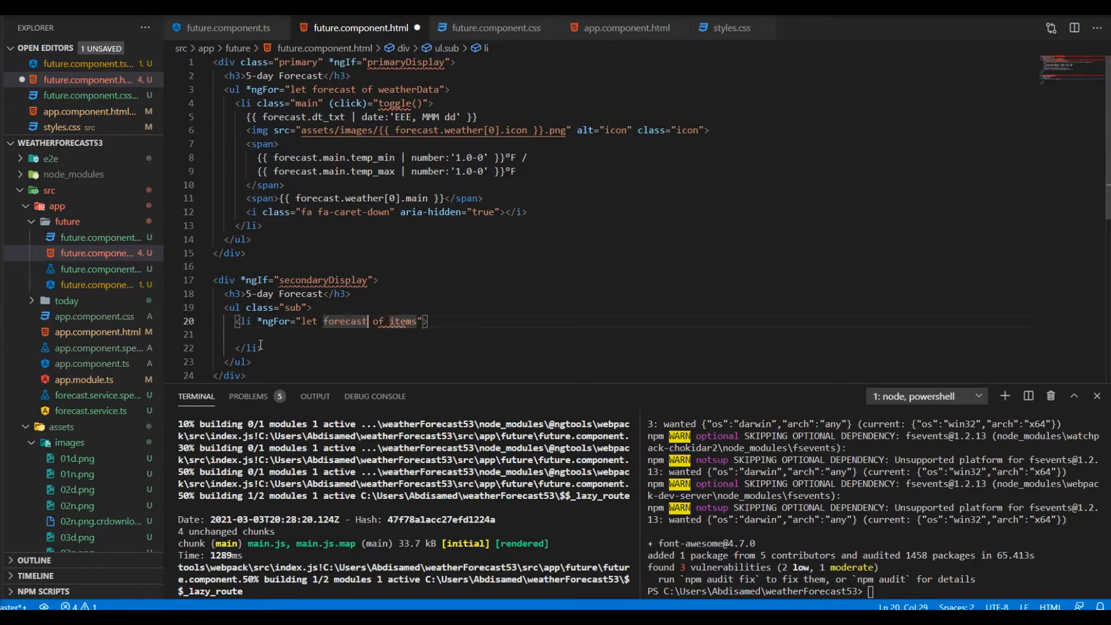
pyautogui.write('wea')
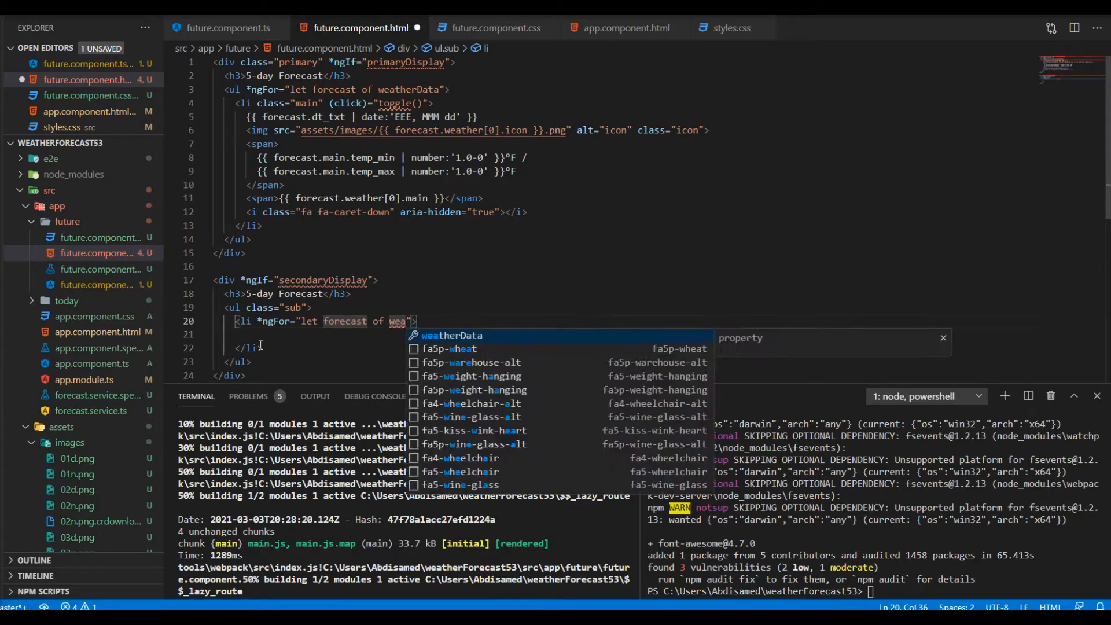
pyautogui.press('Tab')
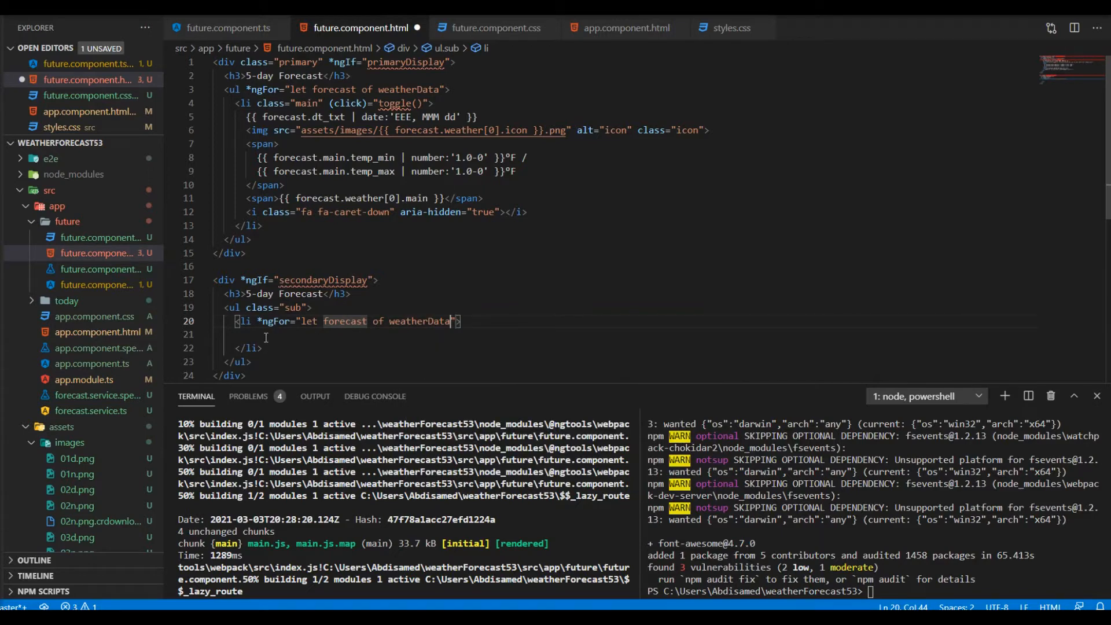
# Show {{ forecast.dt_txt | date:'EEE' }} in each item and add a fa-caret-up icon, then save
pyautogui.write('{{  }}')
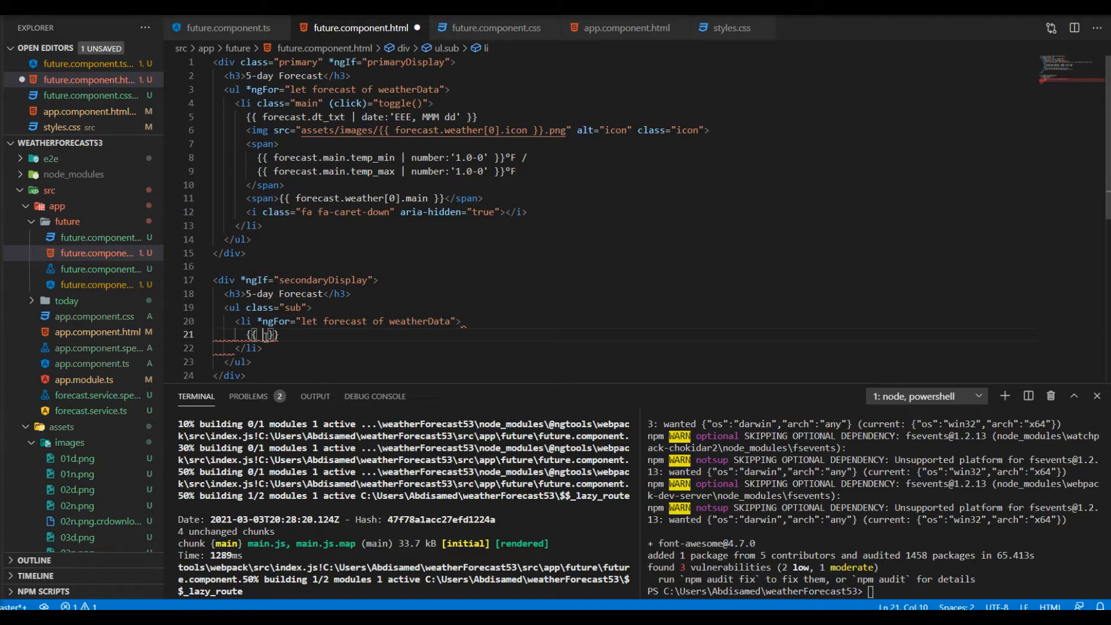
pyautogui.write('forecast')
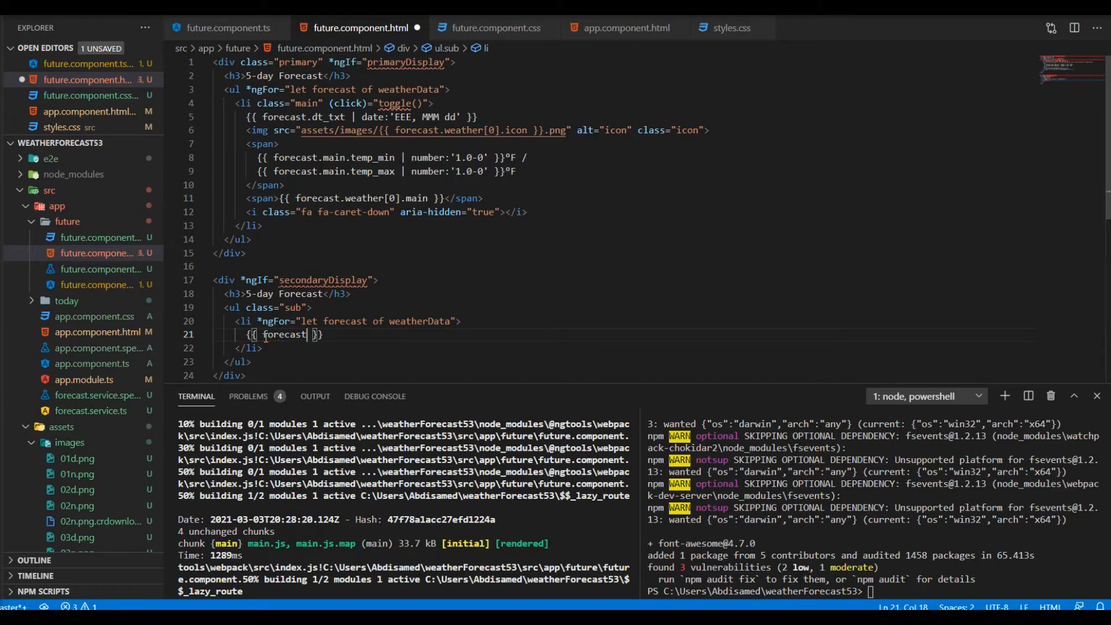
pyautogui.write('.d')
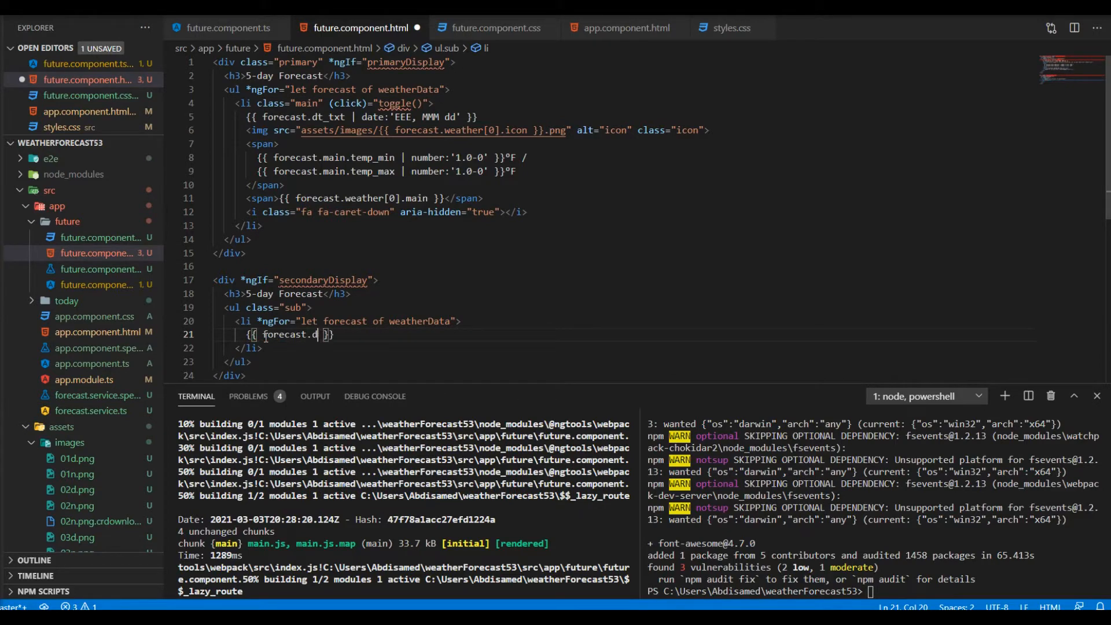
pyautogui.write('t_txt')
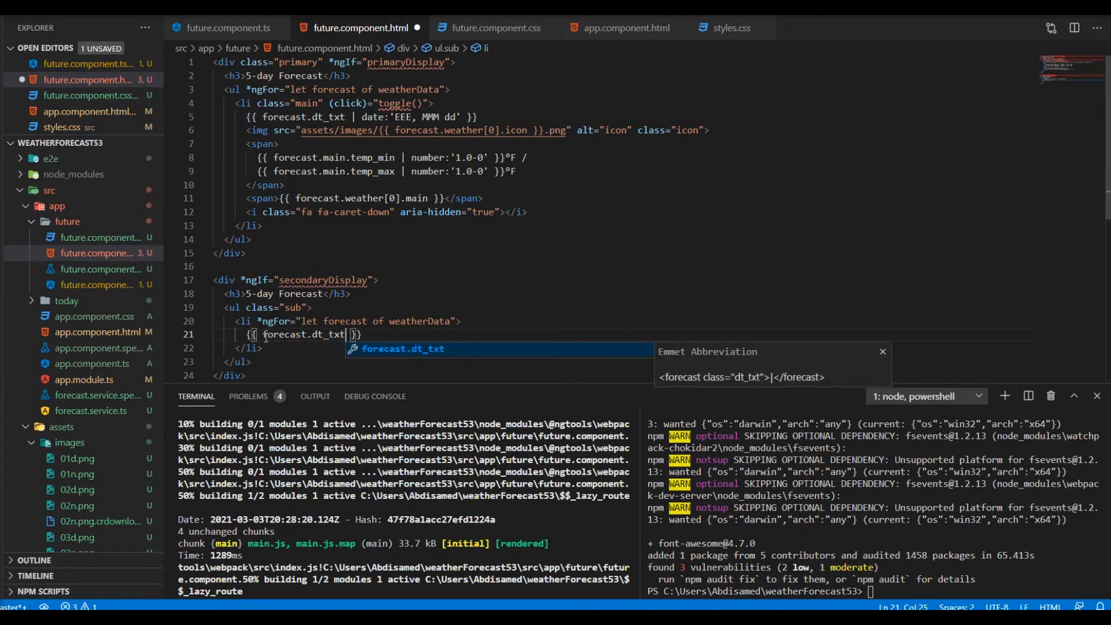
pyautogui.write('|')
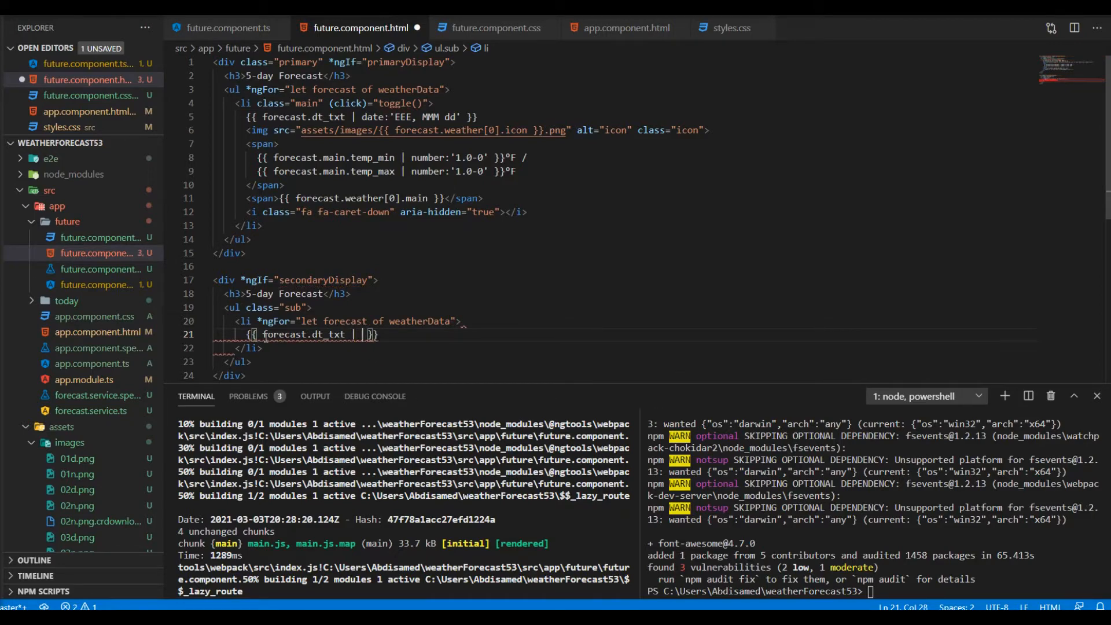
pyautogui.write("date:'")
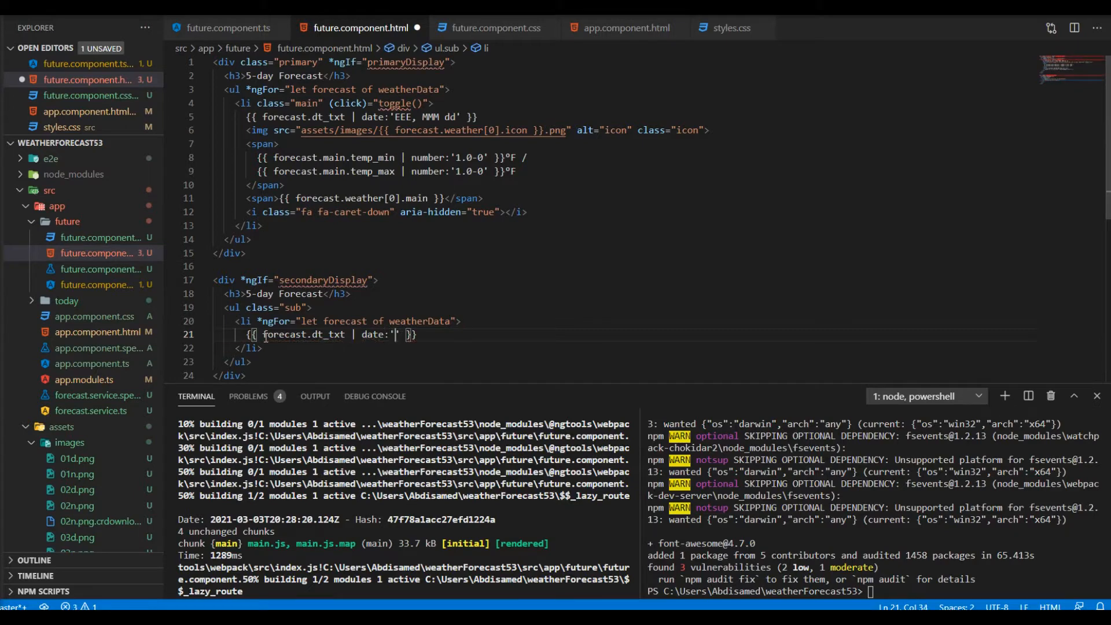
pyautogui.write('EEE')
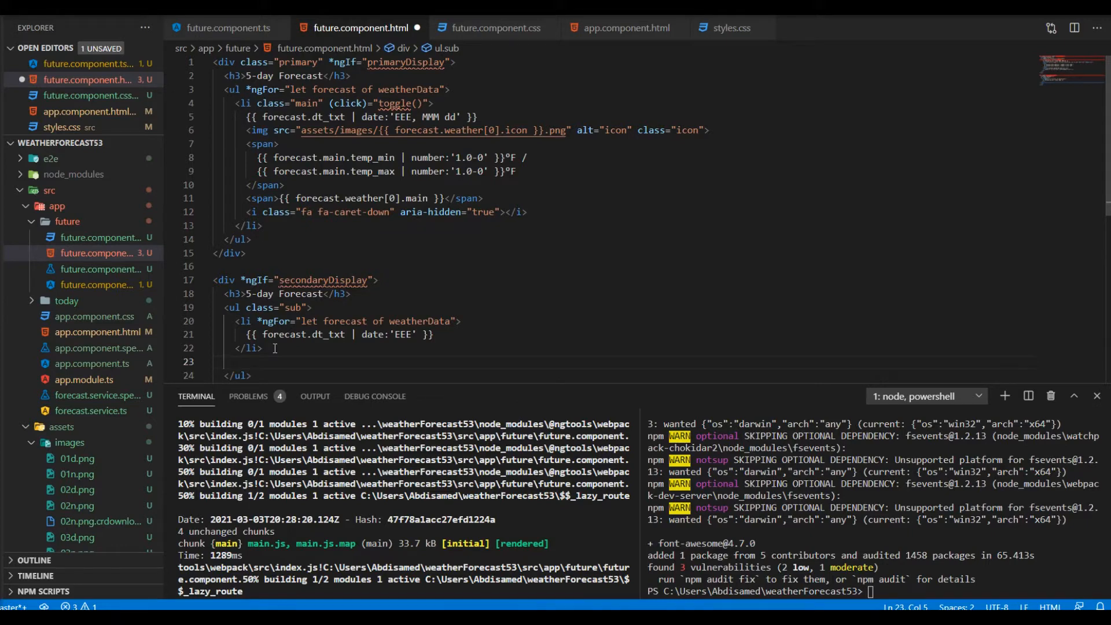
pyautogui.write('caret-up" aria-hidden="true"></i>')
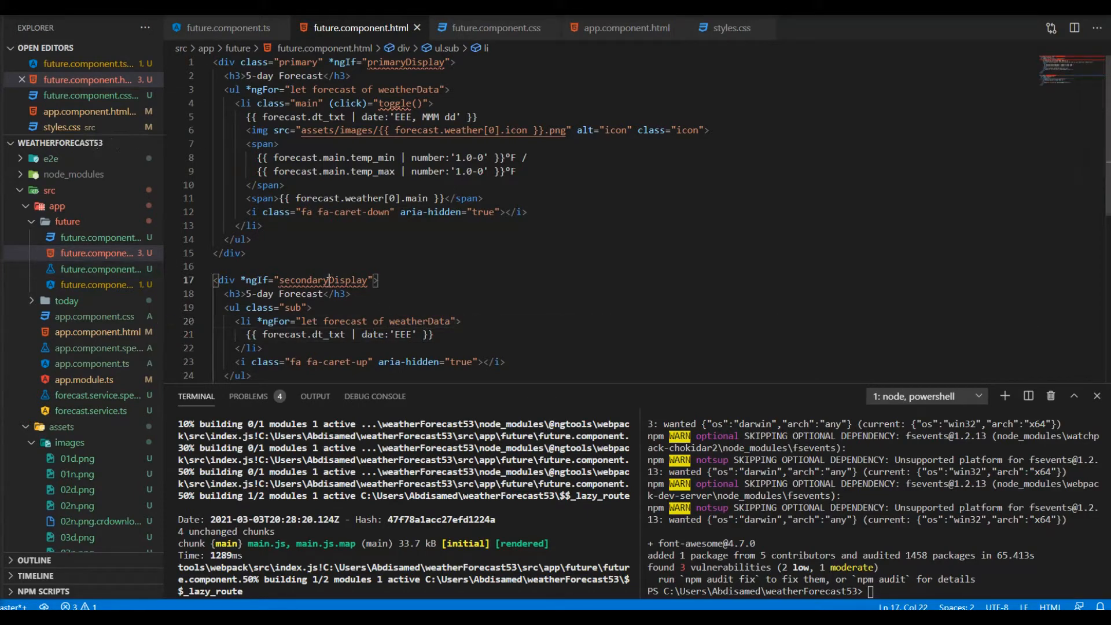
# In future.component.ts declare primaryDisplay = true and secondaryDisplay = false
pyautogui.doubleClick(323, 280)
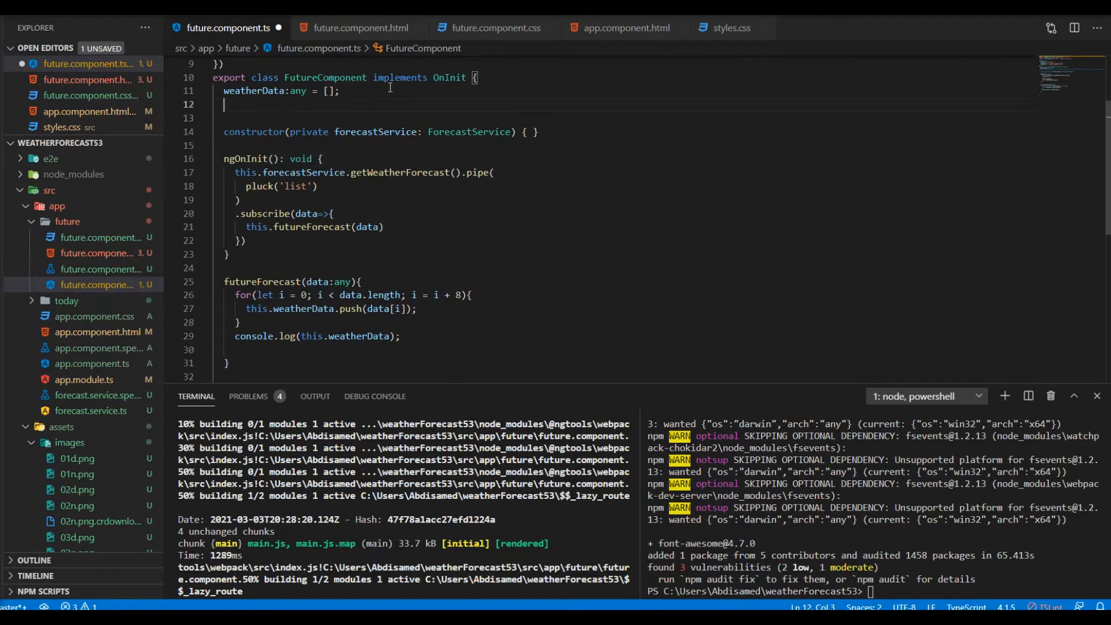
pyautogui.write('pri')
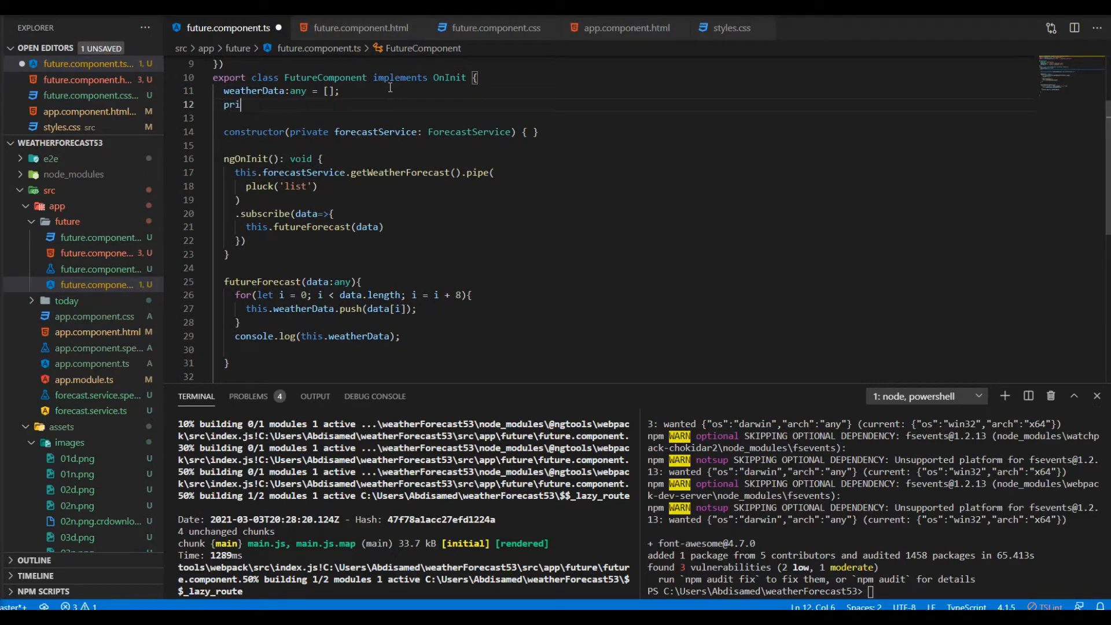
pyautogui.write('mary')
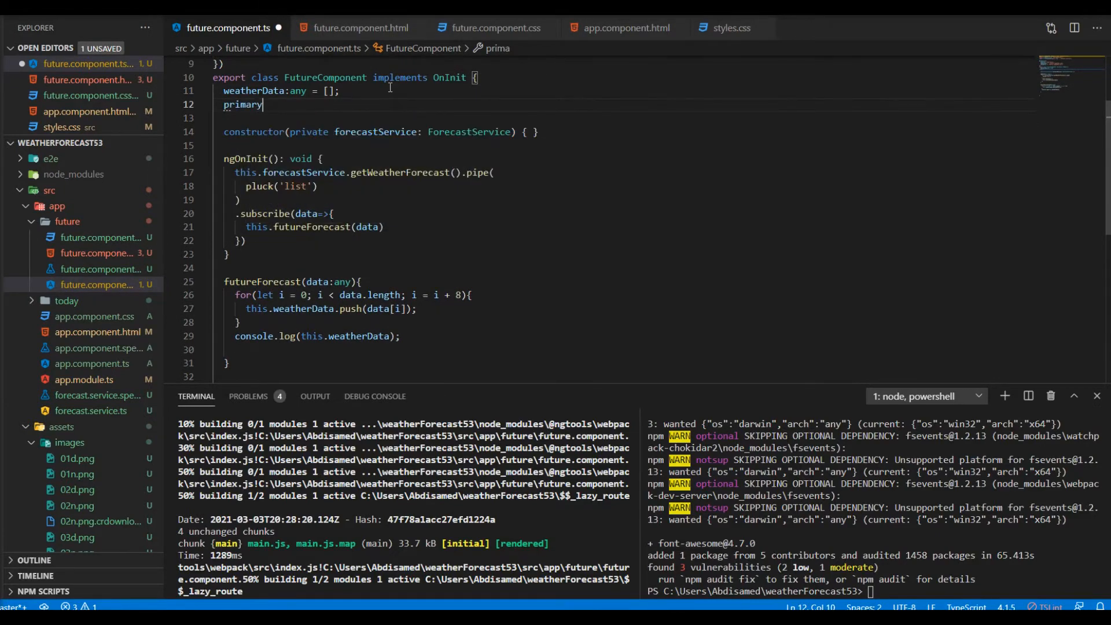
pyautogui.write('Display =')
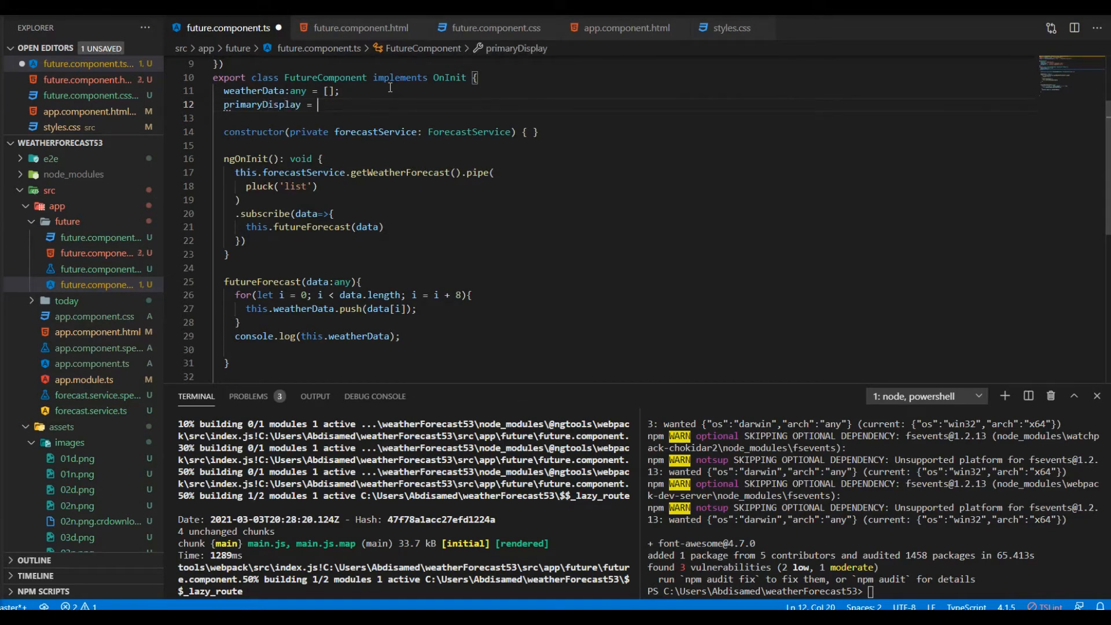
pyautogui.write('true;')
pyautogui.write('secondaryDisplay')
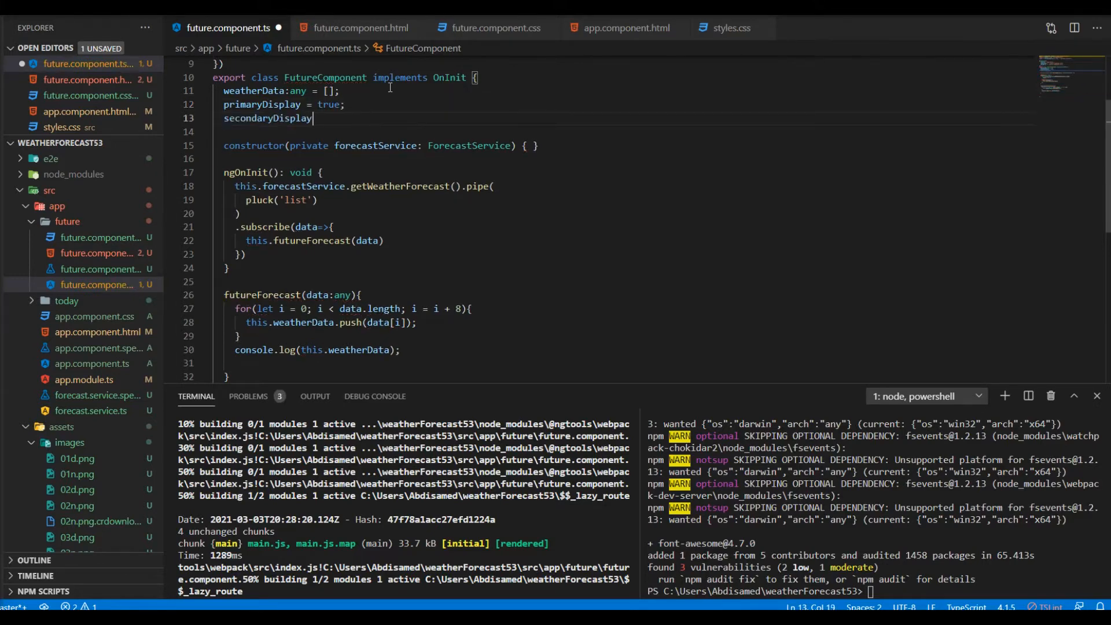
pyautogui.write('= fals')
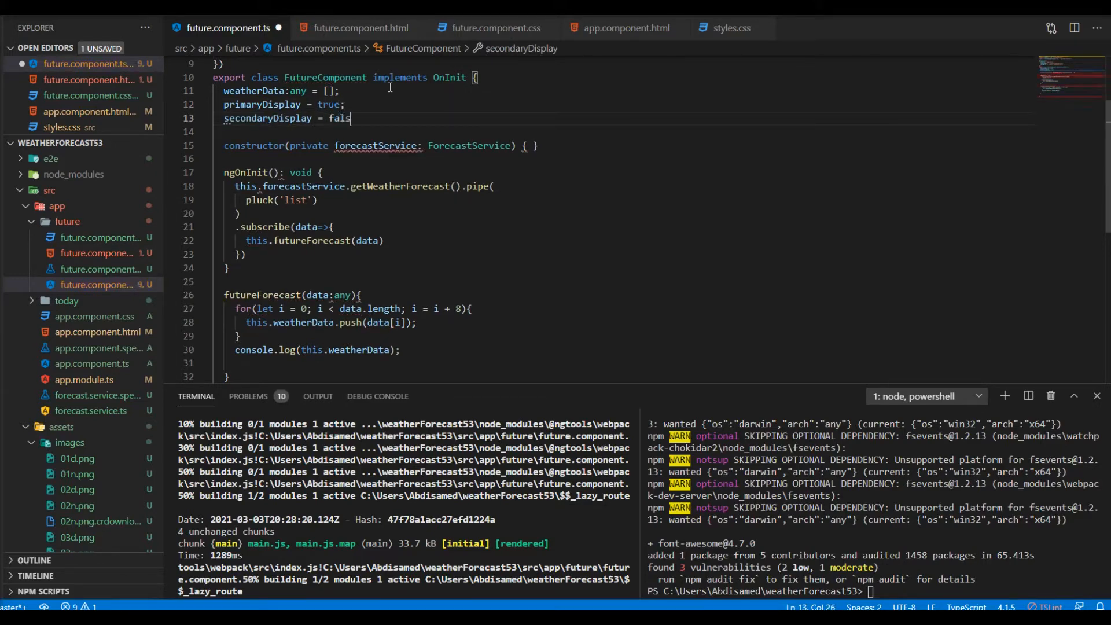
pyautogui.write('e;')
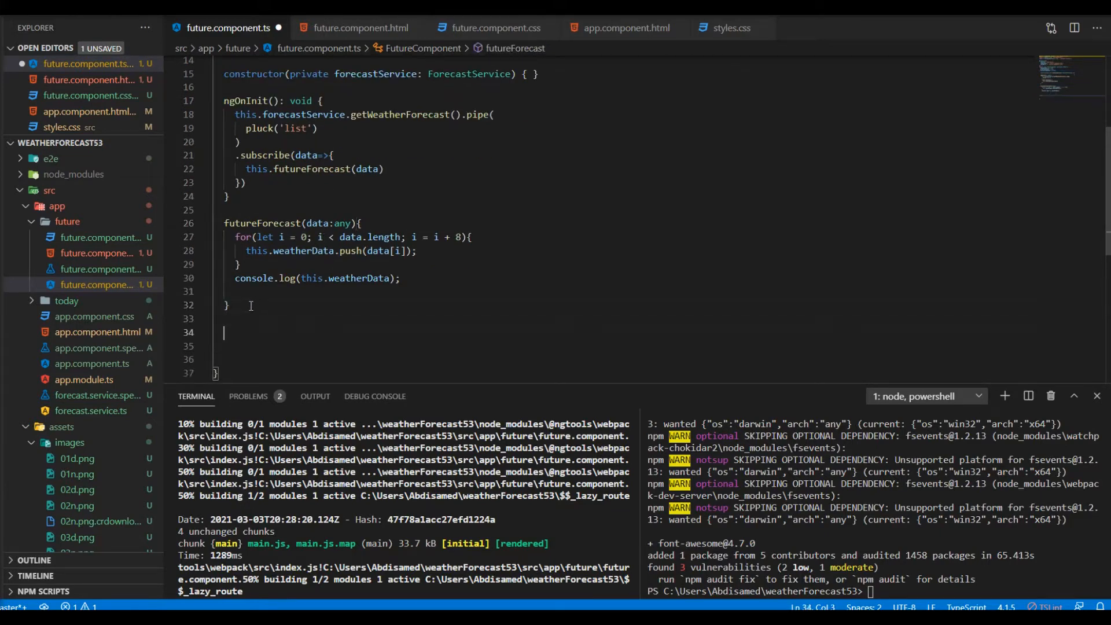
# Add a toggle() method negating both primaryDisplay and secondaryDisplay, and save the file
pyautogui.write('toggle(){')
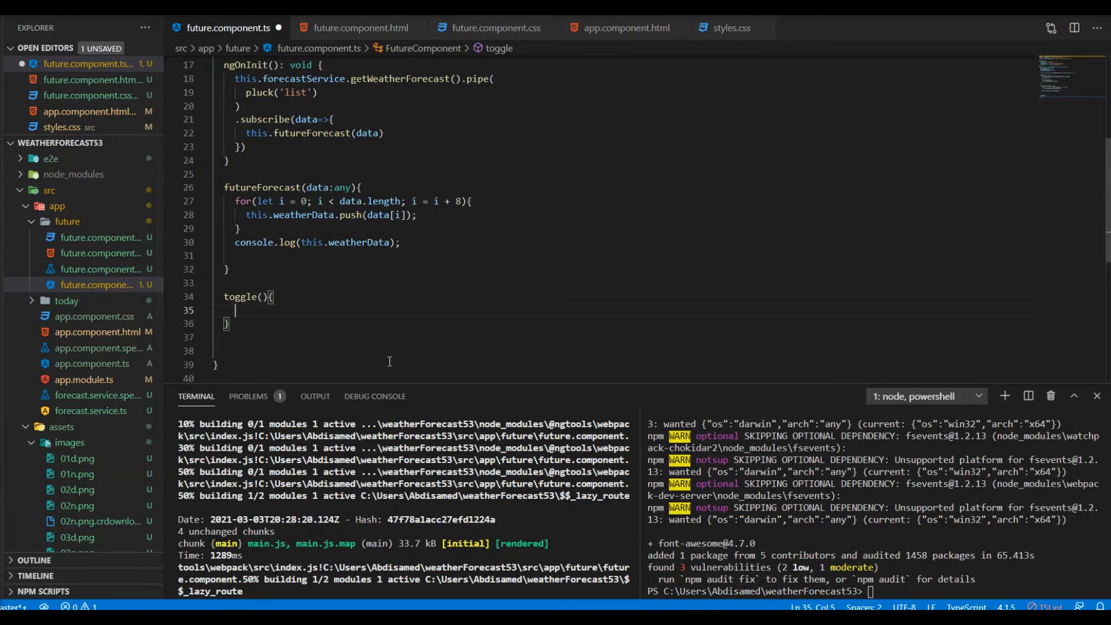
pyautogui.write('this.')
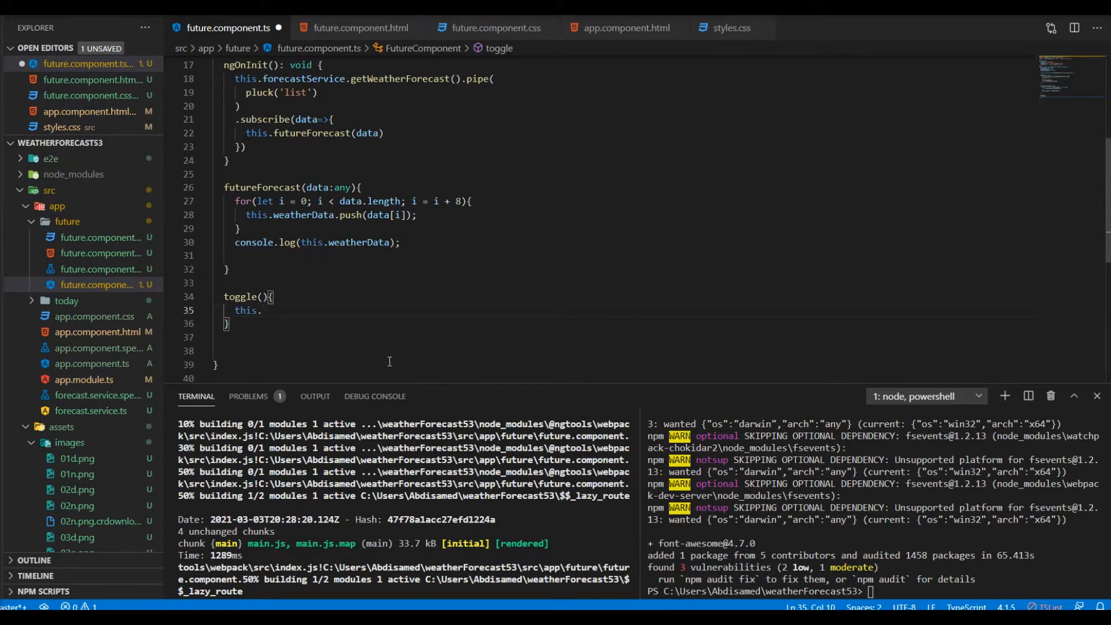
pyautogui.write('p')
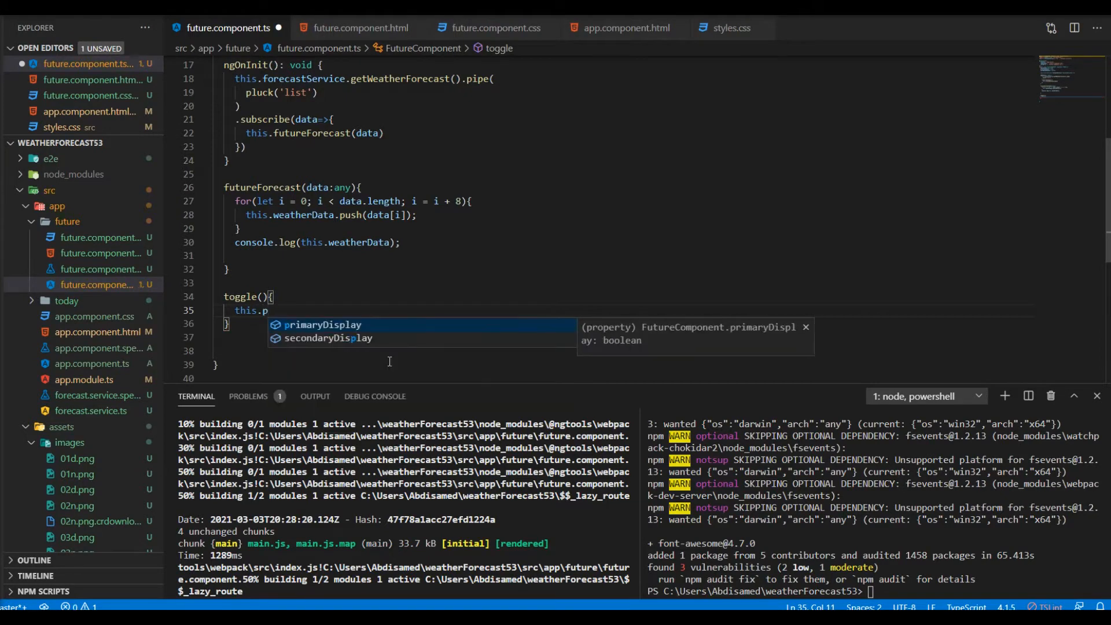
pyautogui.write('rimaryDisplay = !')
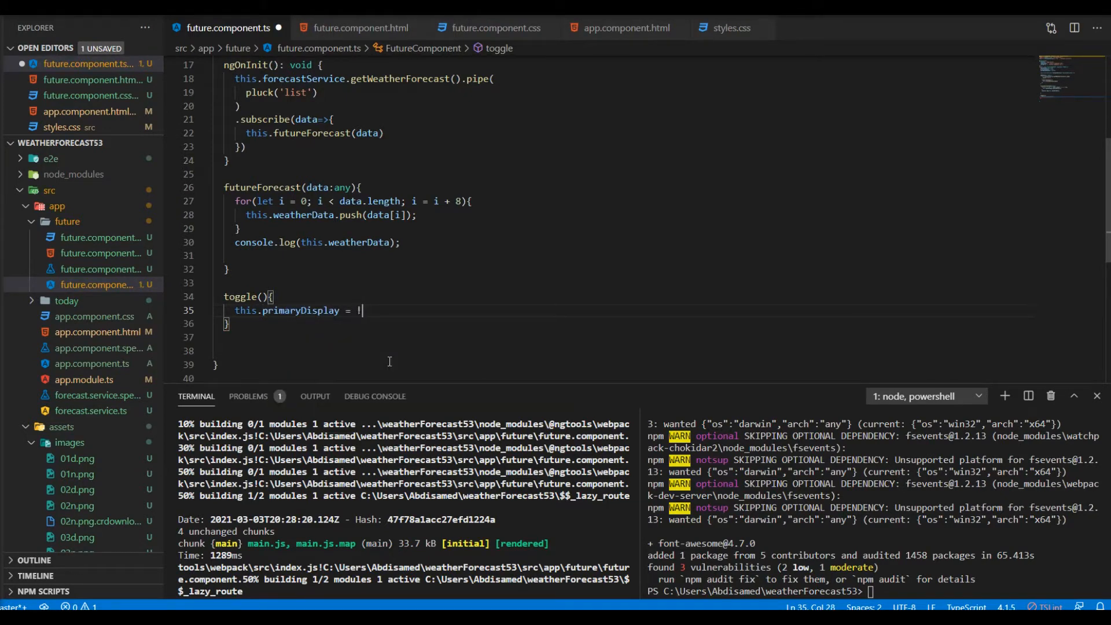
pyautogui.write('this.pr')
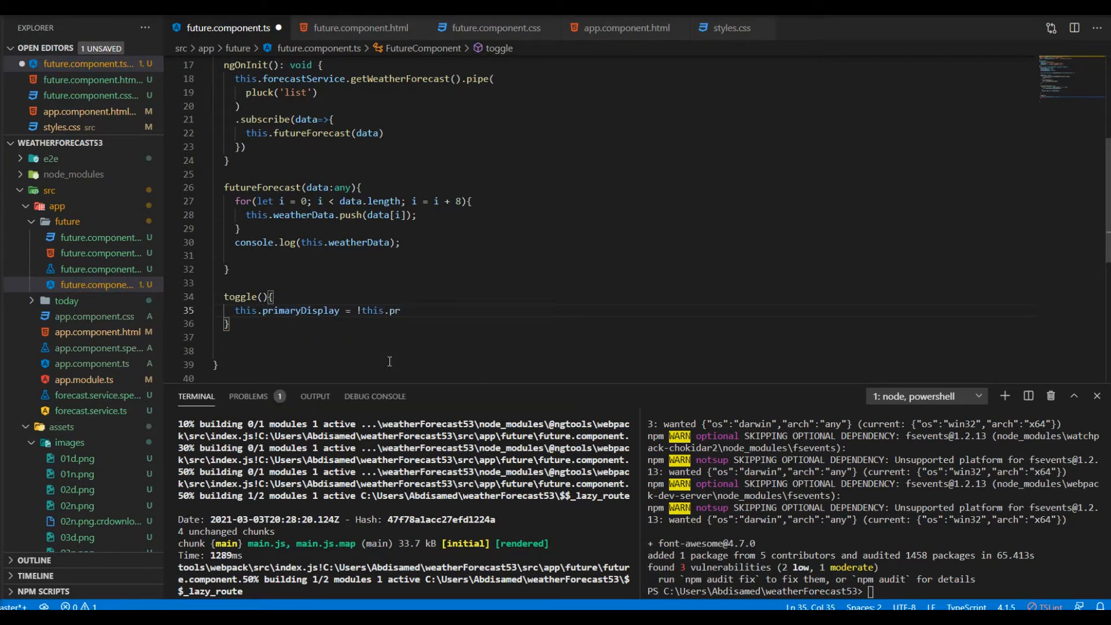
pyautogui.write('imaryDisplay;')
pyautogui.write('this.')
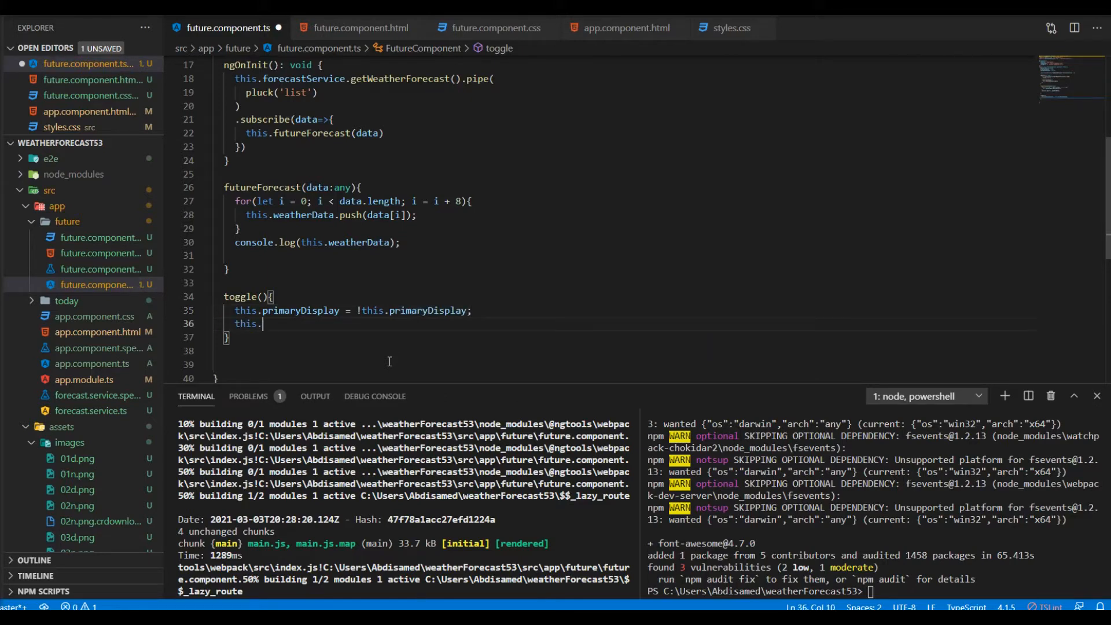
pyautogui.write('secondaryDisplay =')
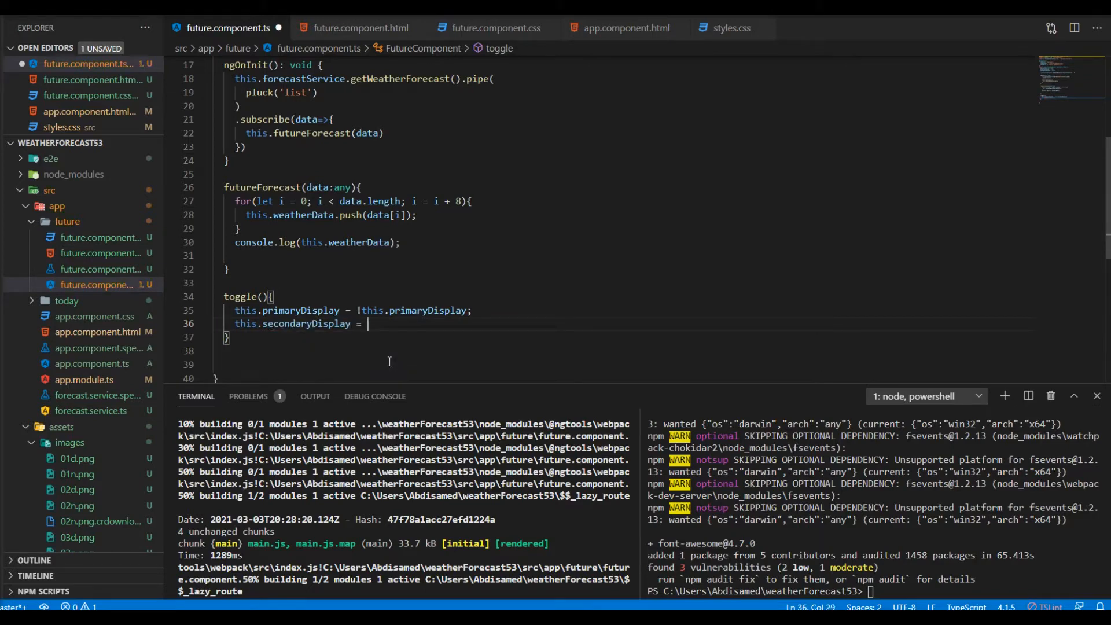
pyautogui.write('!this.s')
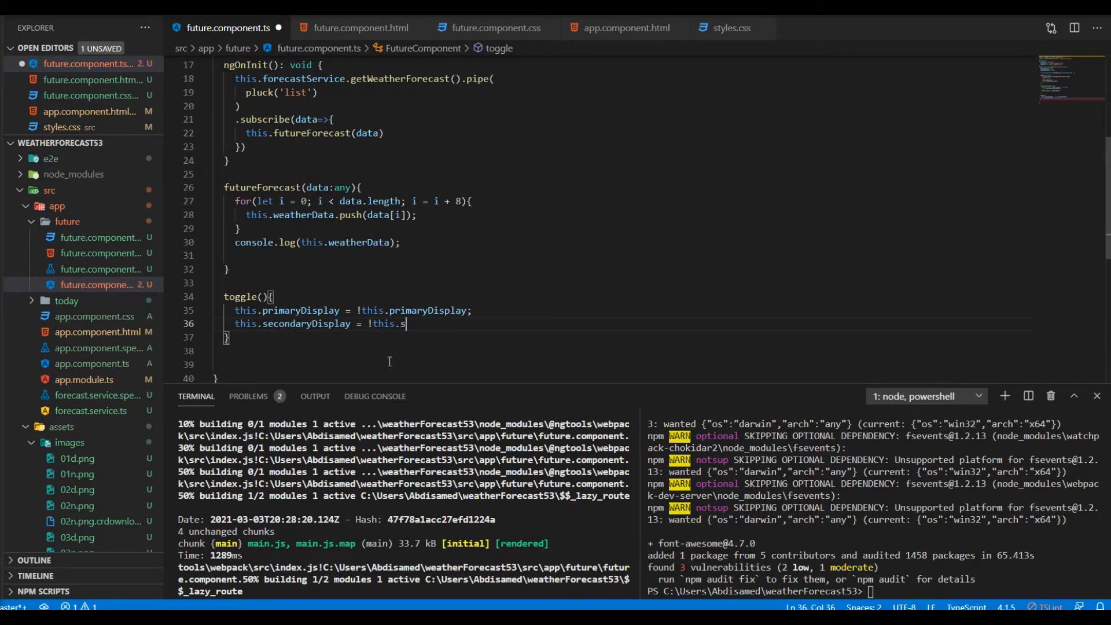
pyautogui.write('econdaryDisplay;')
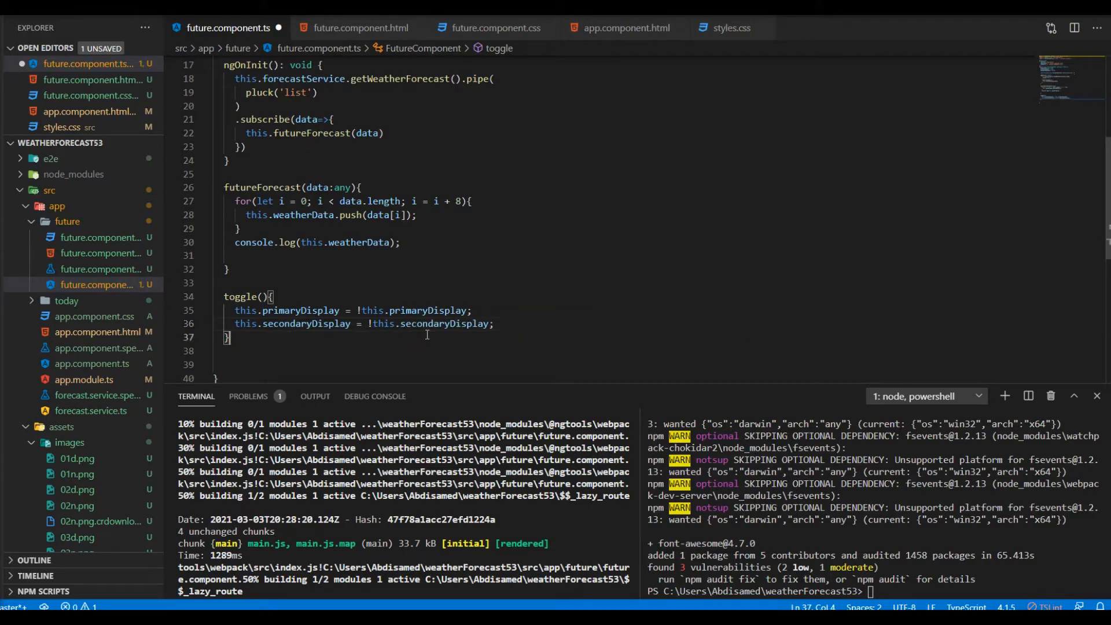
pyautogui.press('ctrl+s')
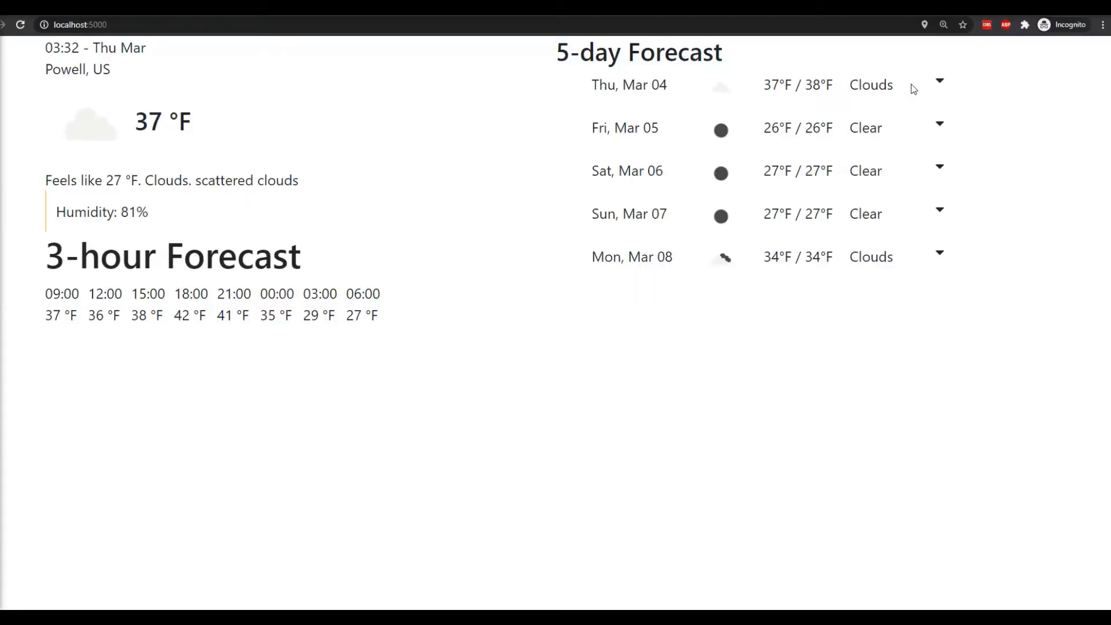
pyautogui.moveTo(626, 84)
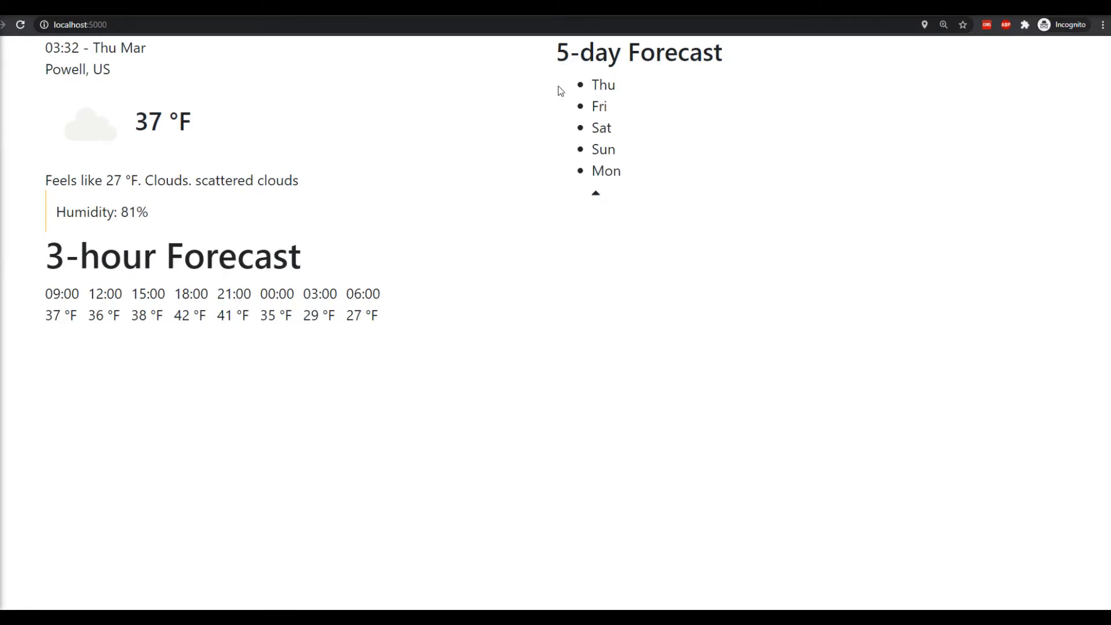
pyautogui.moveTo(615, 140)
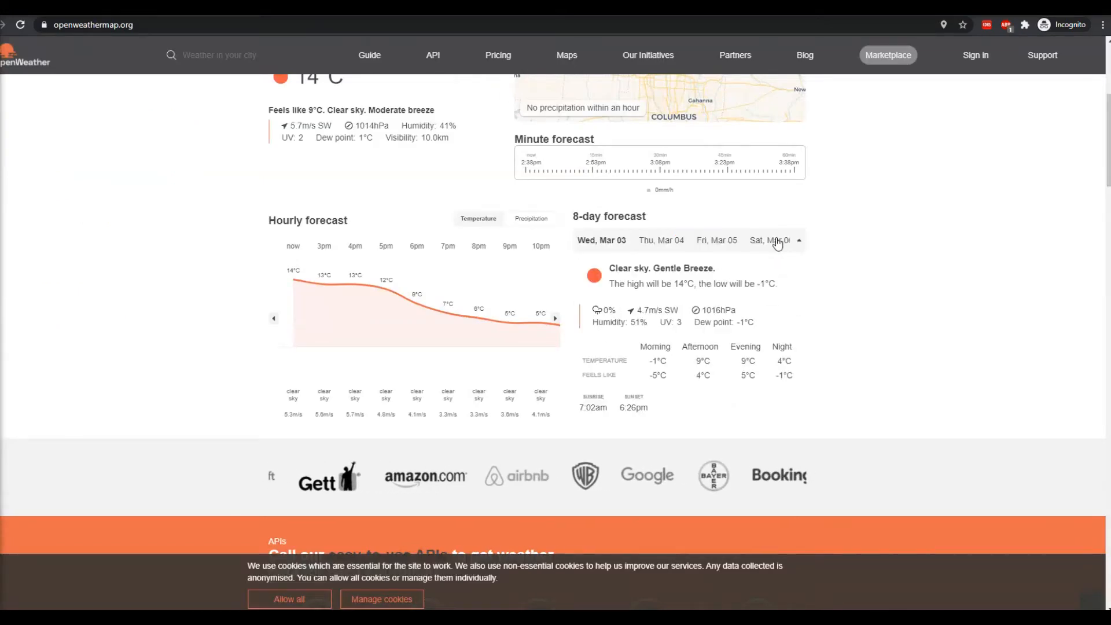
# View Thu, Mar 04 in OpenWeather's 8-day forecast, then return to the code editor
pyautogui.click(661, 241)
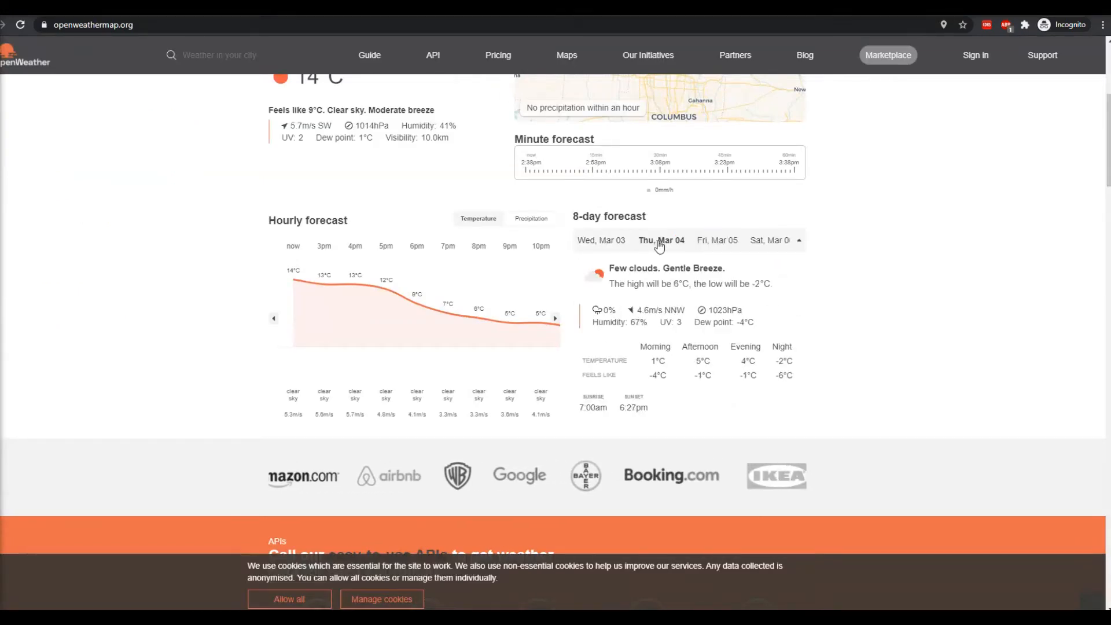
pyautogui.click(768, 240)
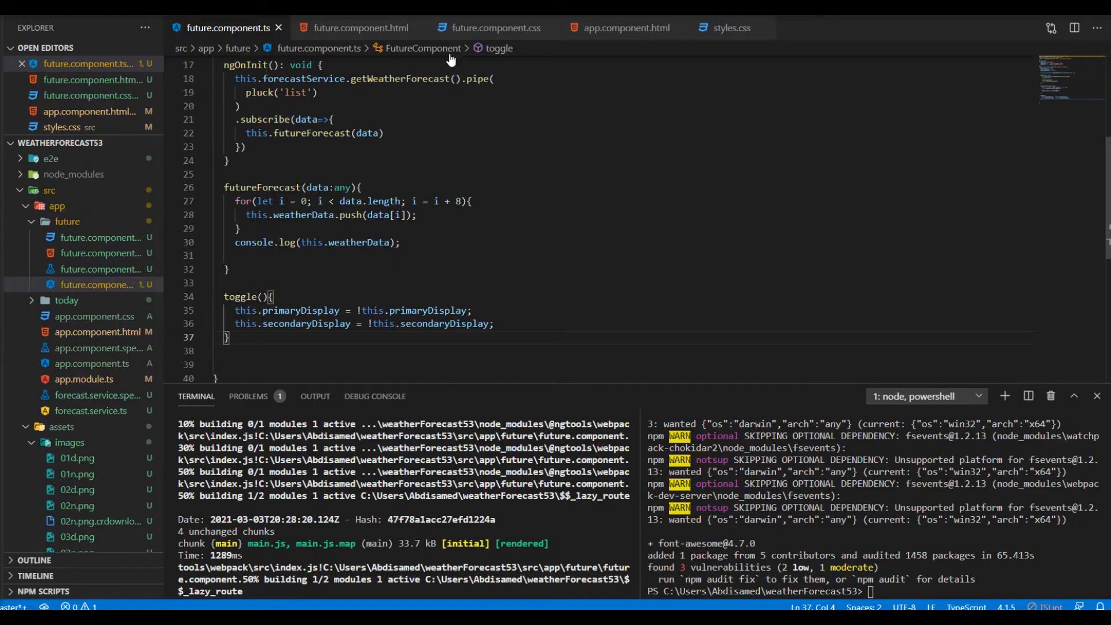
# In future.component.css add a .sub rule with display: flex, justify-content: space-between and list-style: none
pyautogui.click(490, 28)
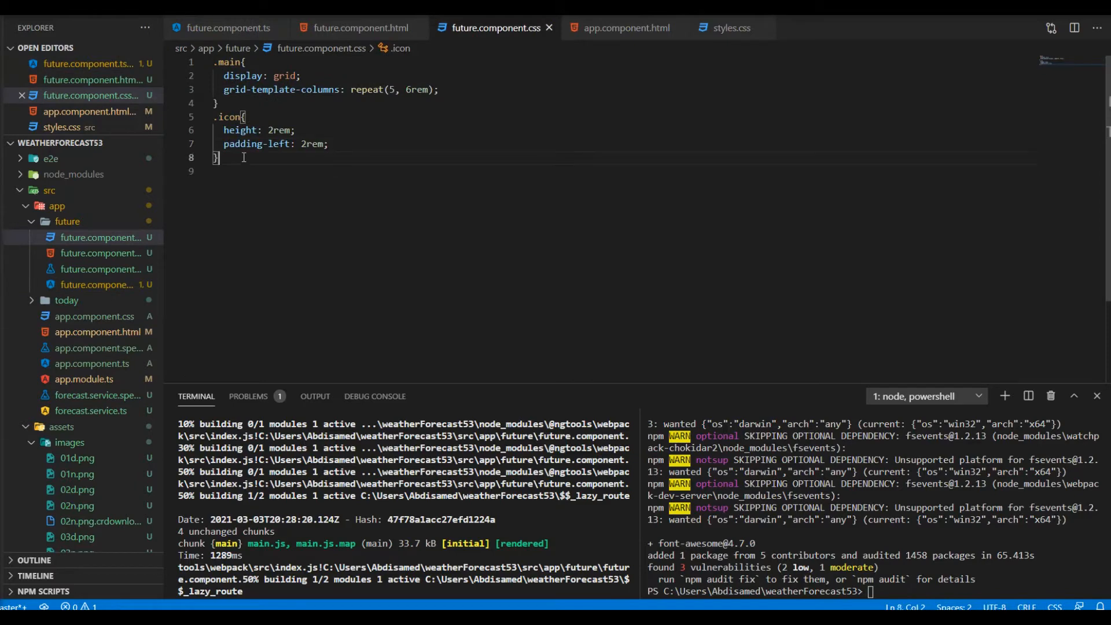
pyautogui.press('Enter')
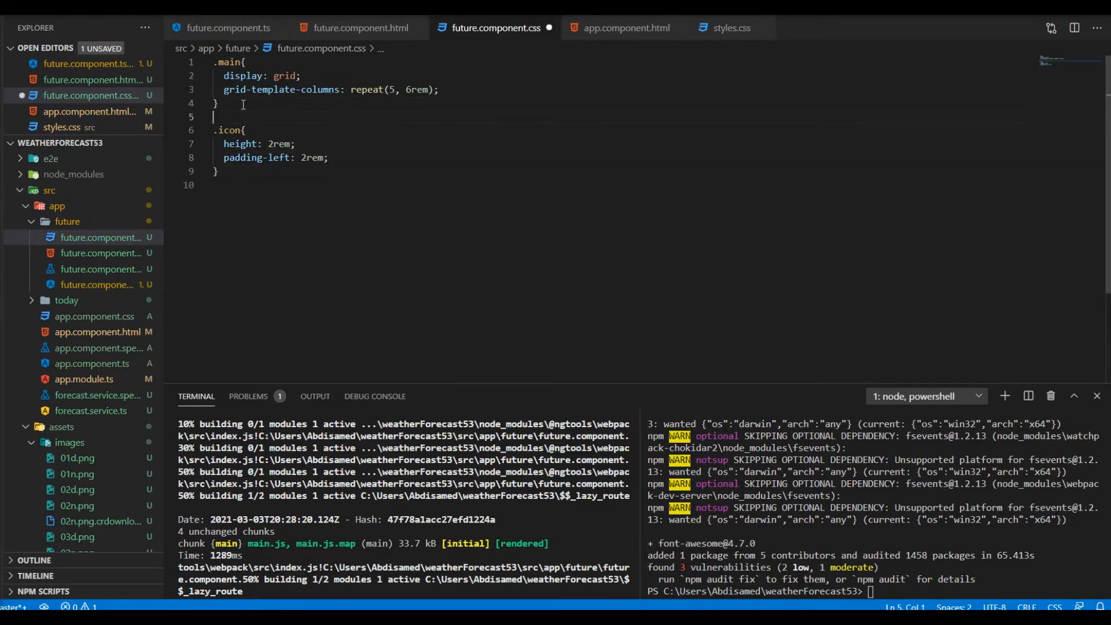
pyautogui.write('.sub')
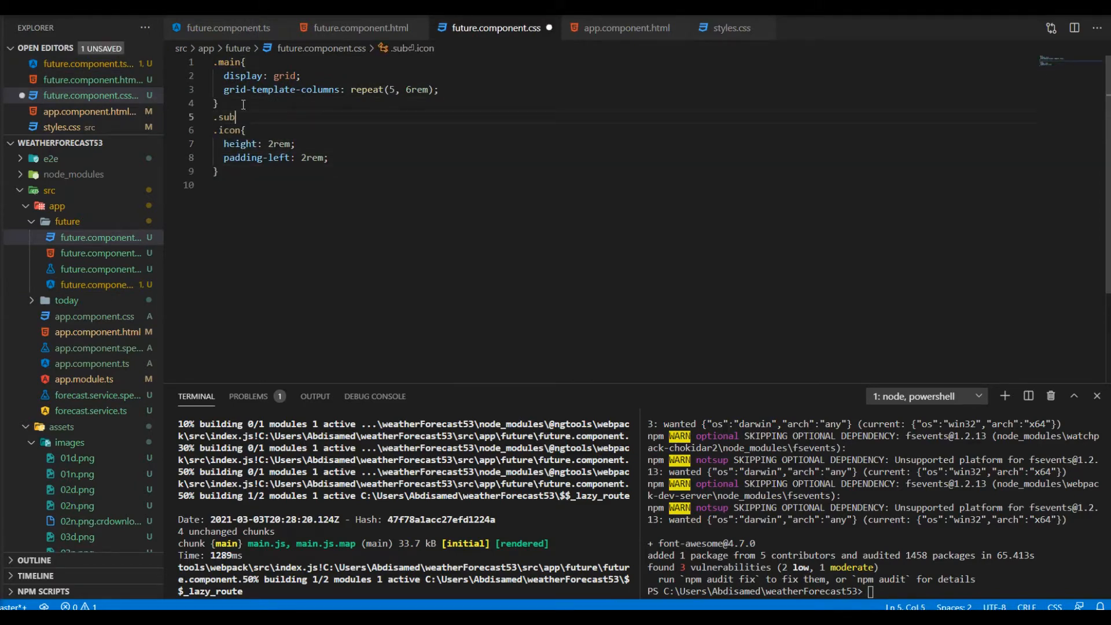
pyautogui.write('{')
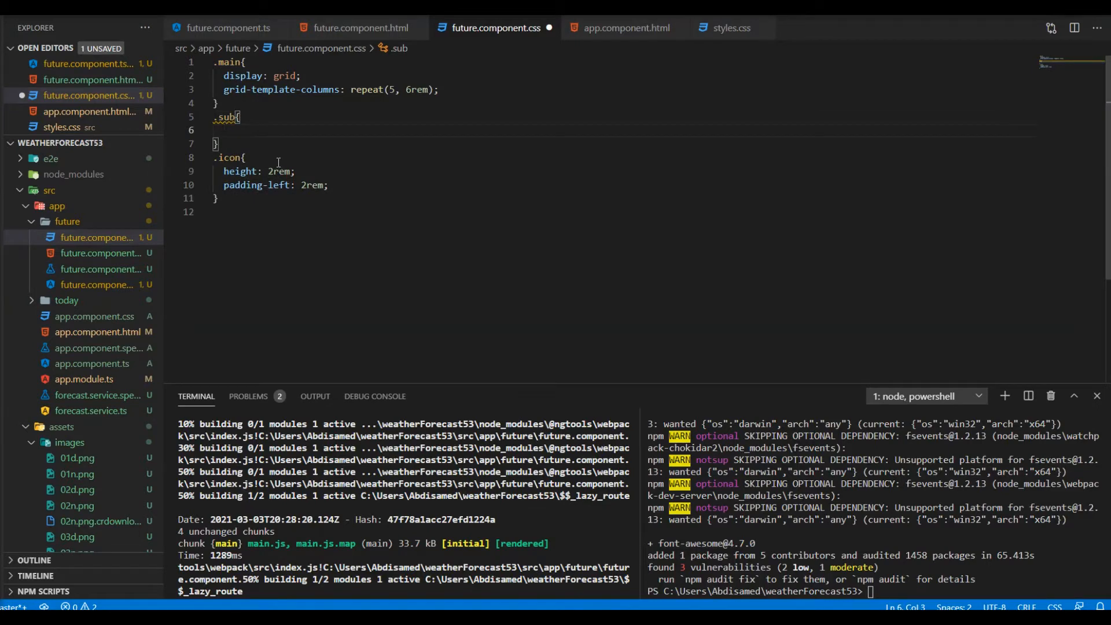
pyautogui.write('display: flex;')
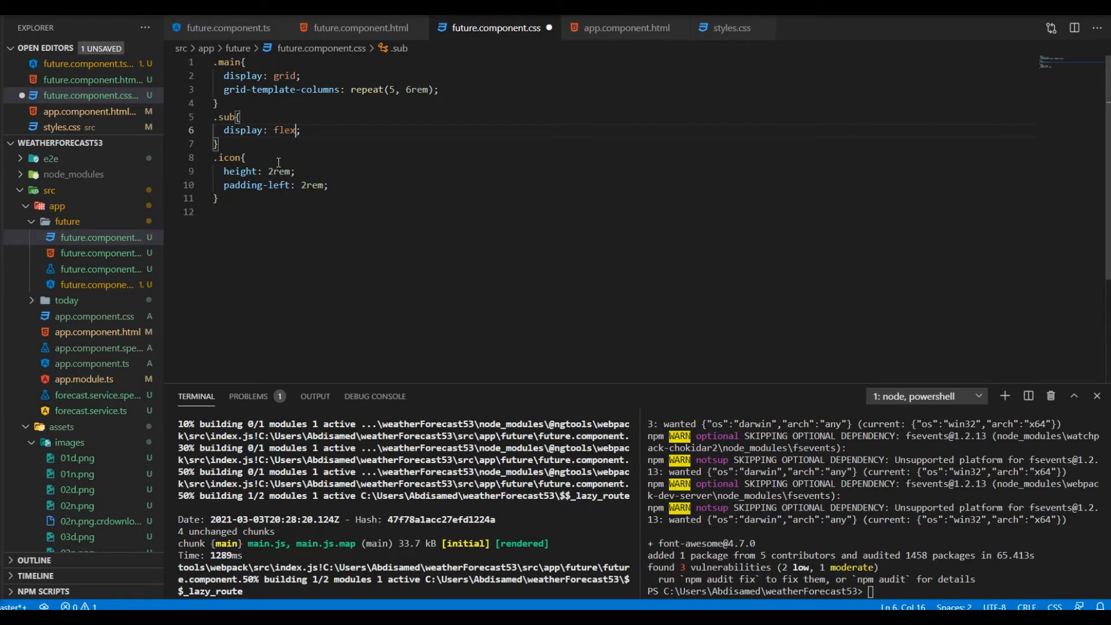
pyautogui.press('Enter')
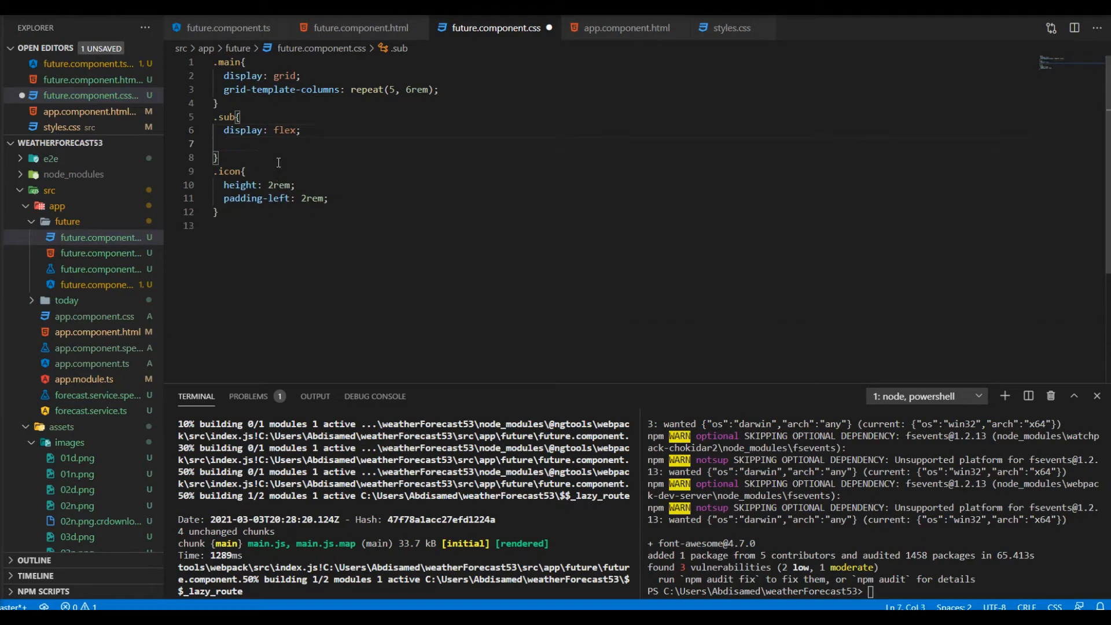
pyautogui.write('justify-content: ;')
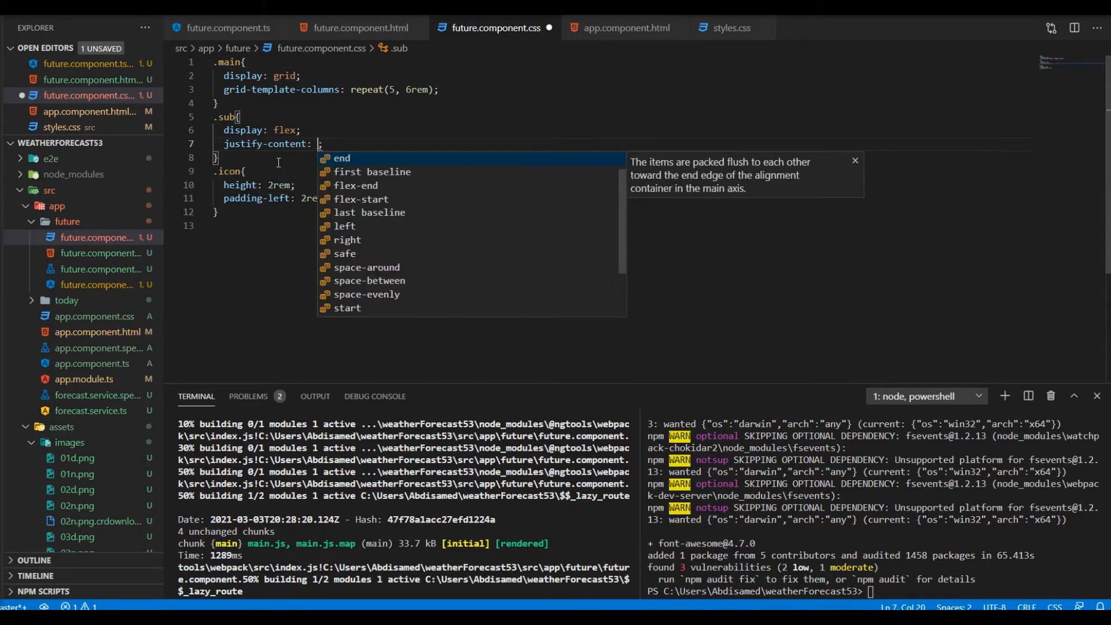
pyautogui.write('space-betwee')
pyautogui.write('list-style: ;')
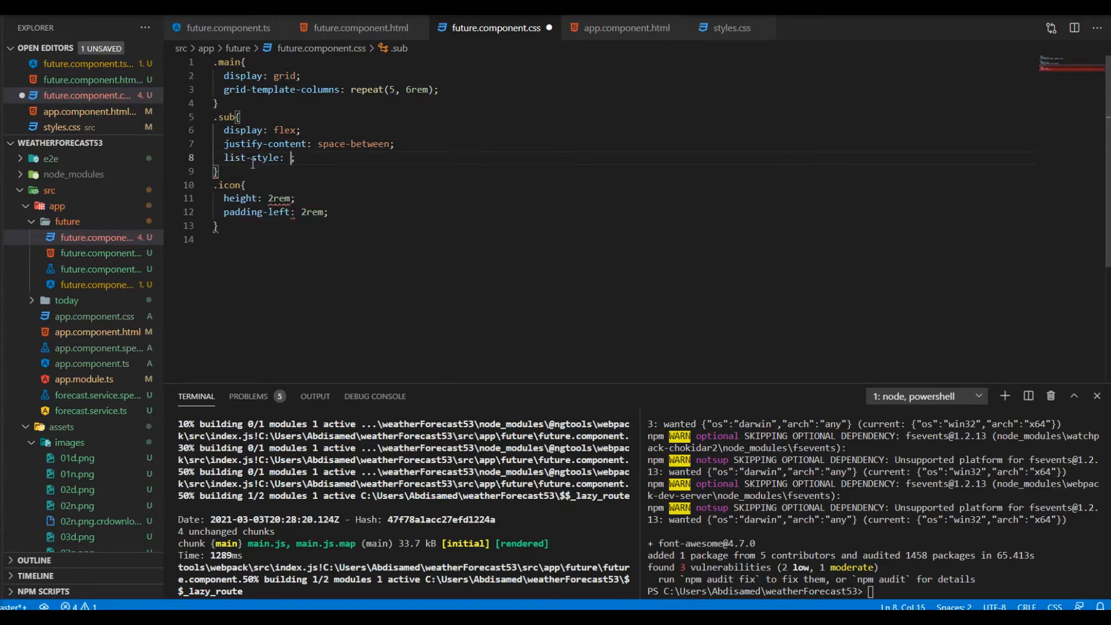
pyautogui.write('none')
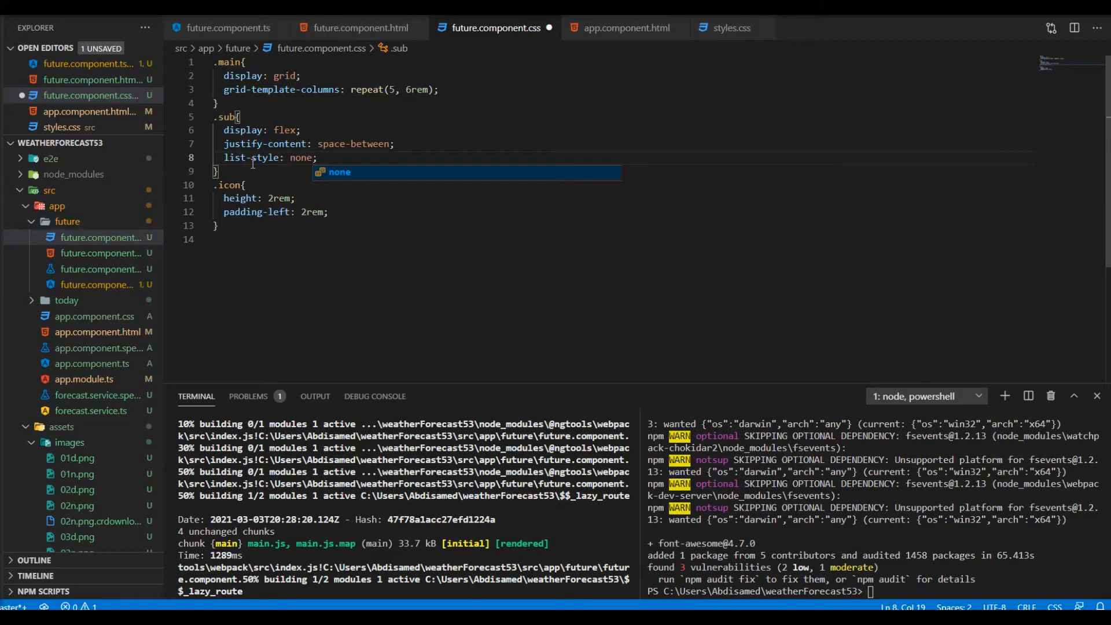
pyautogui.click(358, 27)
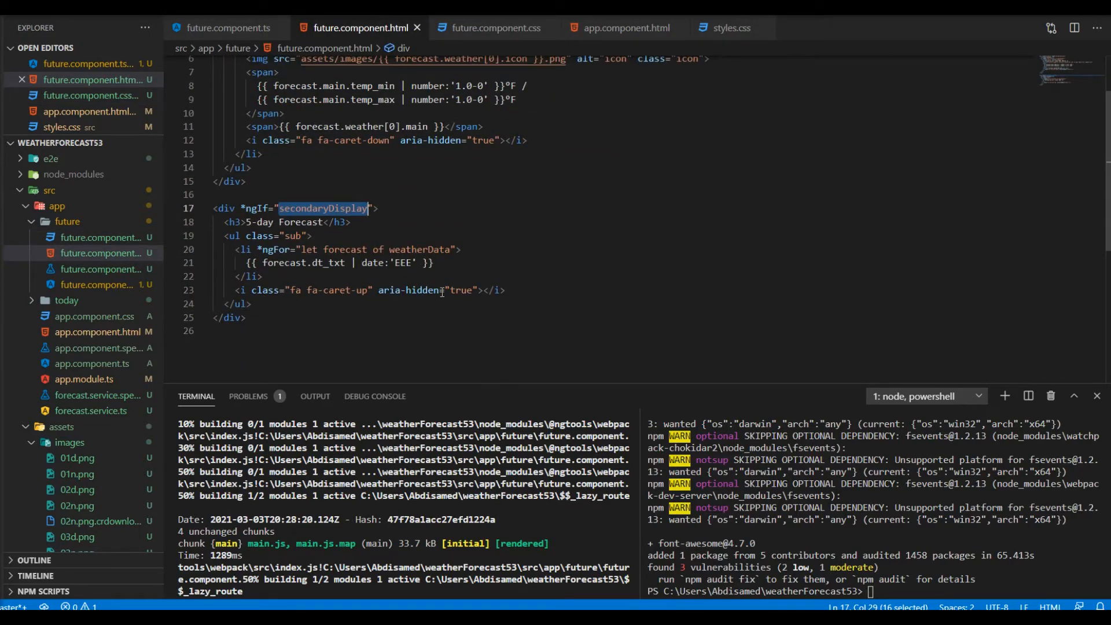
# Add (click)="toggle()" to the fa-caret-up icon in the secondaryDisplay div
pyautogui.click(480, 289)
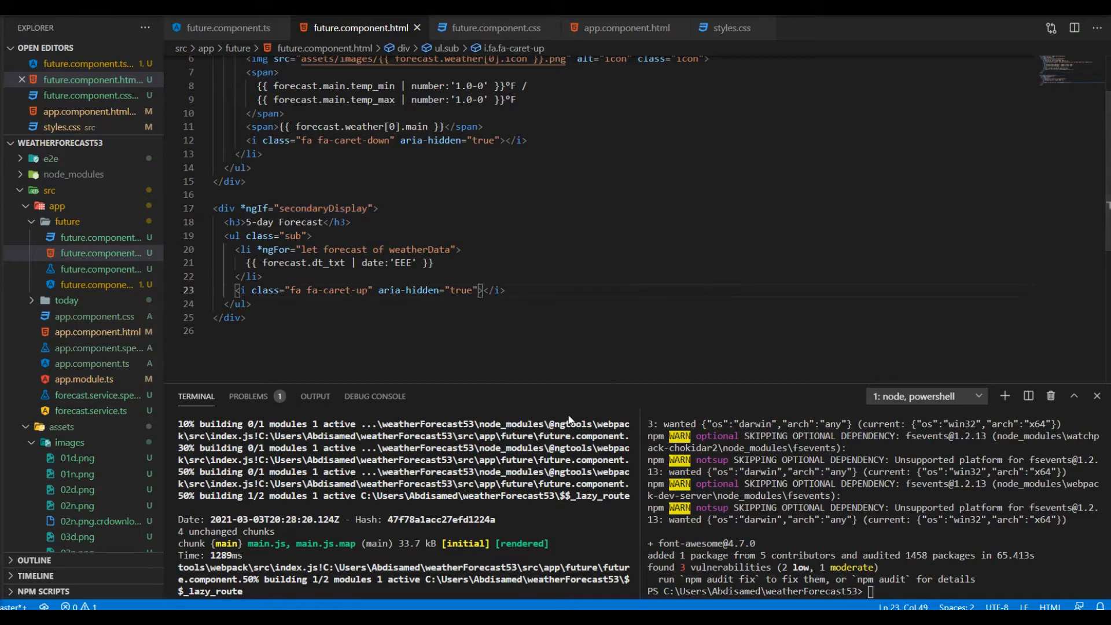
pyautogui.write('ngc')
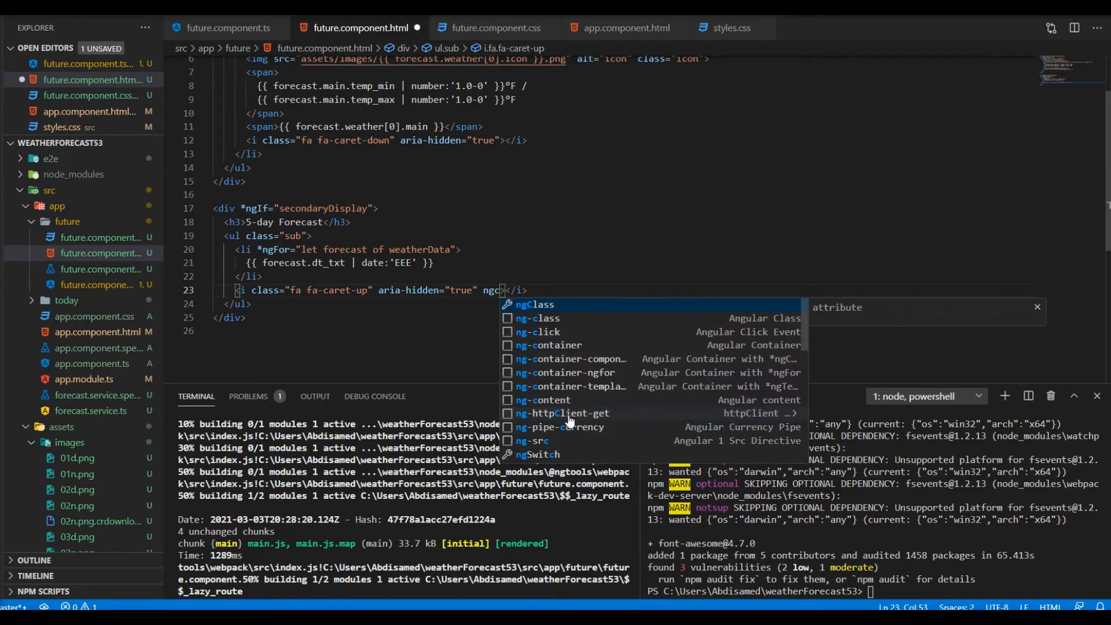
pyautogui.write('l')
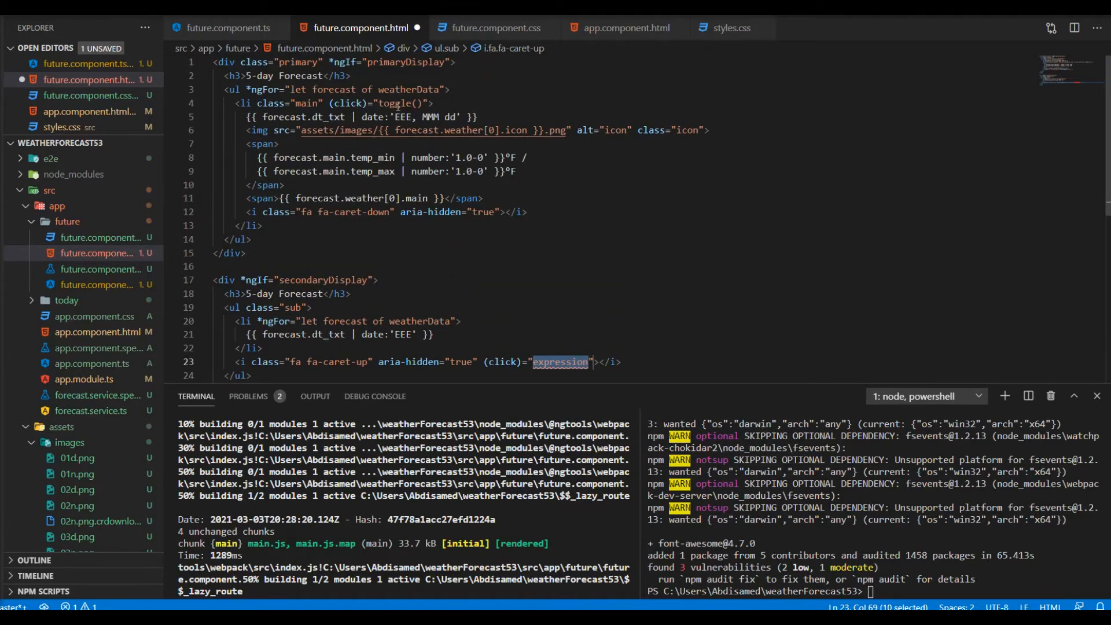
pyautogui.write('to')
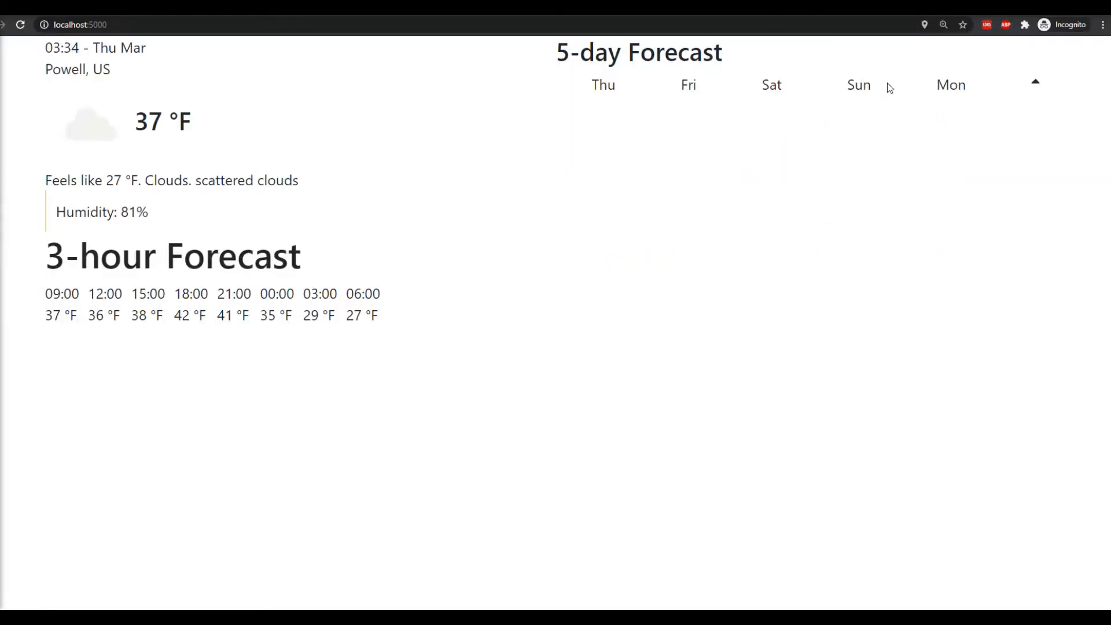
pyautogui.moveTo(1014, 87)
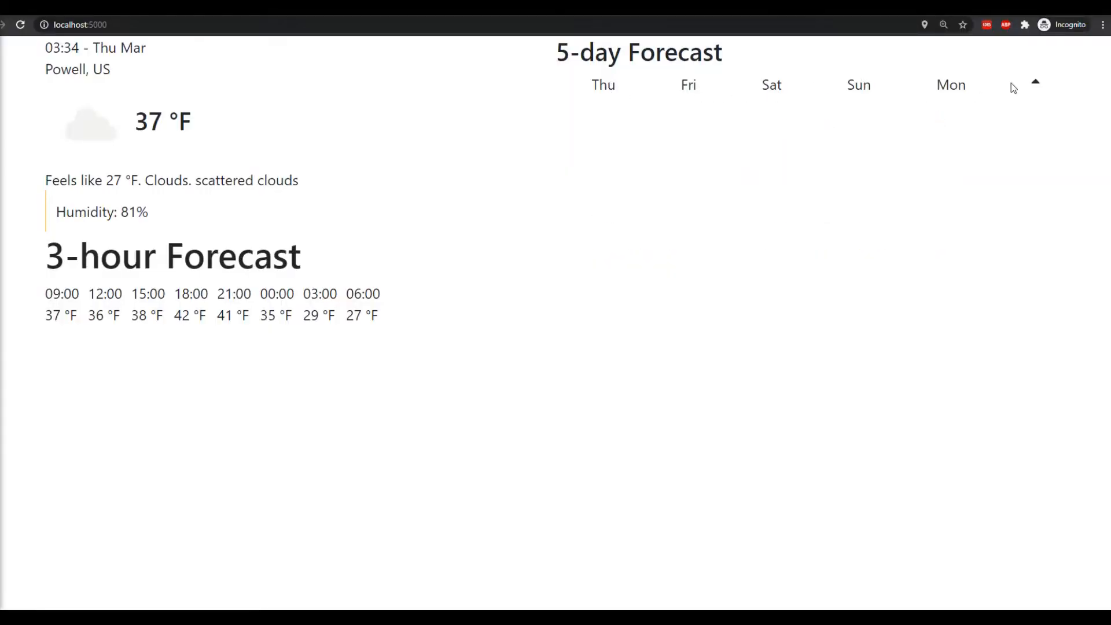
# Toggle the localhost 5-day forecast between compact day row and detailed list twice via the carets
pyautogui.click(1034, 82)
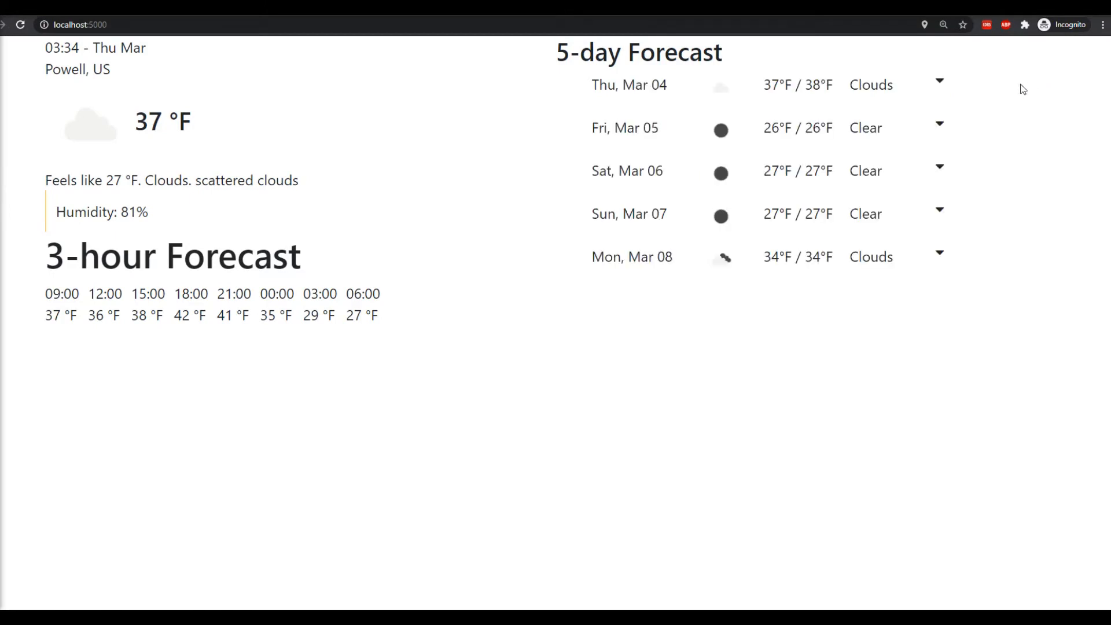
pyautogui.click(939, 80)
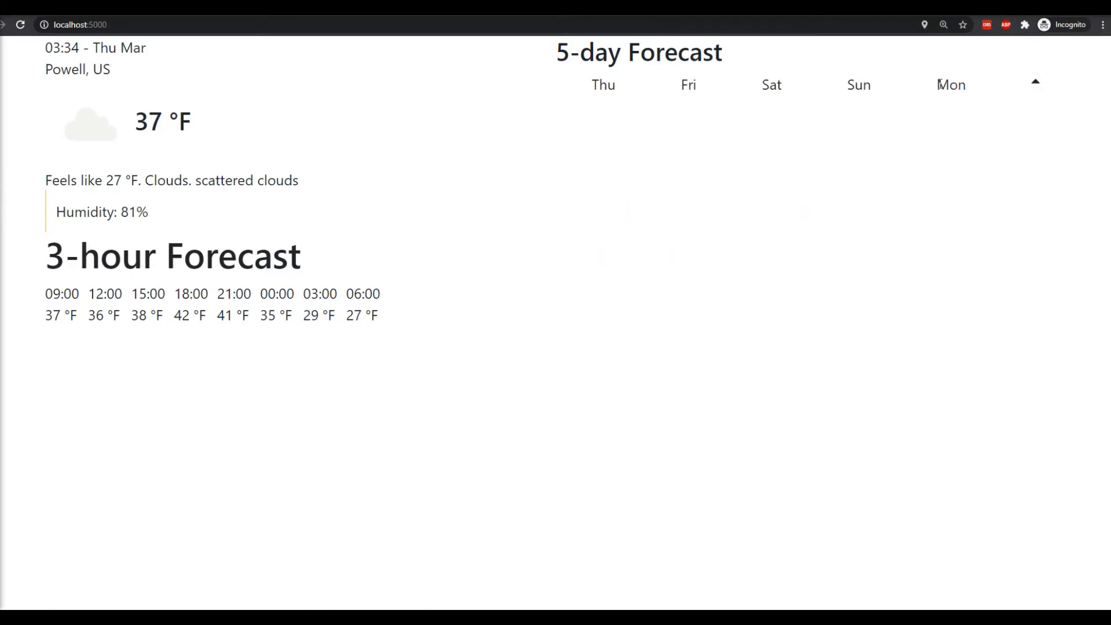
pyautogui.click(1034, 81)
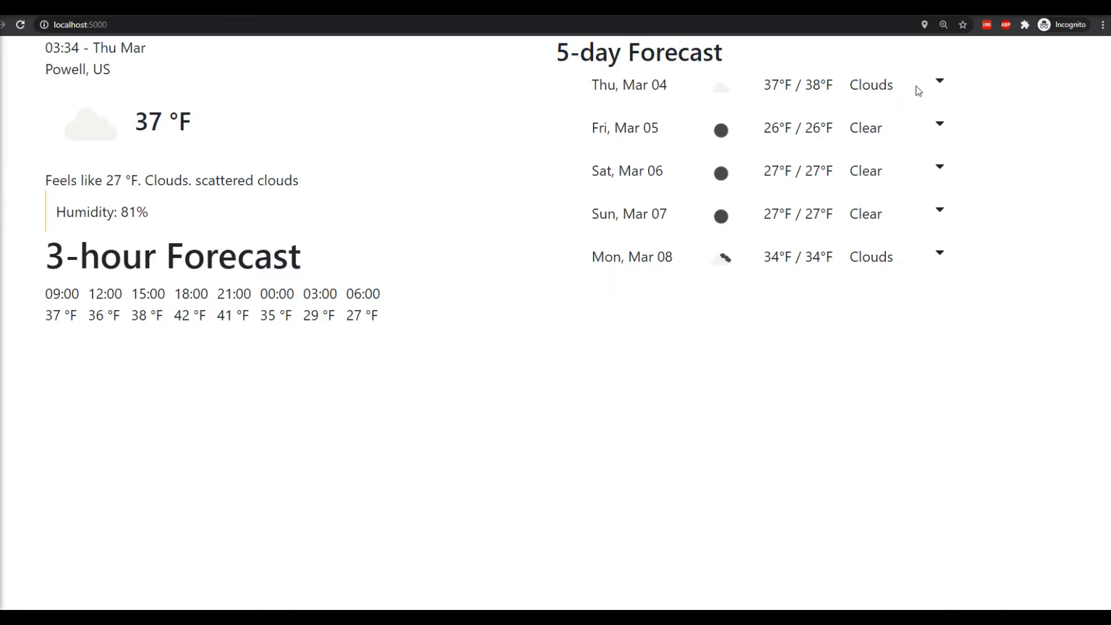
pyautogui.click(939, 80)
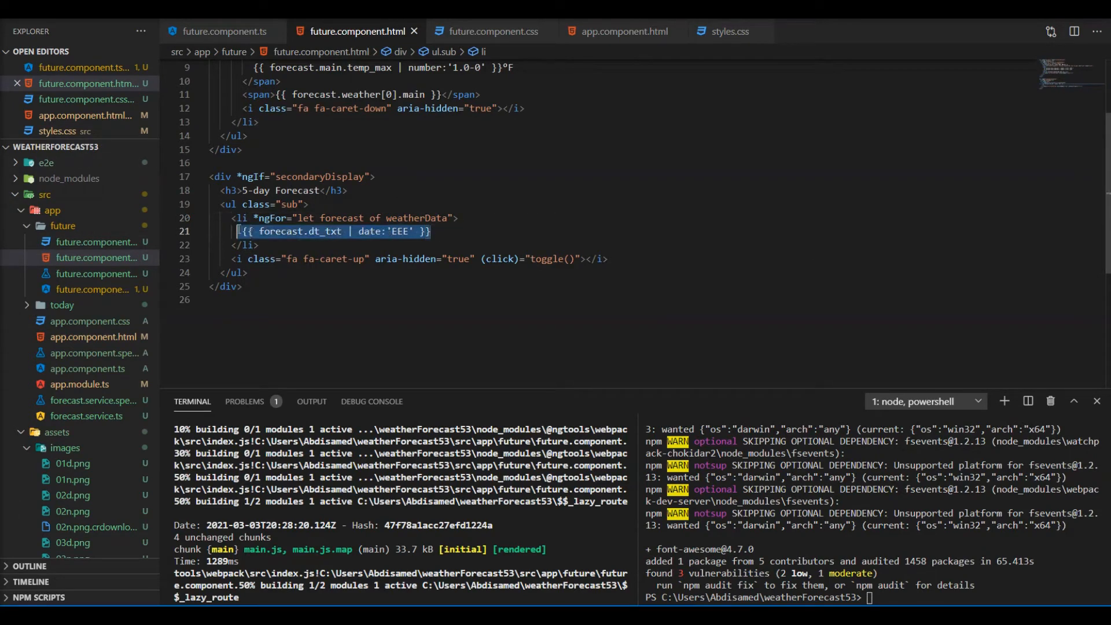
# Wrap the {{ forecast.dt_txt | date:'EEE' }} day name in a <span>
pyautogui.press('Delete')
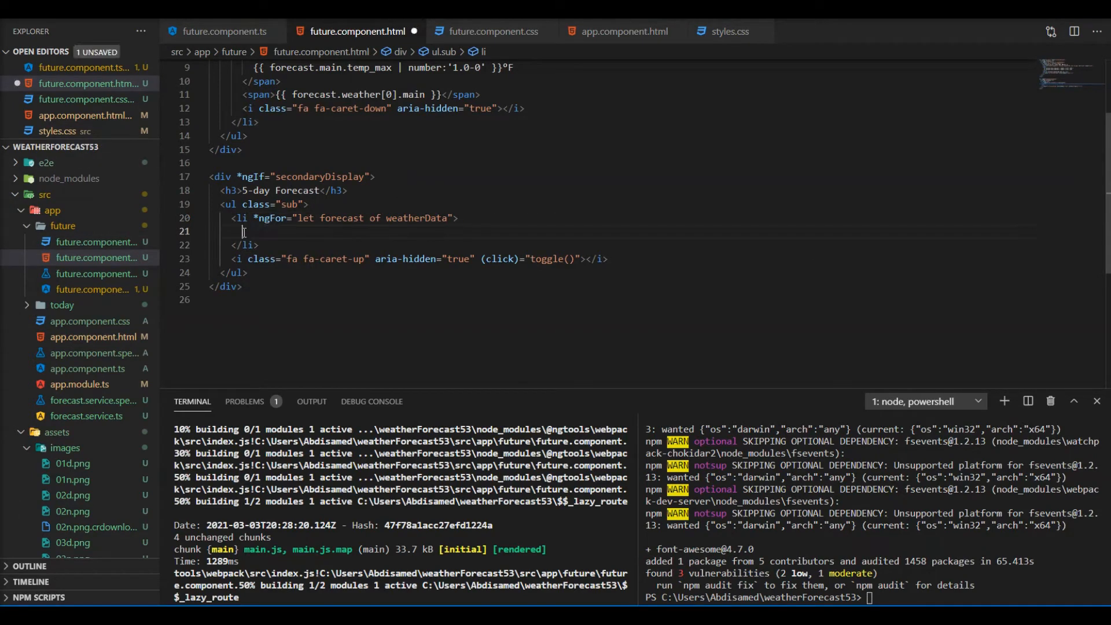
pyautogui.write('<span></span>')
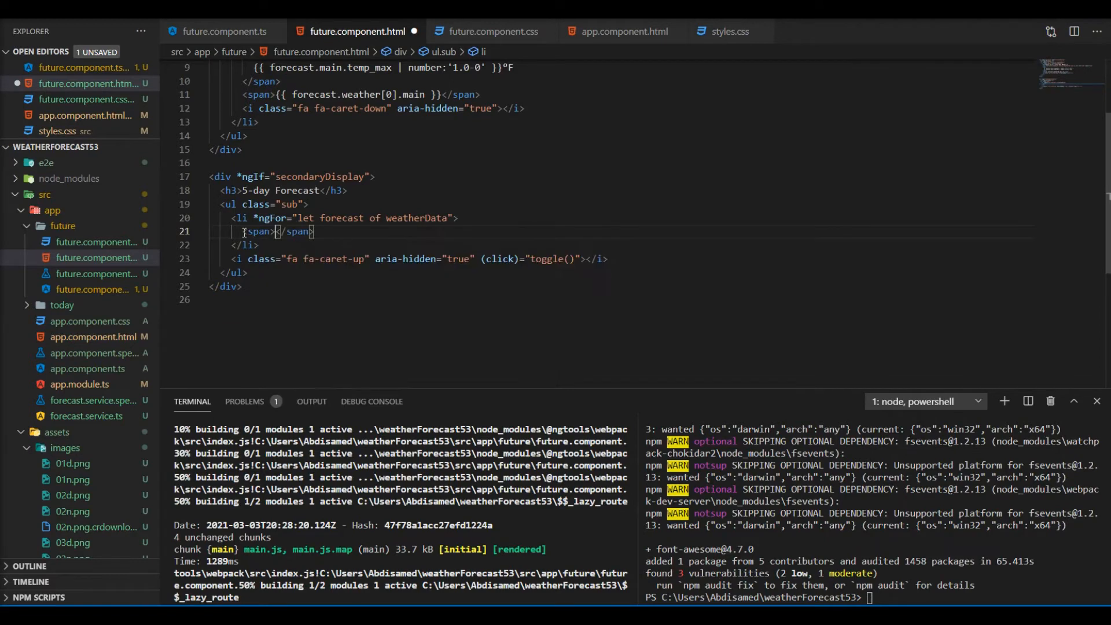
pyautogui.write("{{ forecast.dt_txt | date:'EEE' }}")
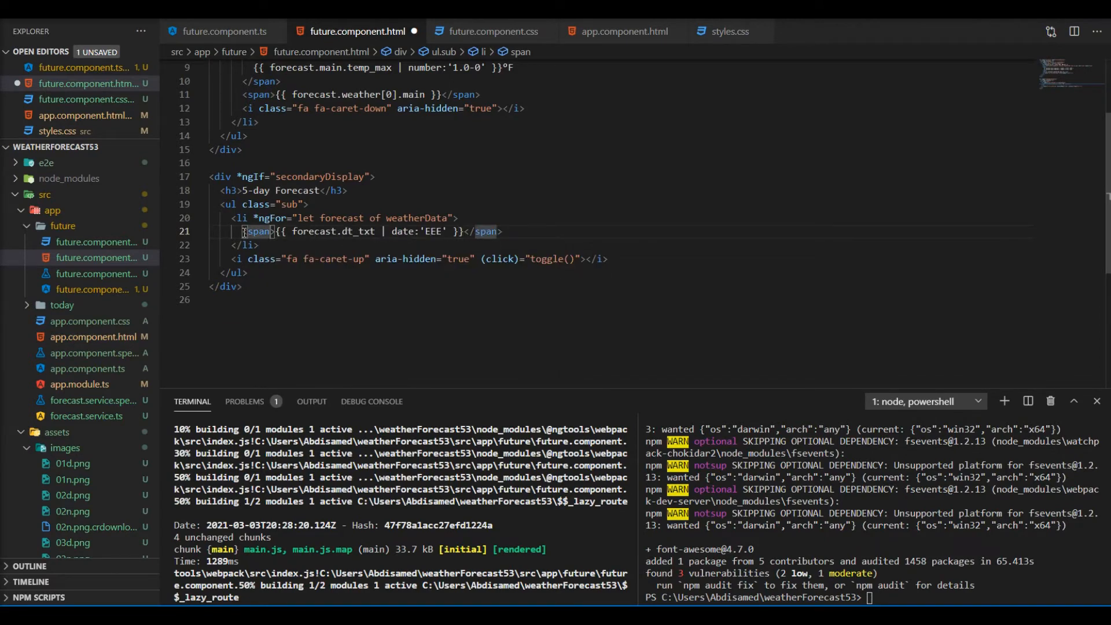
# Bind the span's click to showDeatails(weatherData[i]) and expose let i = index in the *ngFor
pyautogui.write('ng')
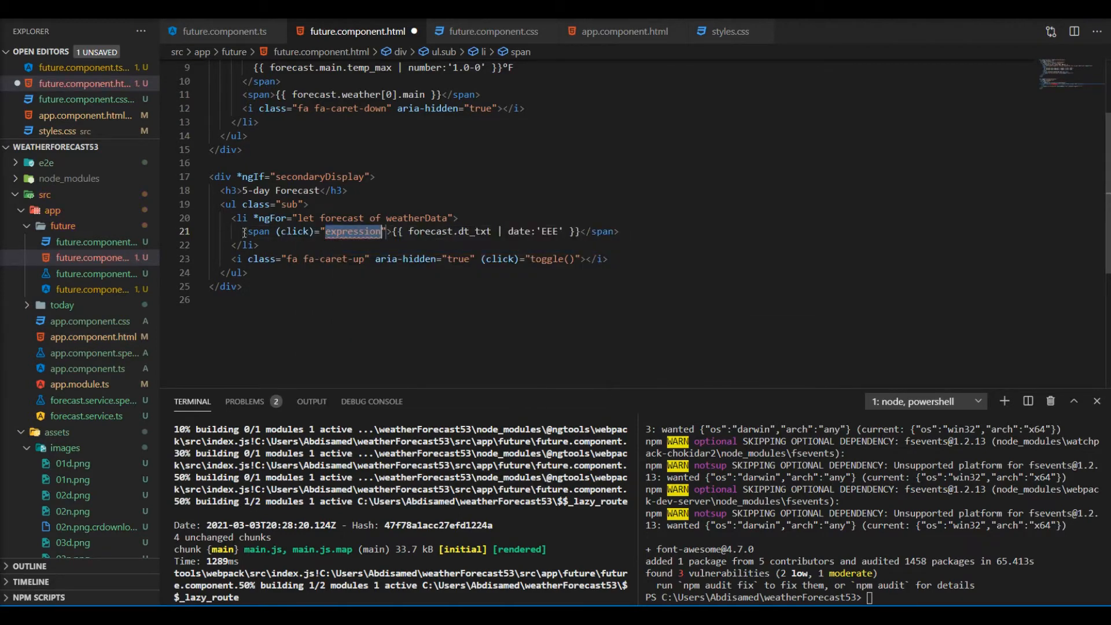
pyautogui.write('show')
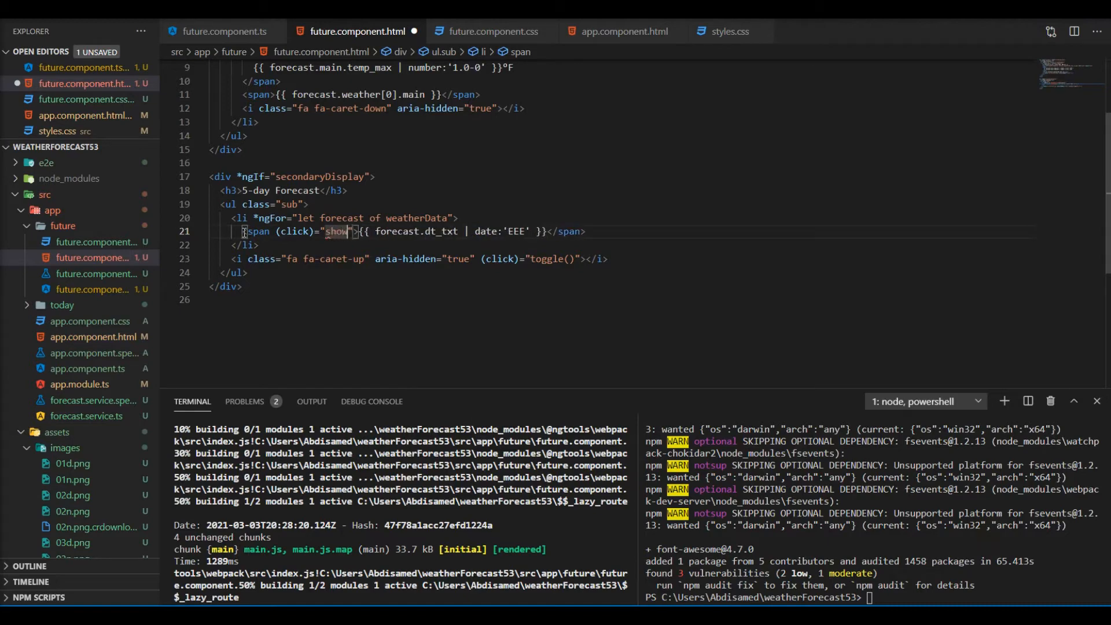
pyautogui.write('Deatails')
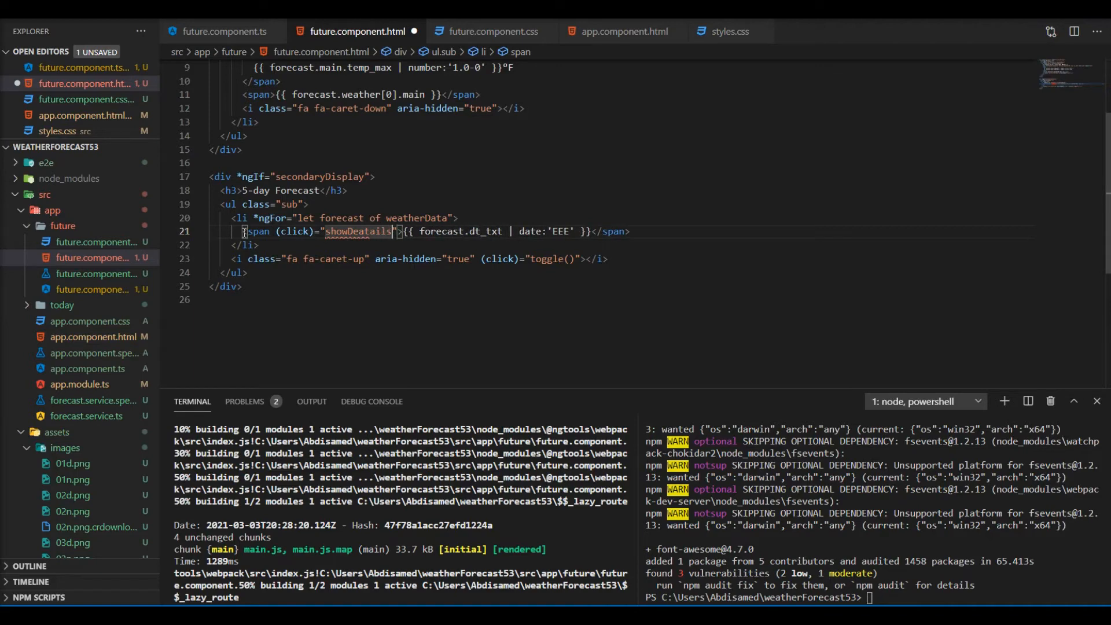
pyautogui.write('()')
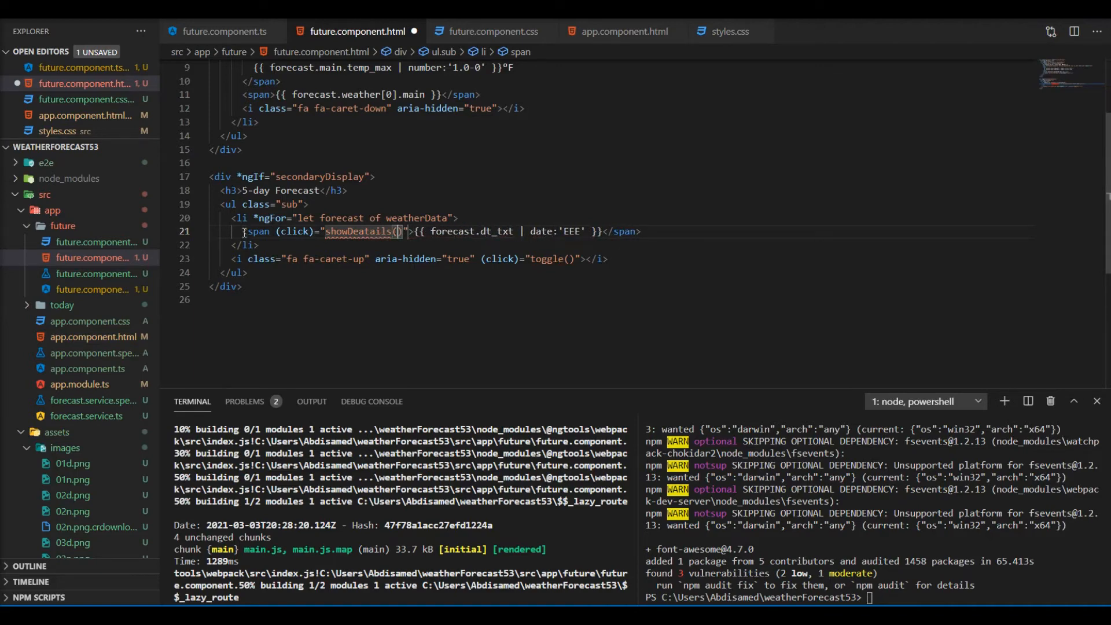
pyautogui.write('weatherData[')
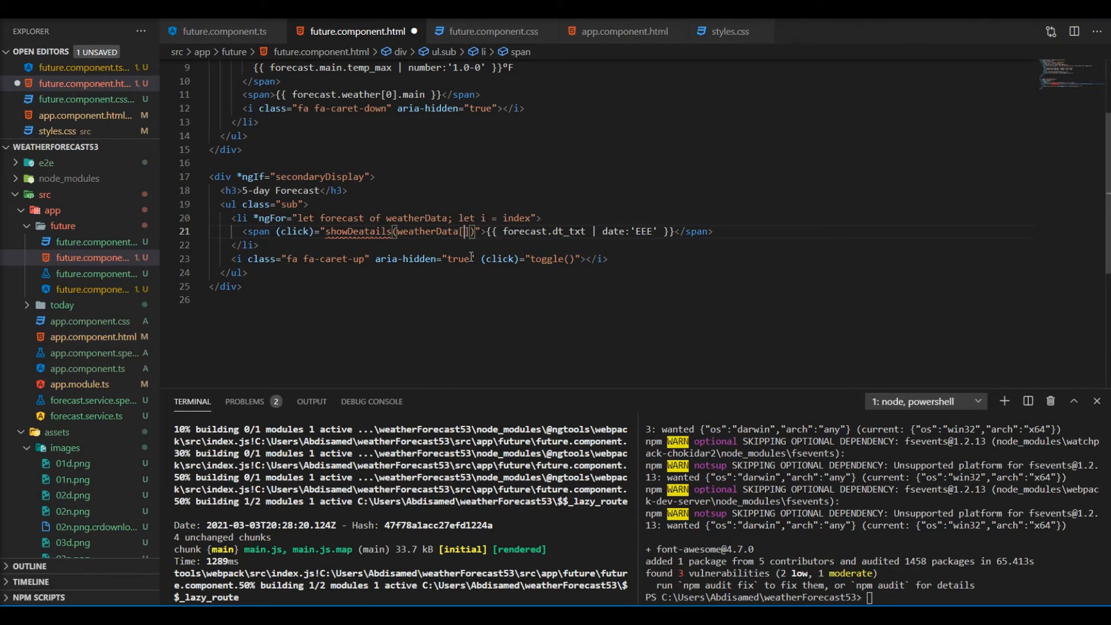
pyautogui.write('i')
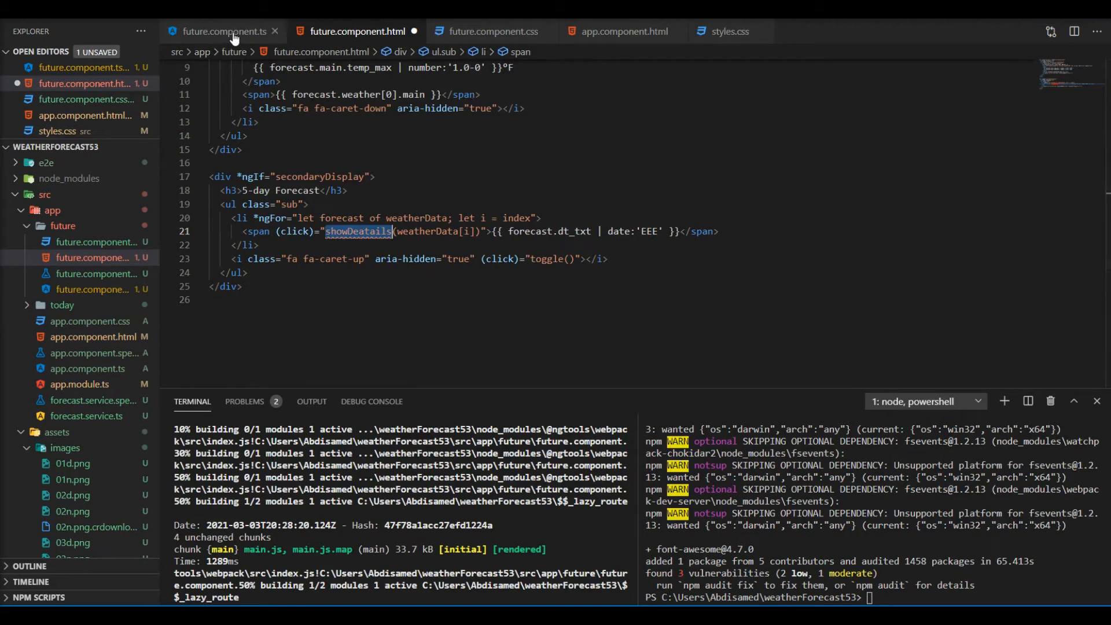
# In future.component.ts add a showDeatails(data: any) method and a forecastDetails: any property
pyautogui.click(223, 32)
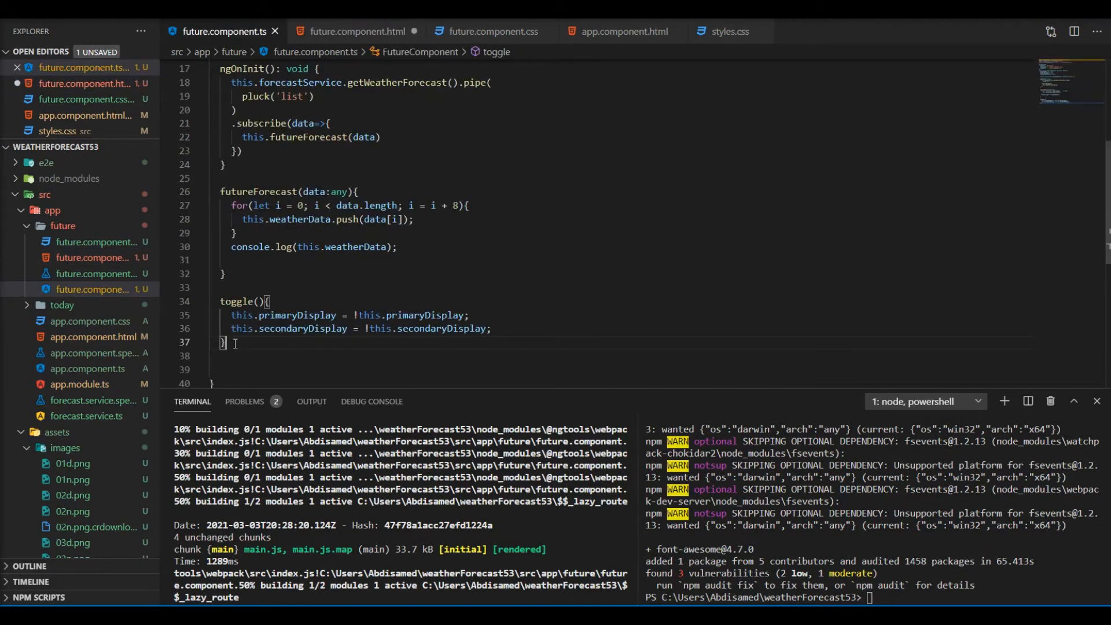
pyautogui.write('showDeatails')
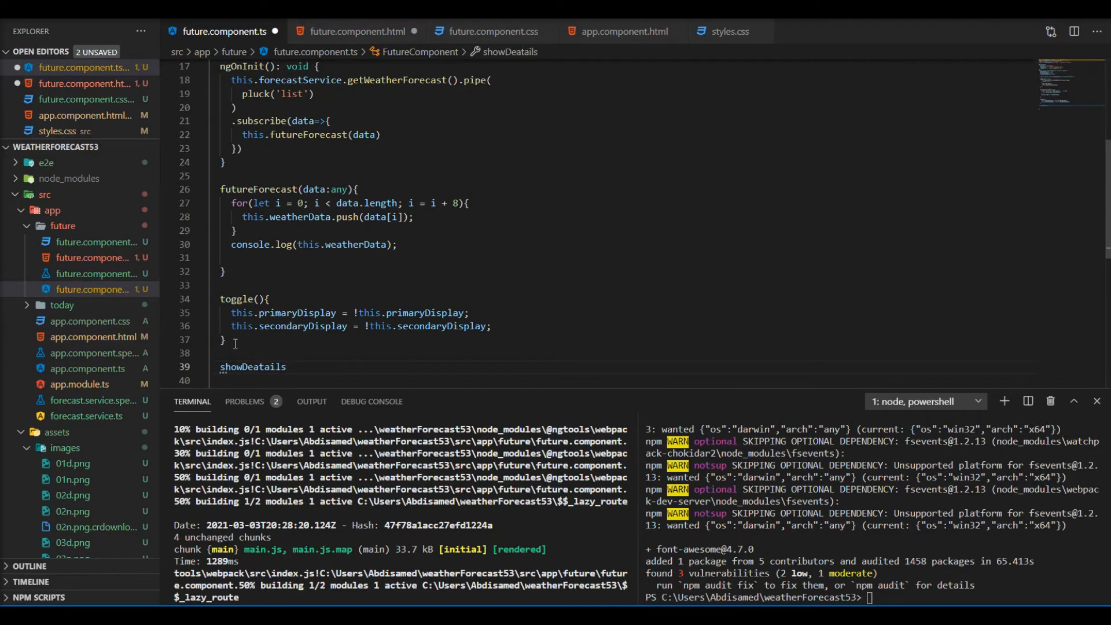
pyautogui.write('()')
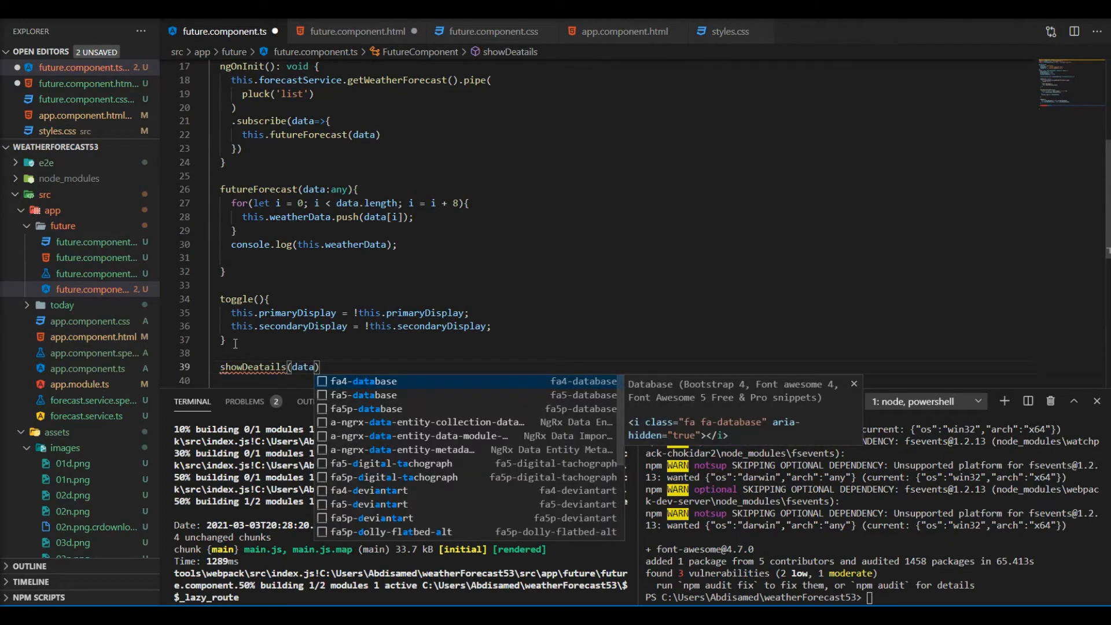
pyautogui.write(':any')
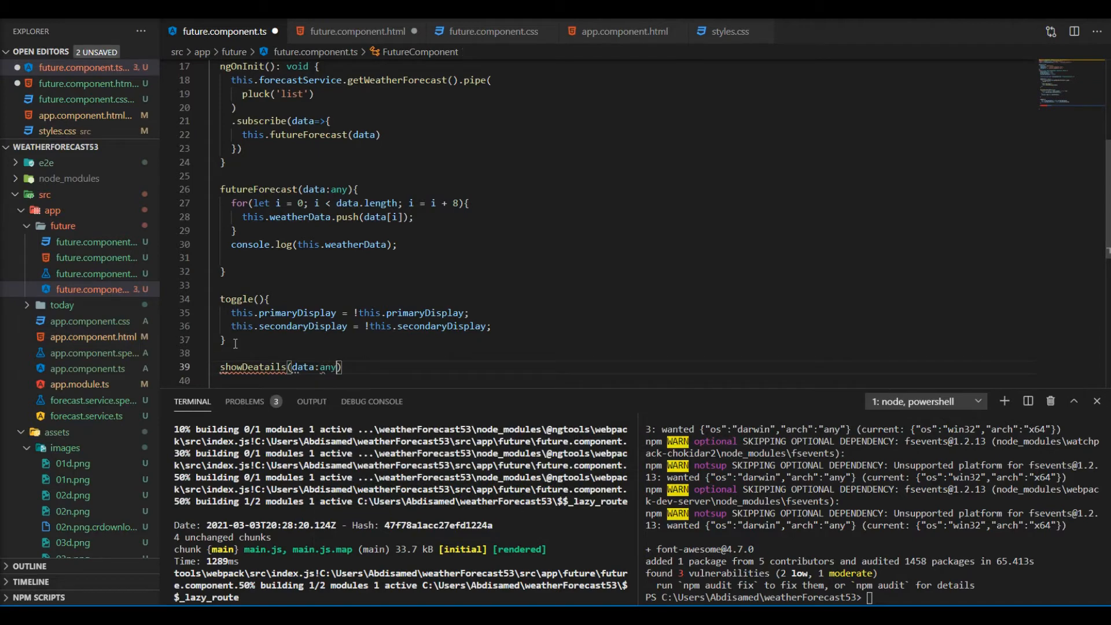
pyautogui.write('{')
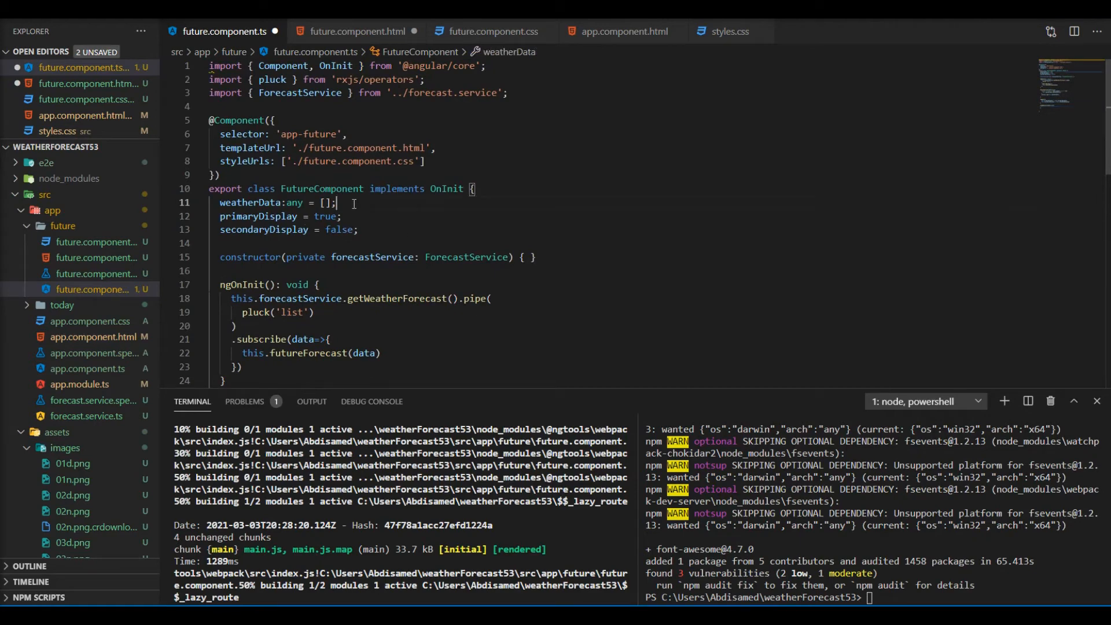
pyautogui.write('forecastDetail')
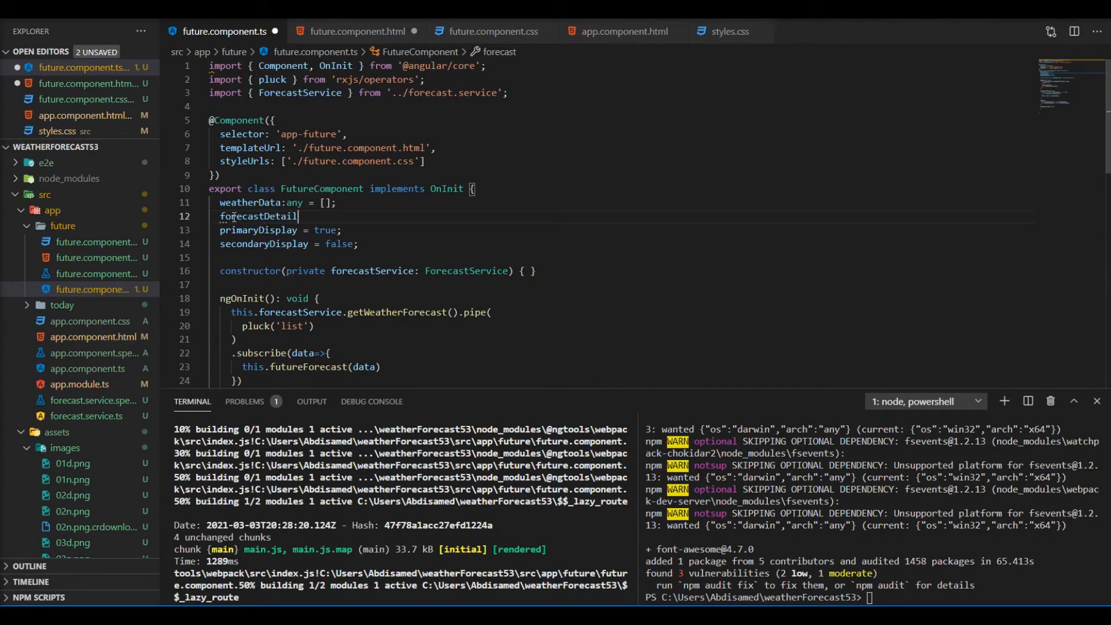
pyautogui.write('s:any;')
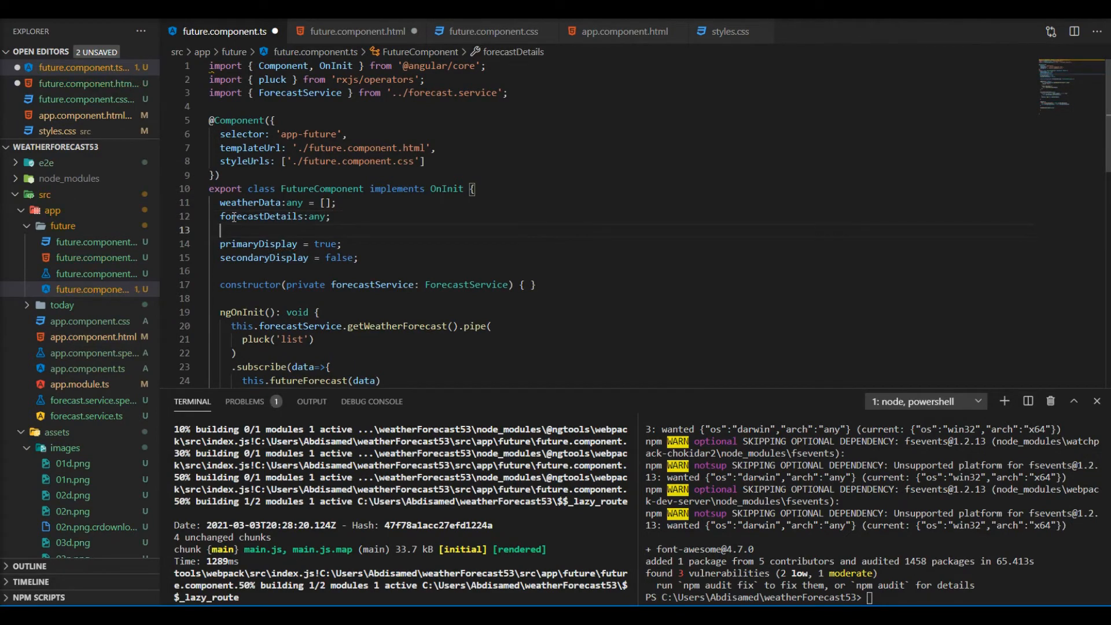
# Make showDeatails store the day with this.forecastDetails = data; then return to the HTML template
pyautogui.scroll(-3)
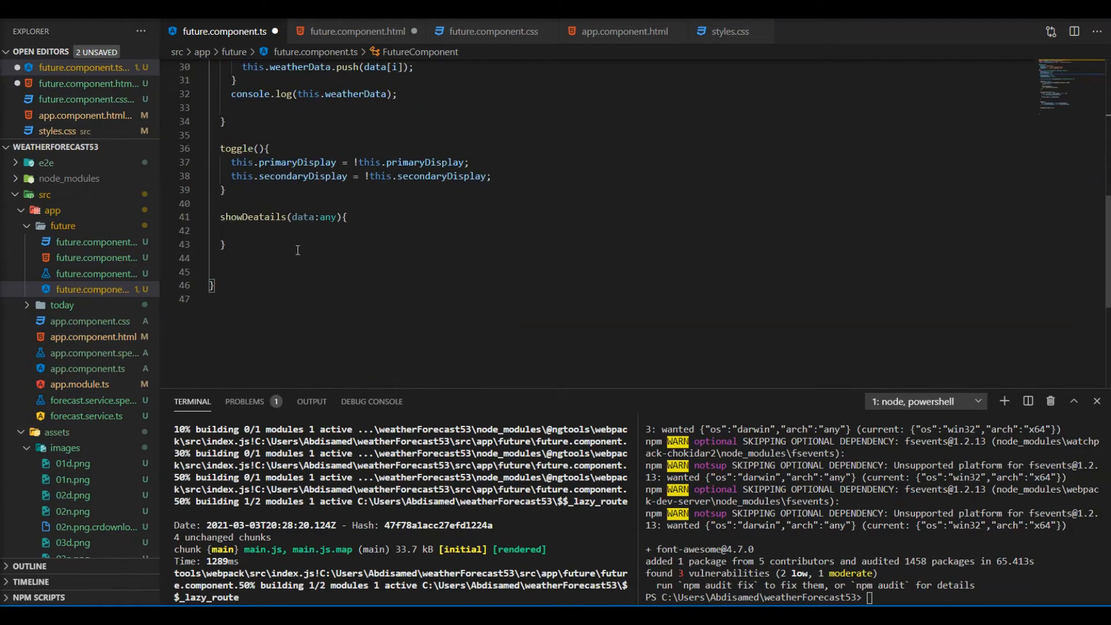
pyautogui.write('this.forecastDetails =')
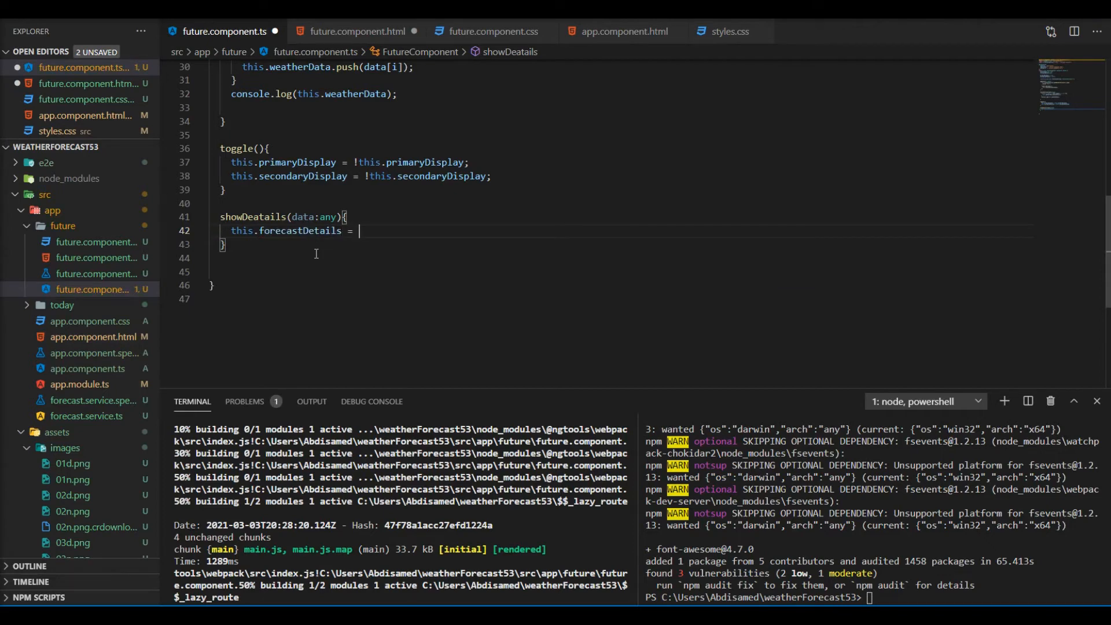
pyautogui.write('data;')
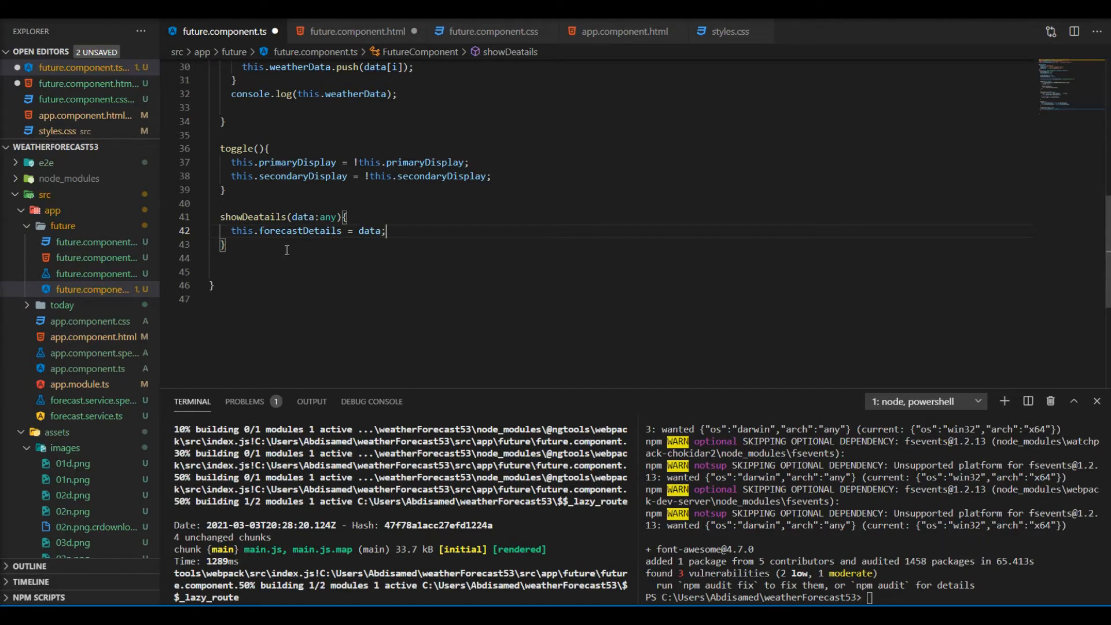
pyautogui.click(357, 31)
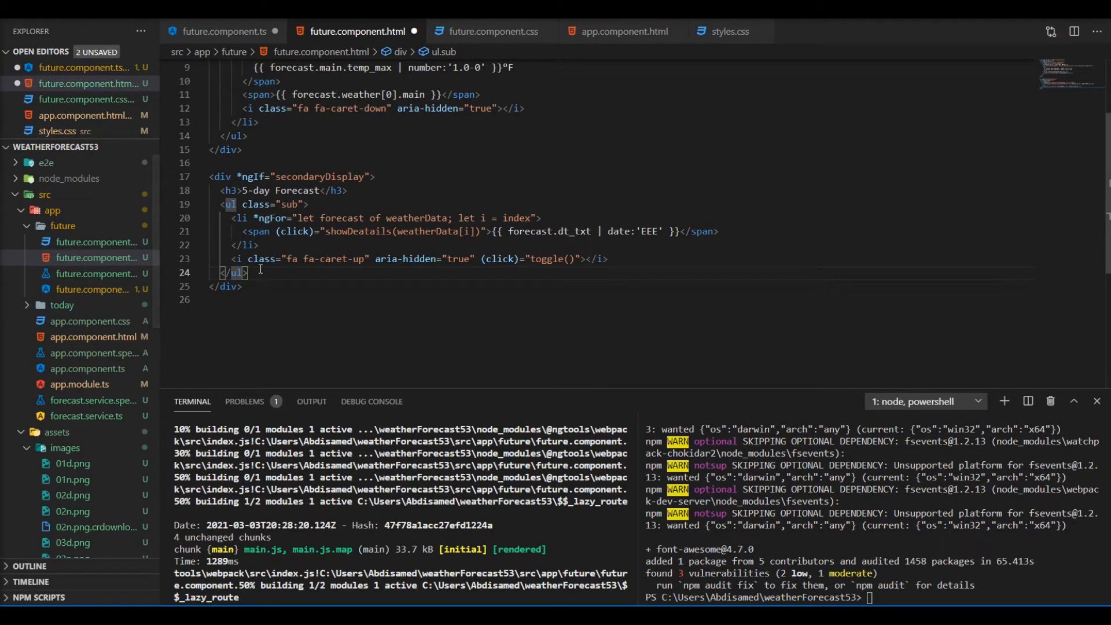
# Add a div below the day list with *ngIf="forecastDetails"
pyautogui.write('div></div>')
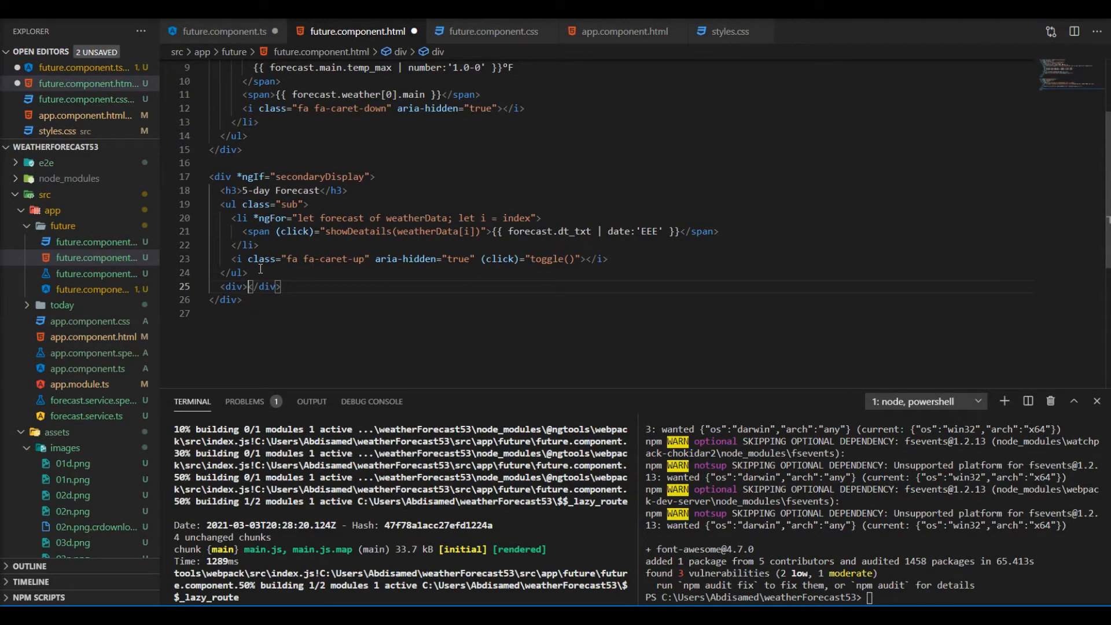
pyautogui.press('Enter')
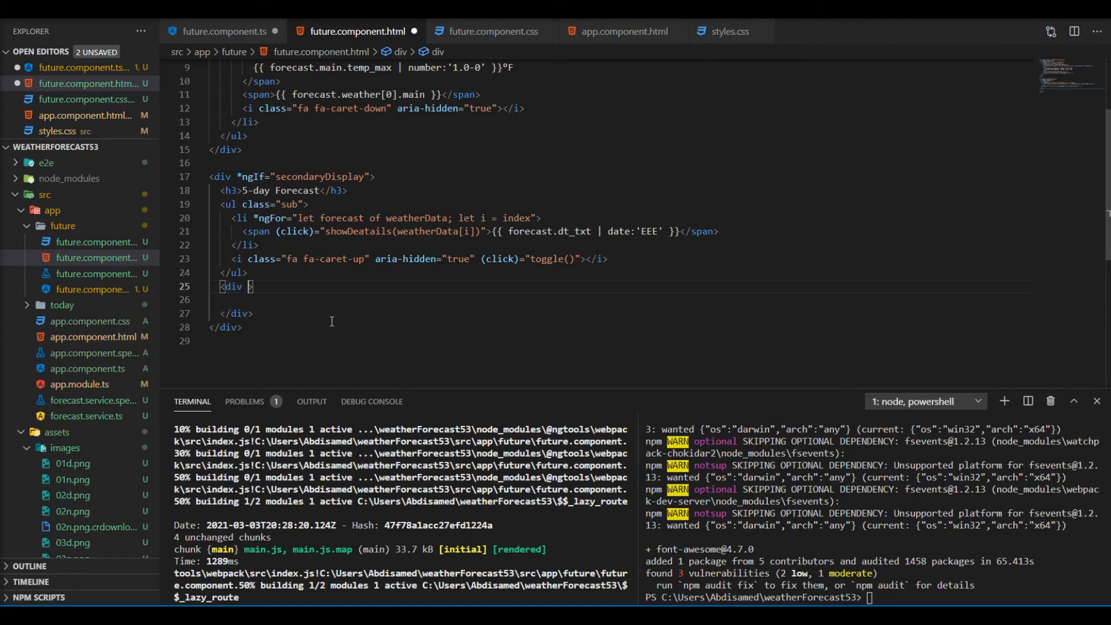
pyautogui.write('ngif')
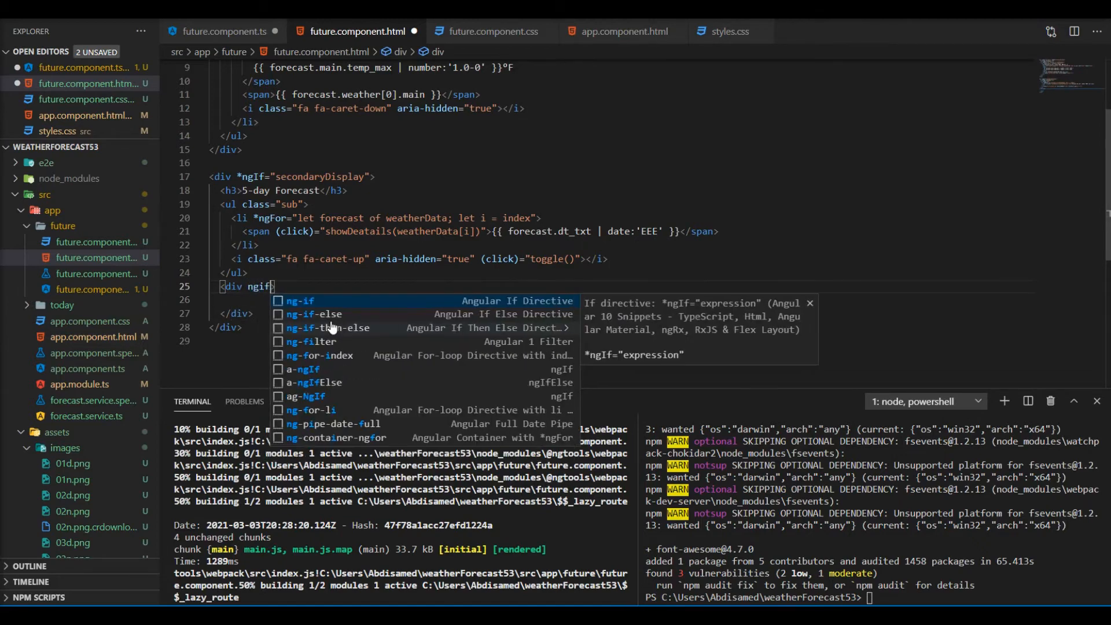
pyautogui.click(301, 301)
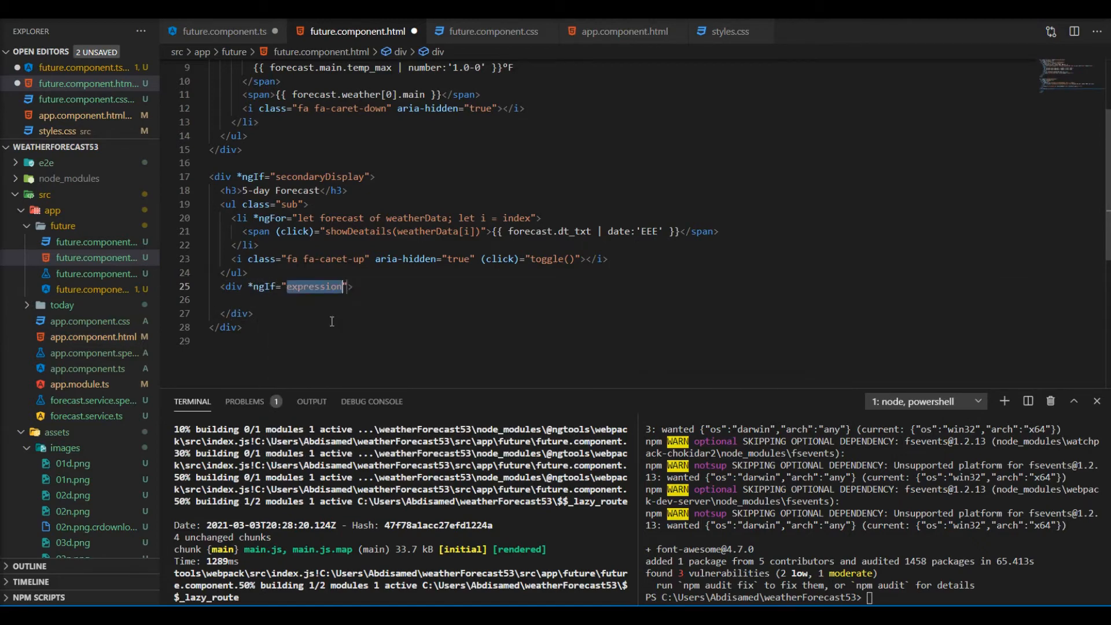
pyautogui.write('forecastDetail')
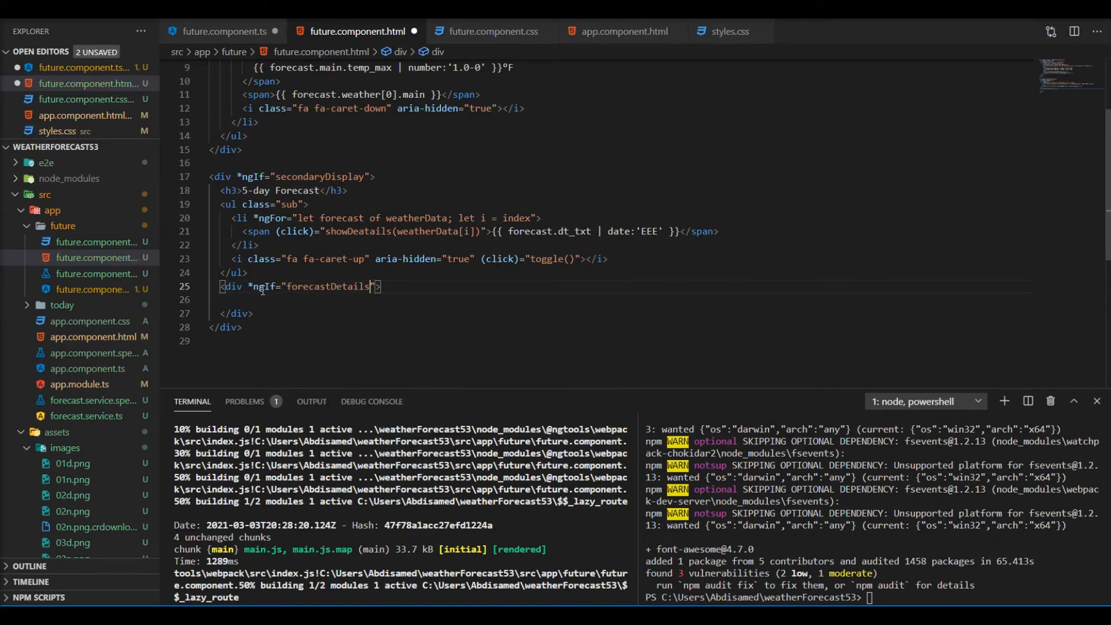
pyautogui.moveTo(230, 286)
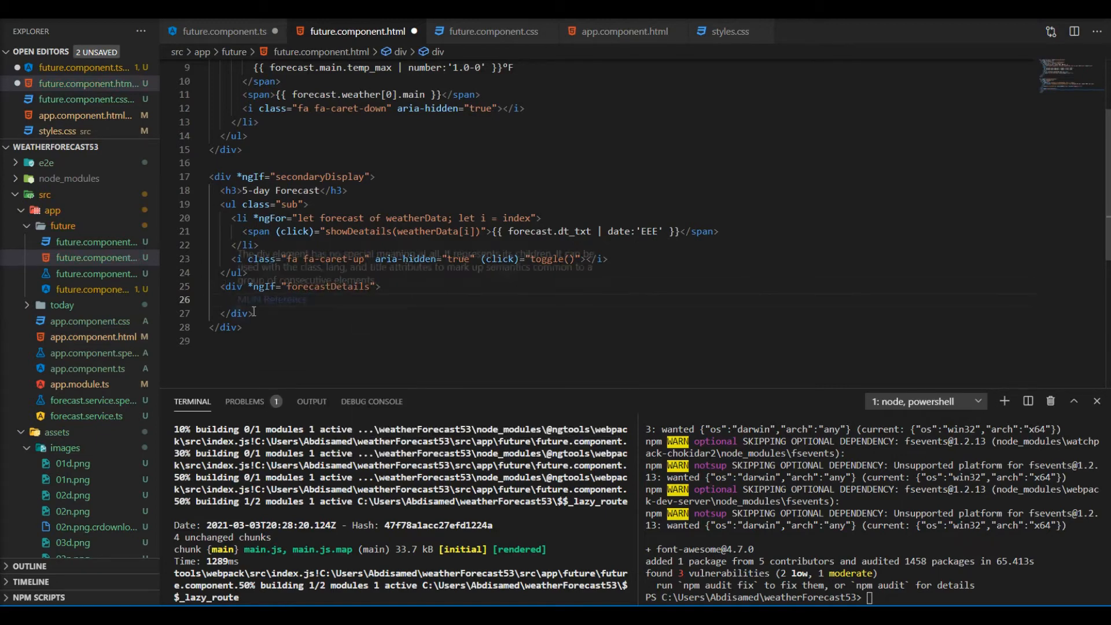
# Inside it, show {{ forecastDetails.main.temp | number:'1.0-0' }}°F
pyautogui.write('{{  }}')
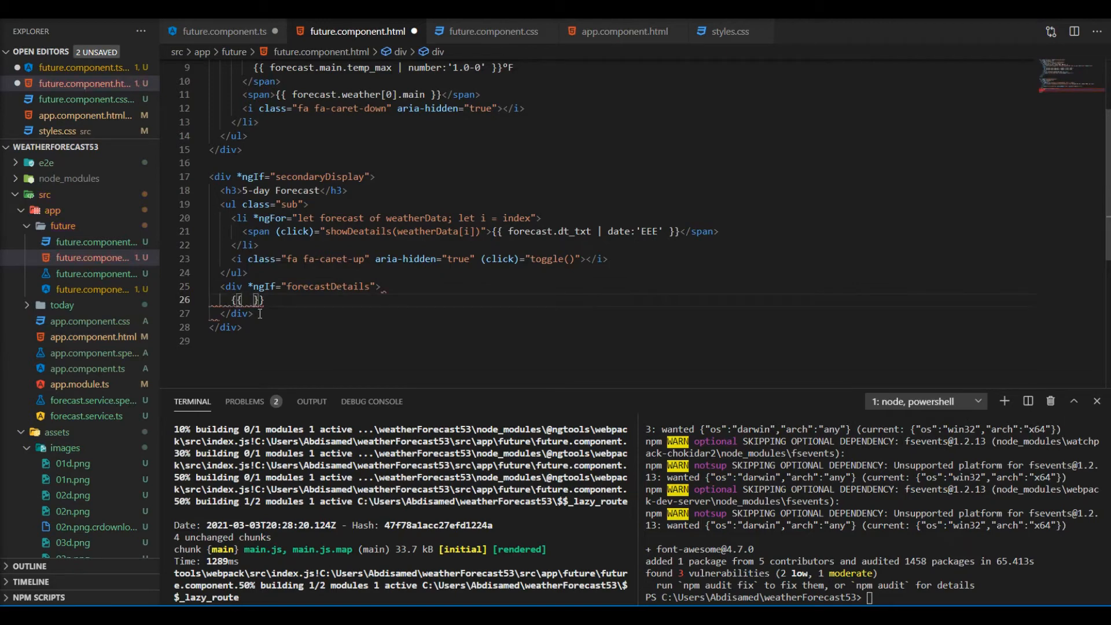
pyautogui.write("forecastDetails.main.temp | number:'1.0-0")
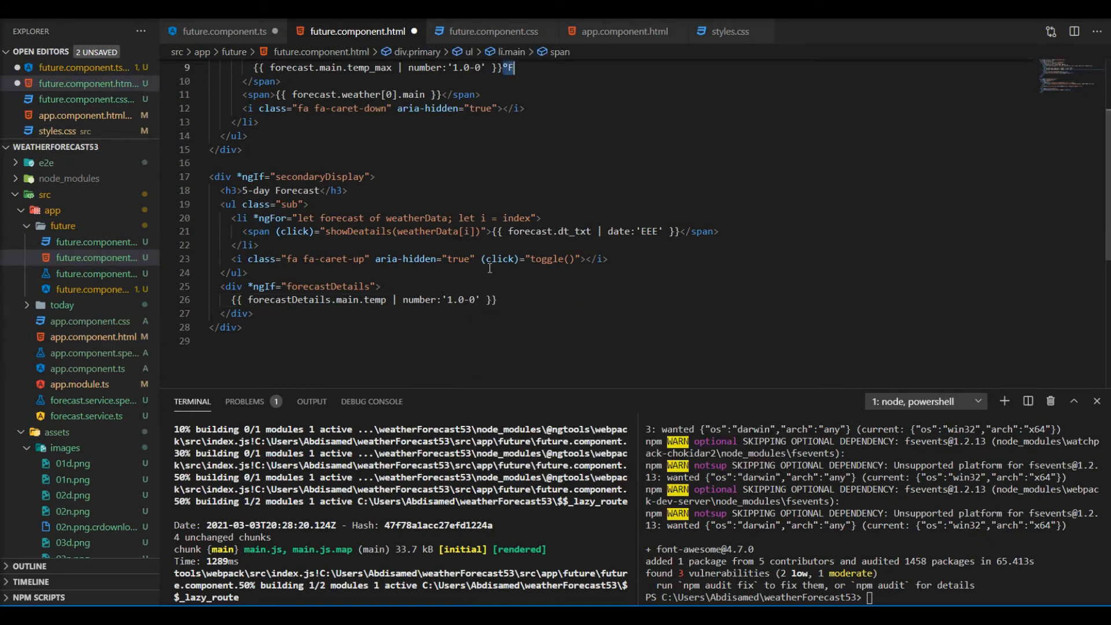
pyautogui.write('°F')
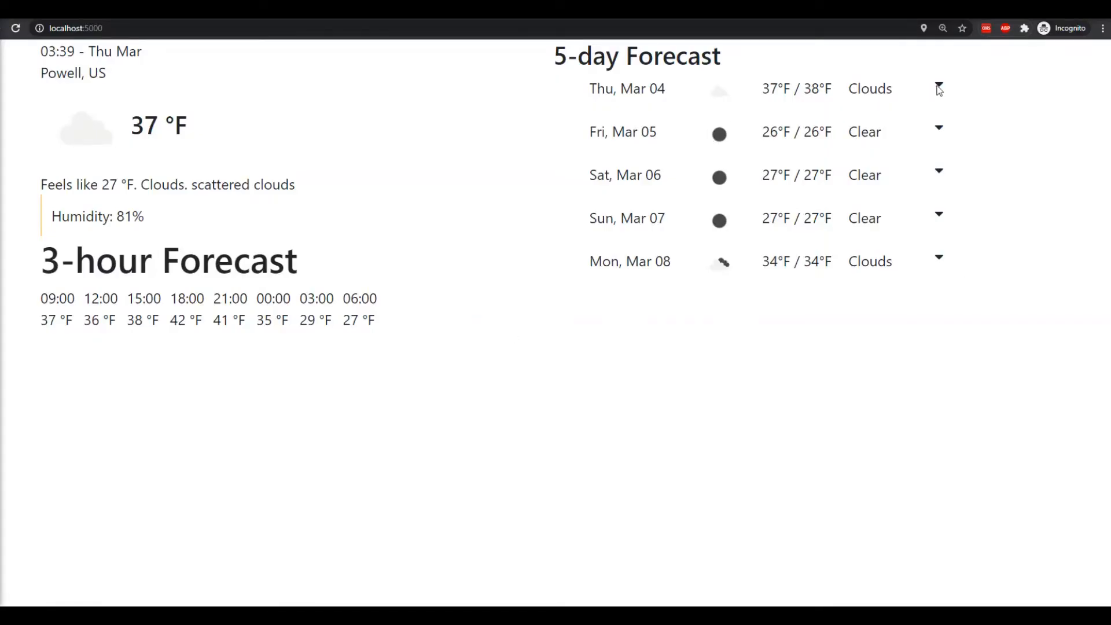
pyautogui.click(939, 89)
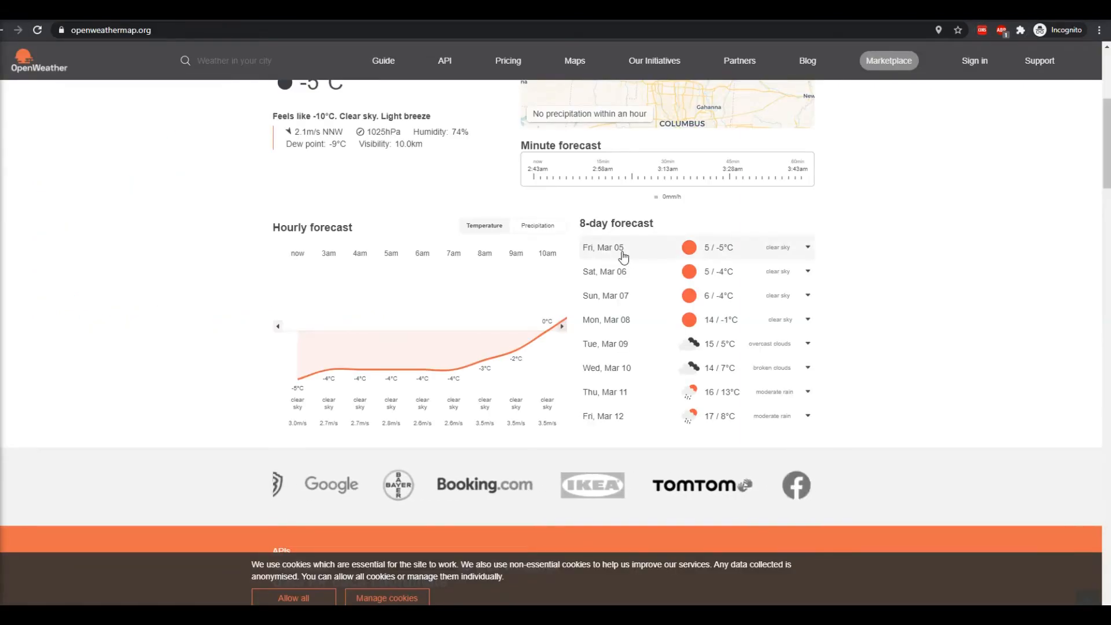
# Expand and collapse a day in the 8-day forecast, then view Sat, Mar 06 details
pyautogui.click(603, 248)
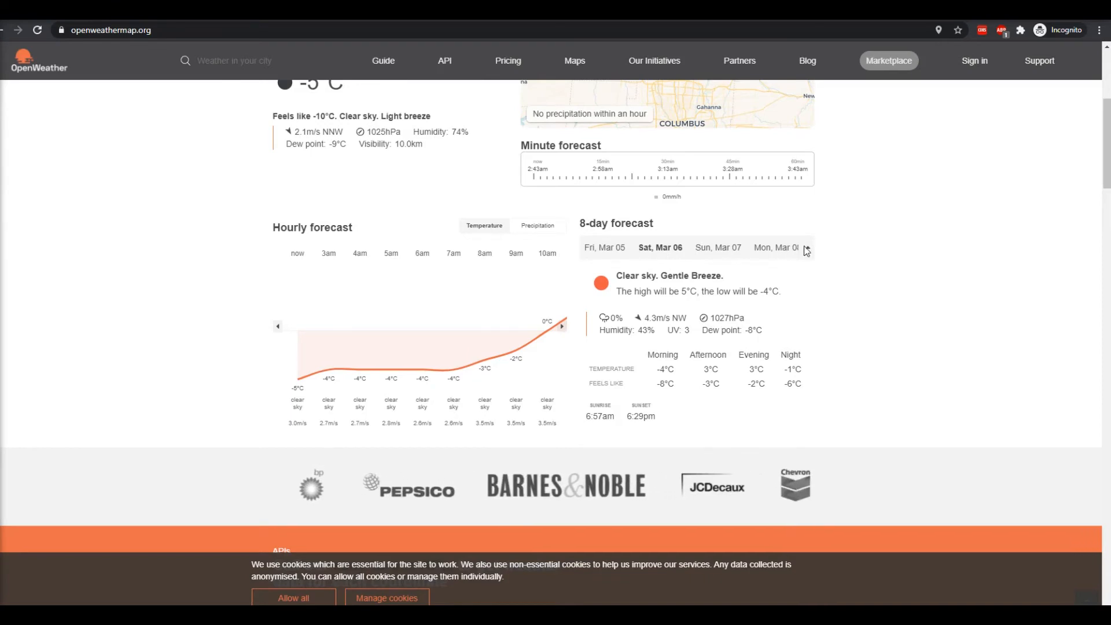
pyautogui.click(805, 247)
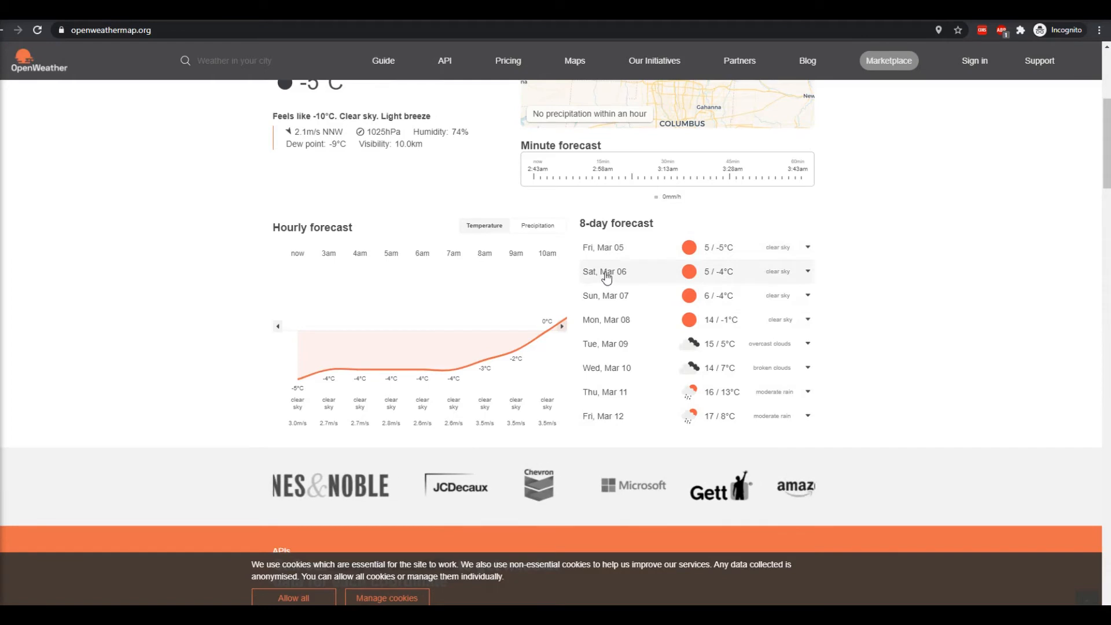
pyautogui.click(605, 295)
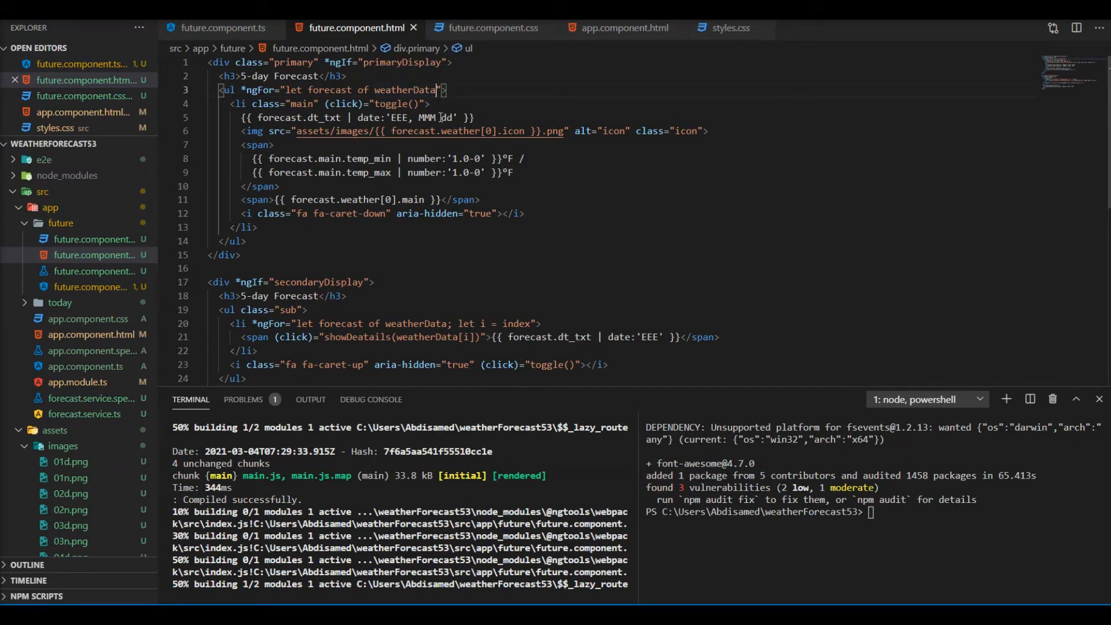
# Add '; let i = index' to the *ngFor and make the click call toggle(weatherData[i], i)
pyautogui.write('; let i')
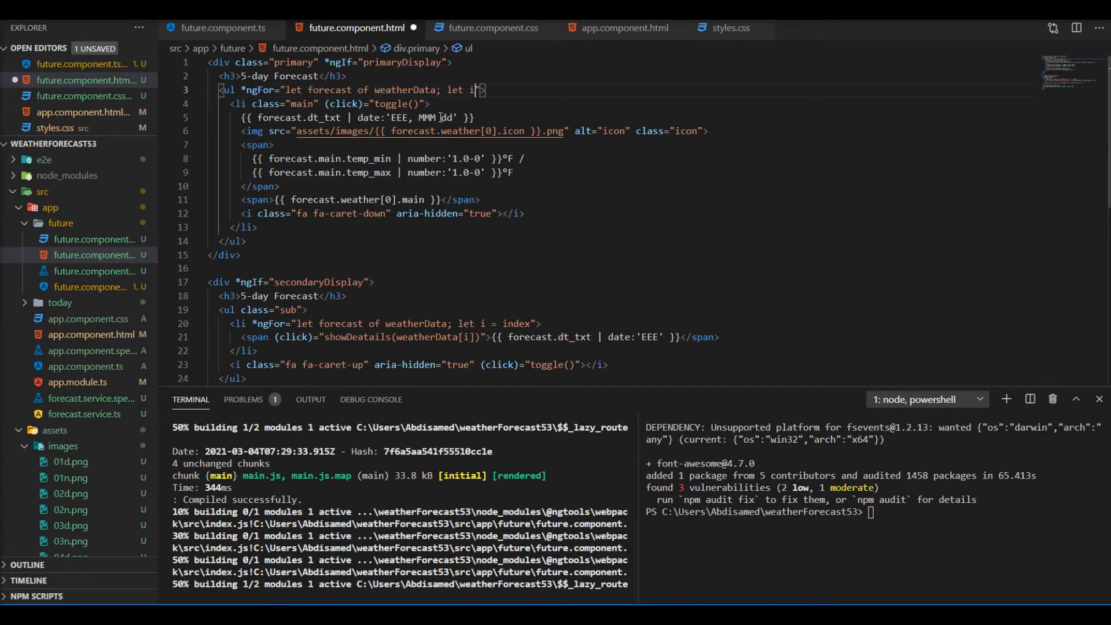
pyautogui.write('= index')
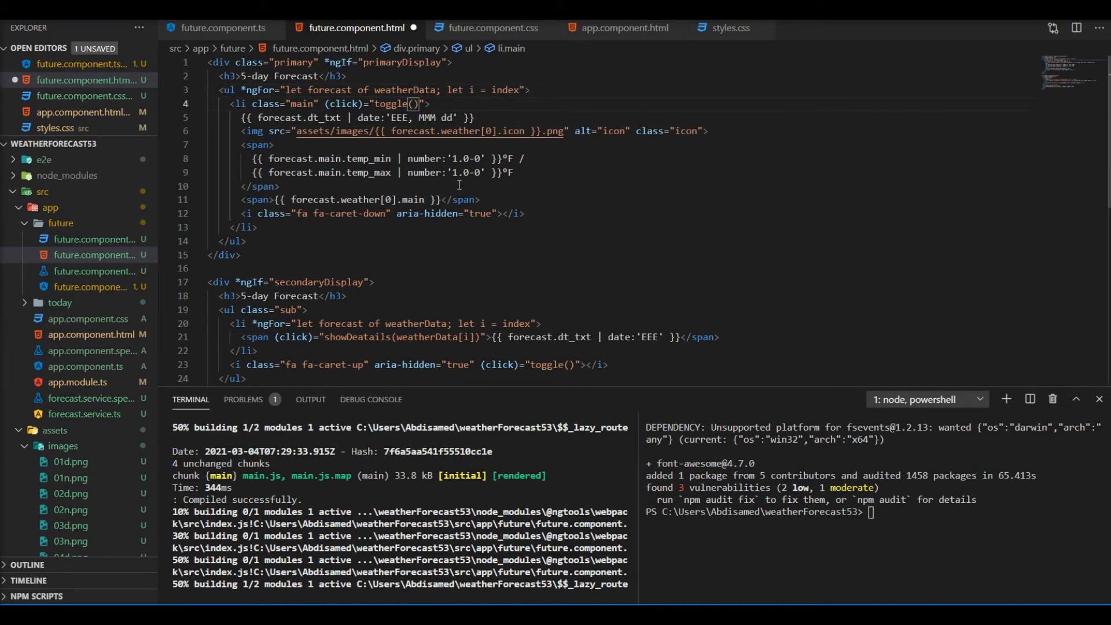
pyautogui.write('weatherData')
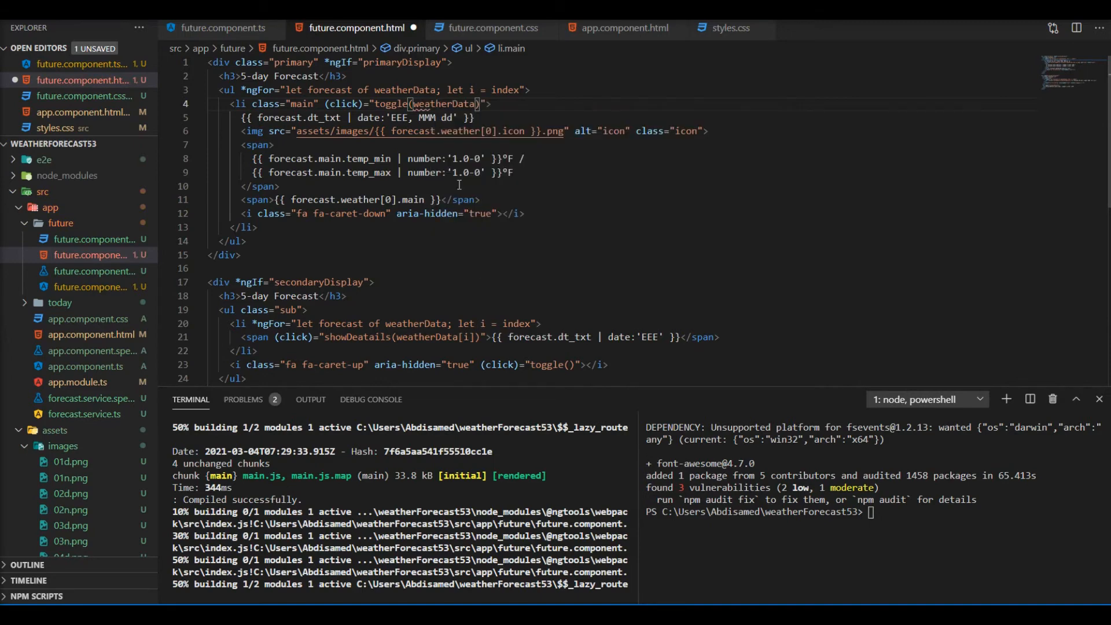
pyautogui.write('[i],')
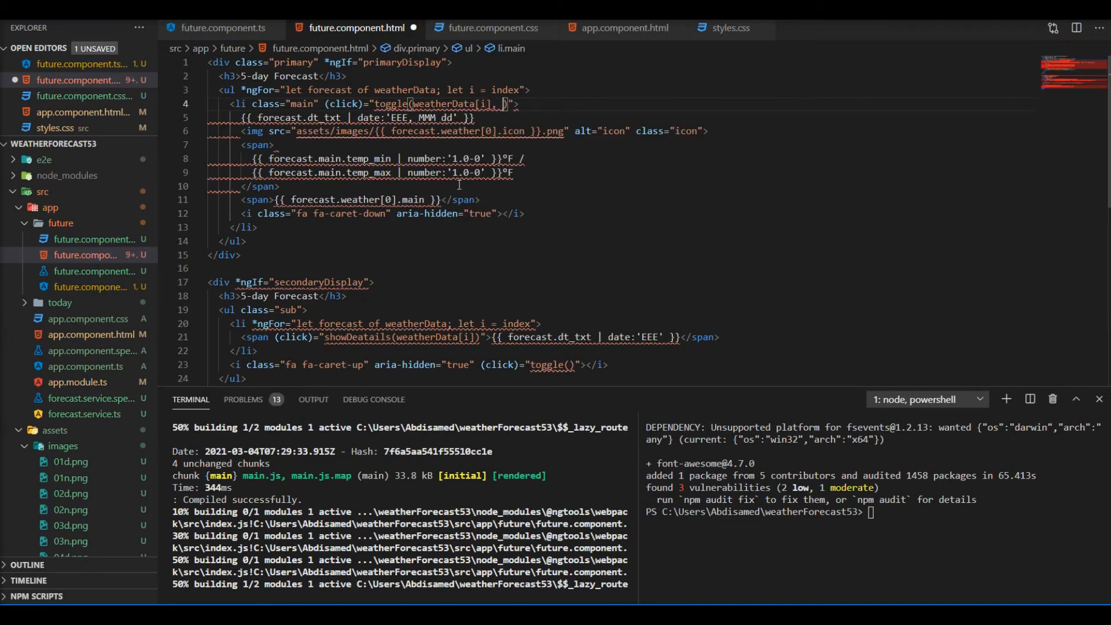
pyautogui.write('i')
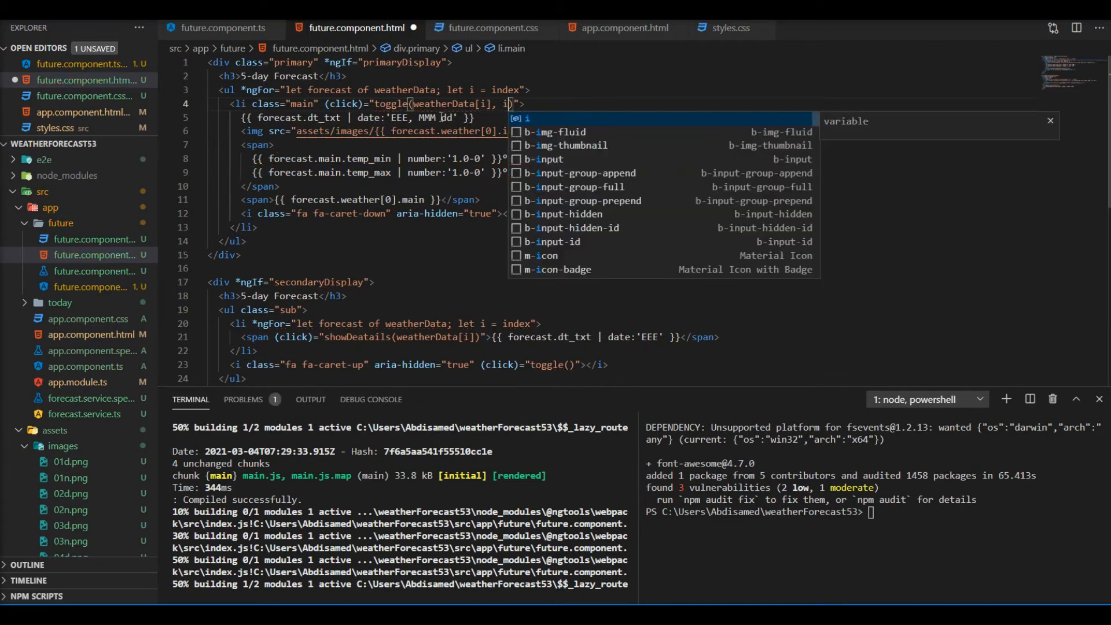
# In future.component.ts, give toggle(data, index:number) the line this.forecastDetails = data;
pyautogui.click(222, 28)
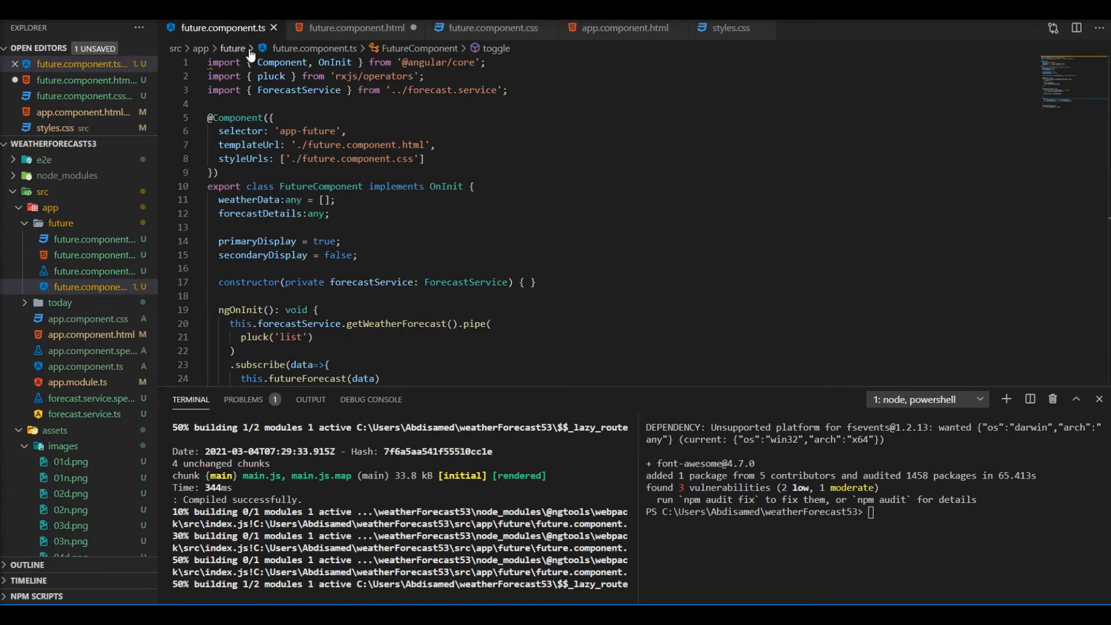
pyautogui.scroll(-3)
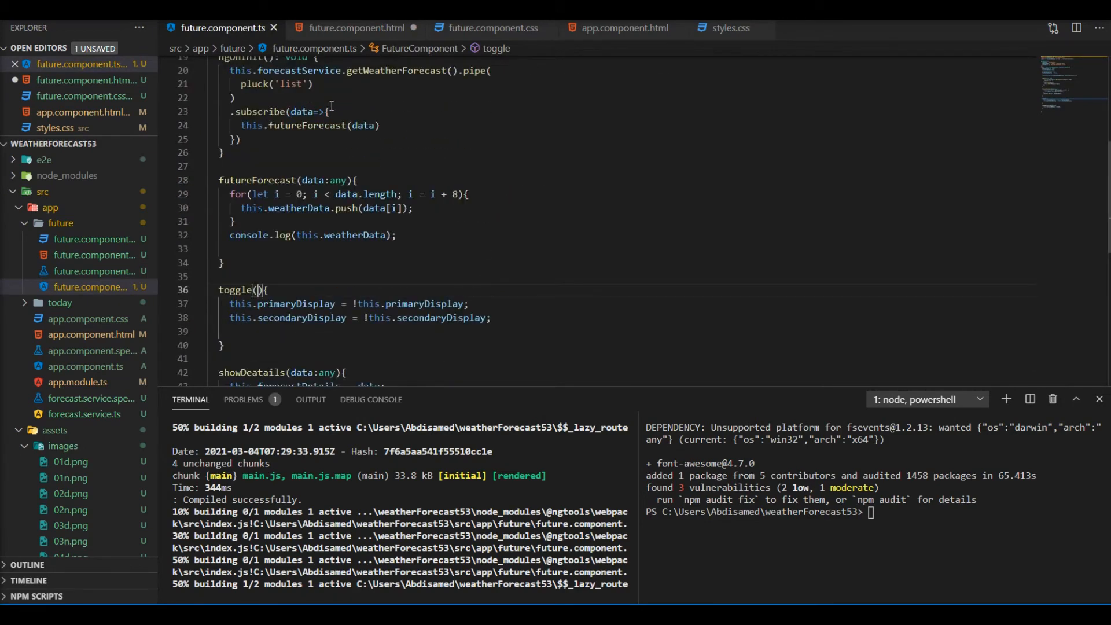
pyautogui.moveTo(293, 303)
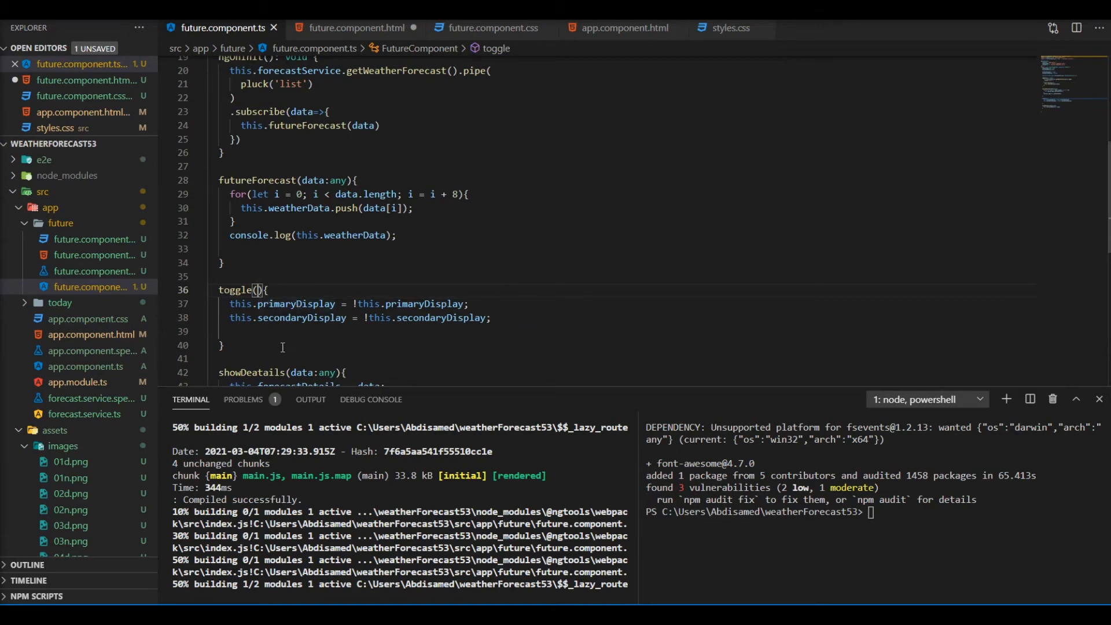
pyautogui.write('data:any,')
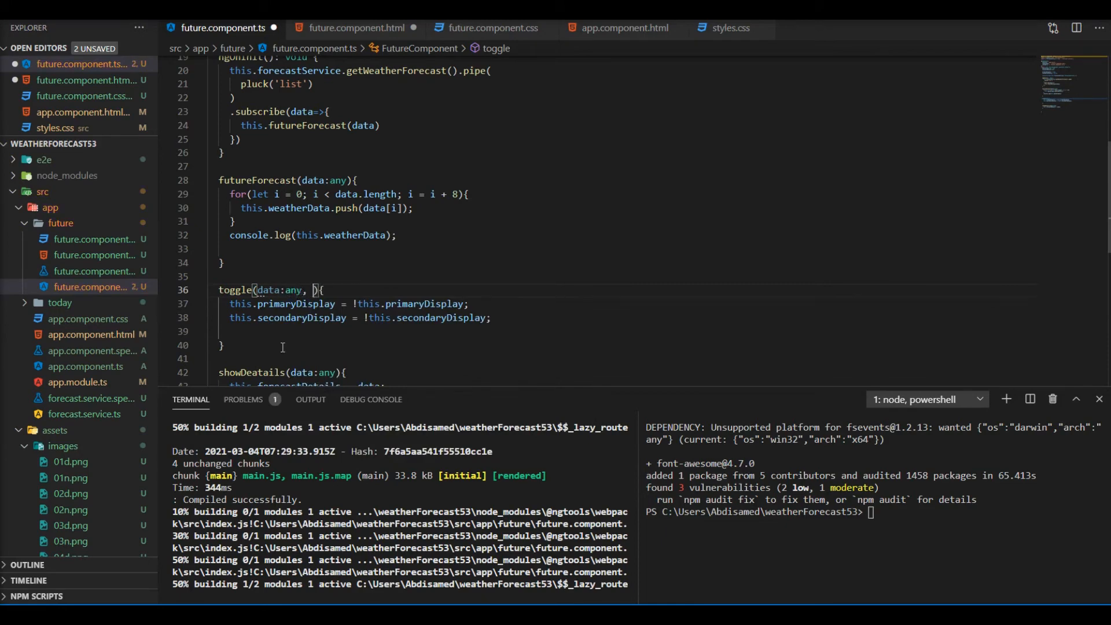
pyautogui.write('index')
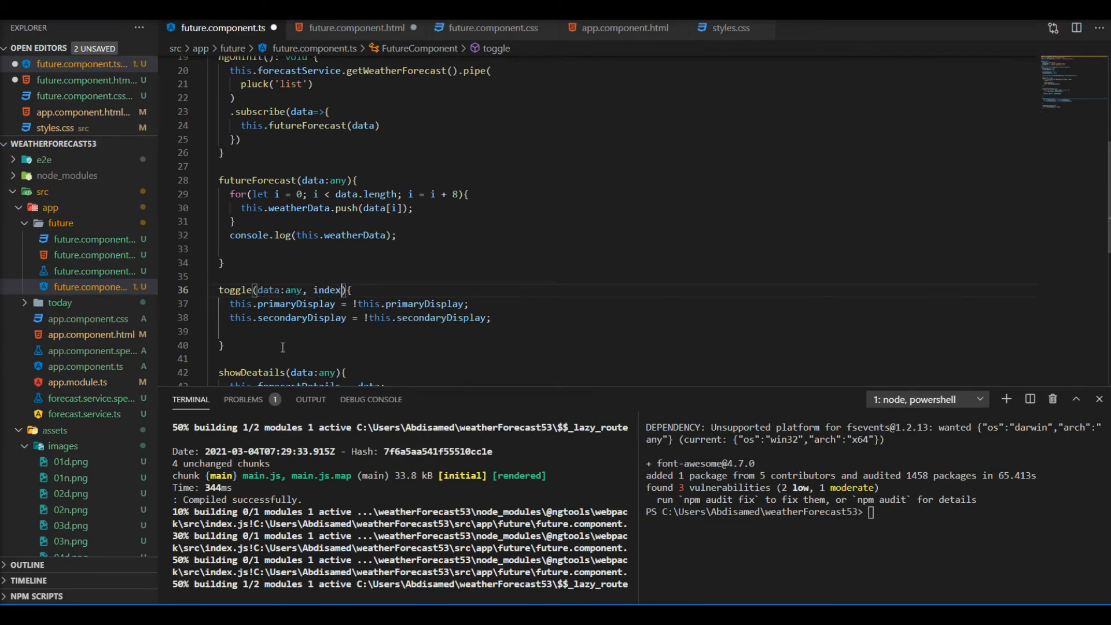
pyautogui.write(':number')
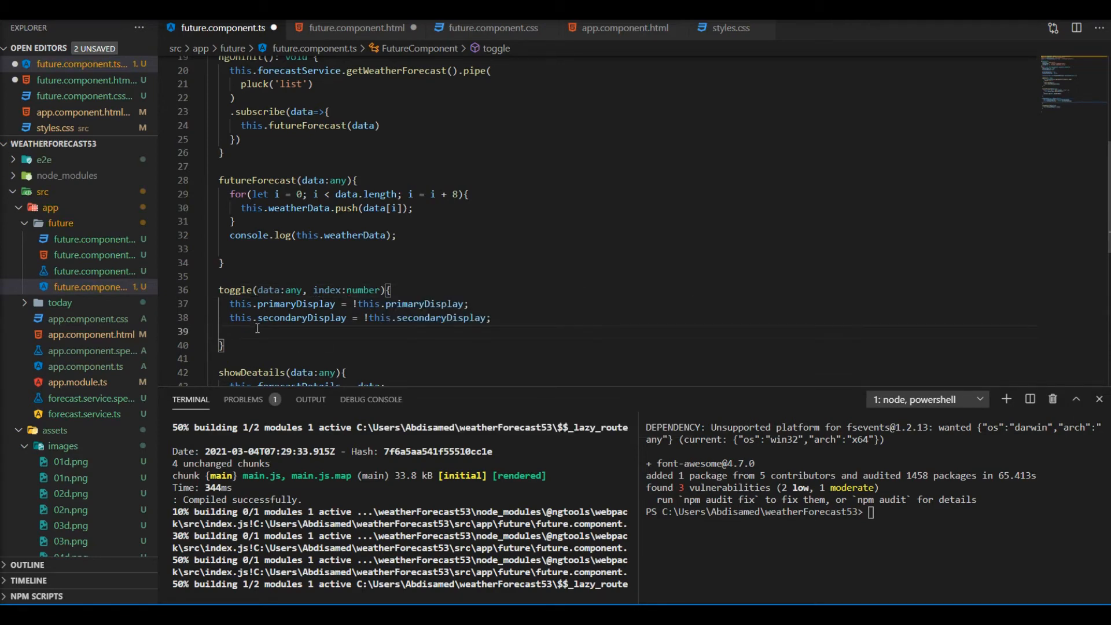
pyautogui.press('Enter')
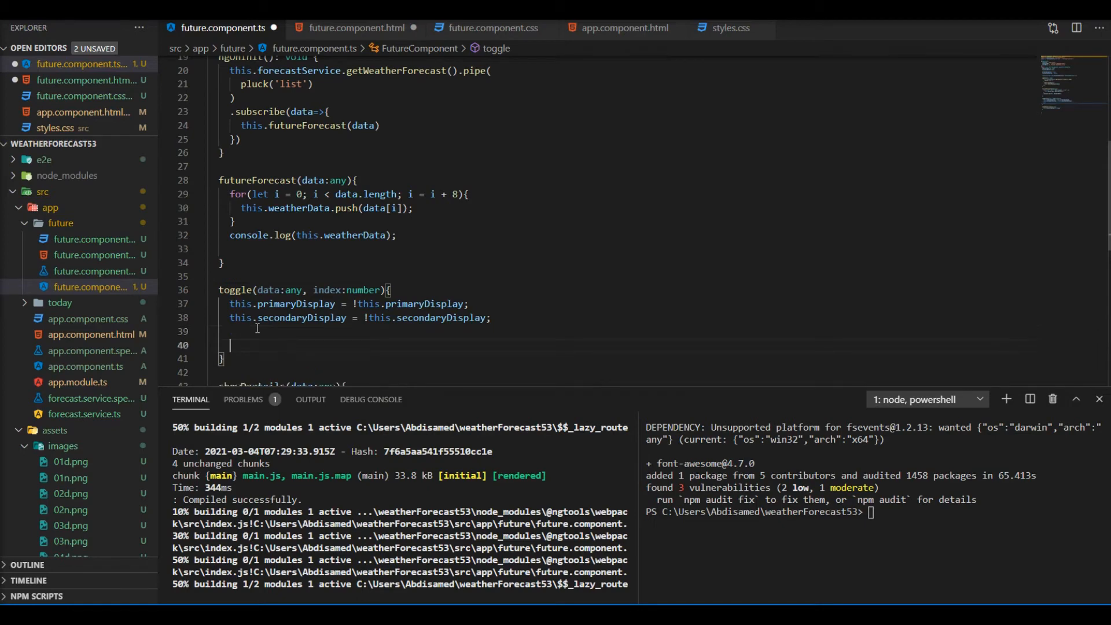
pyautogui.write('this.')
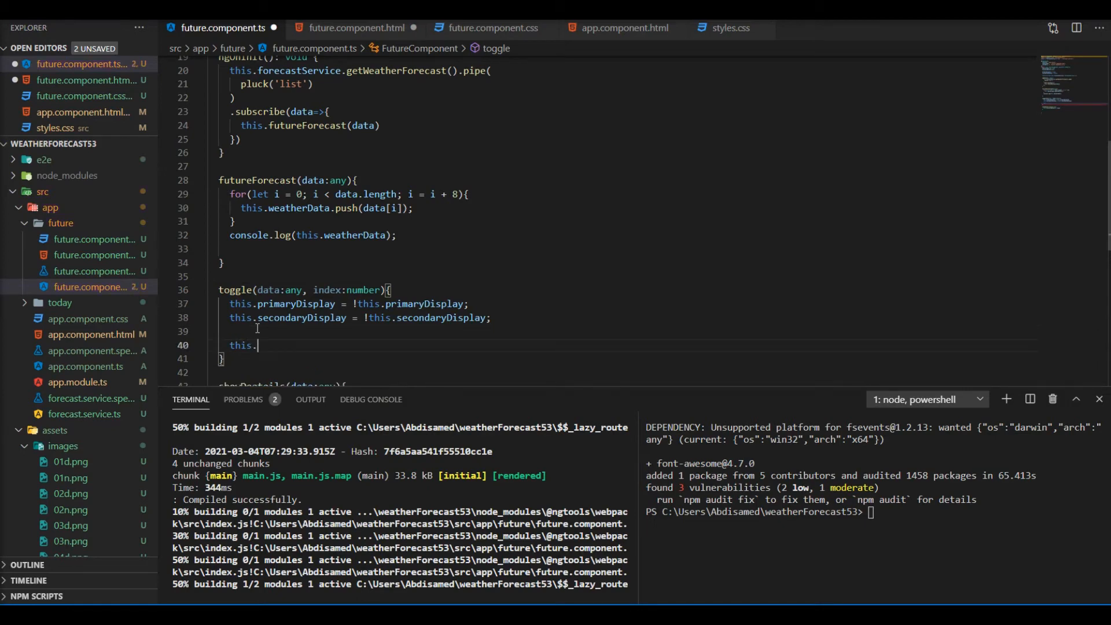
pyautogui.write('forecastDetails =')
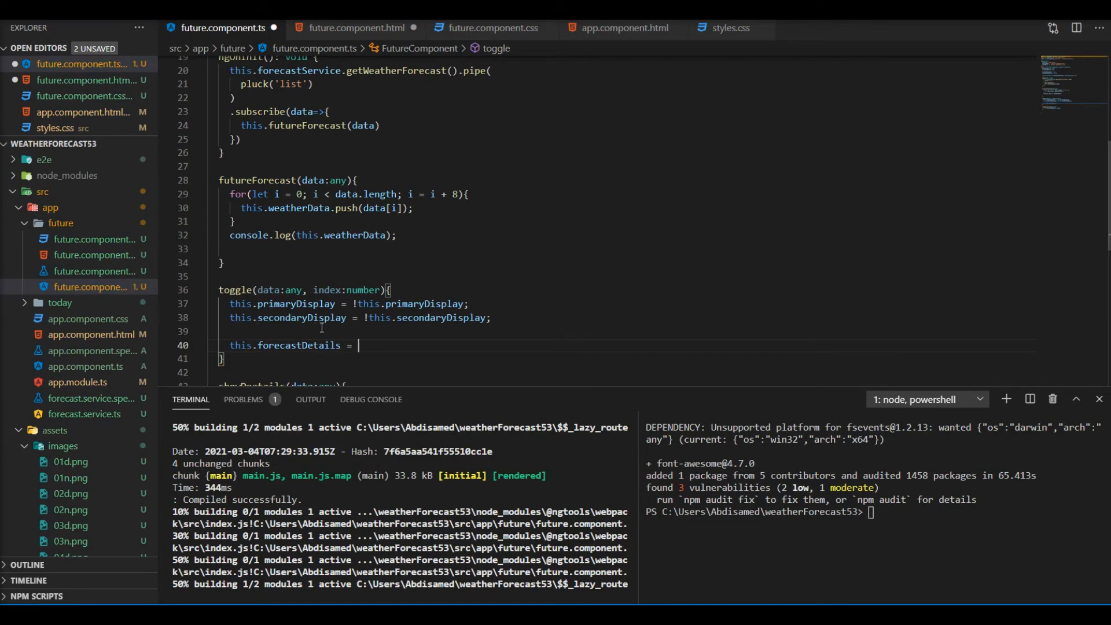
pyautogui.write('data;')
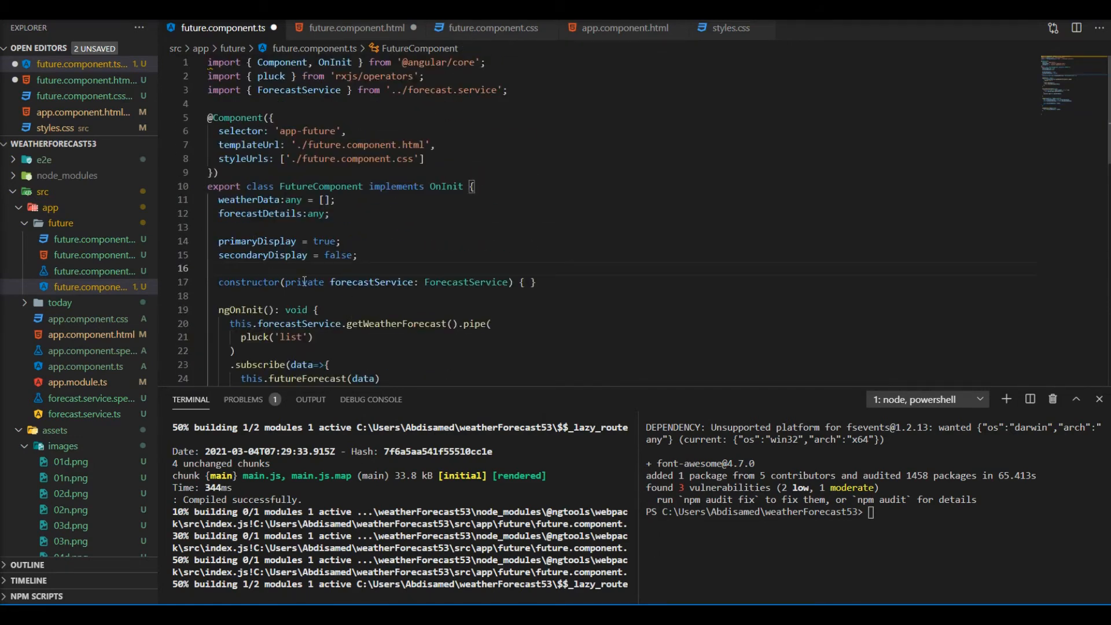
# Add a selectedIndex:number property and set this.selectedIndex = index in toggle
pyautogui.write('selected')
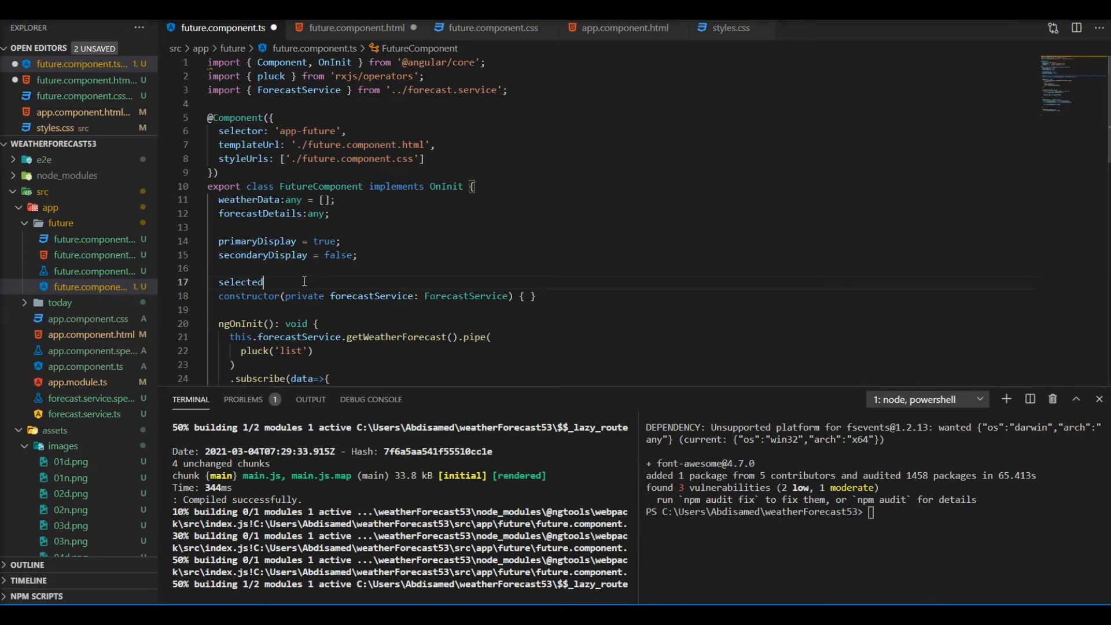
pyautogui.write('Index:')
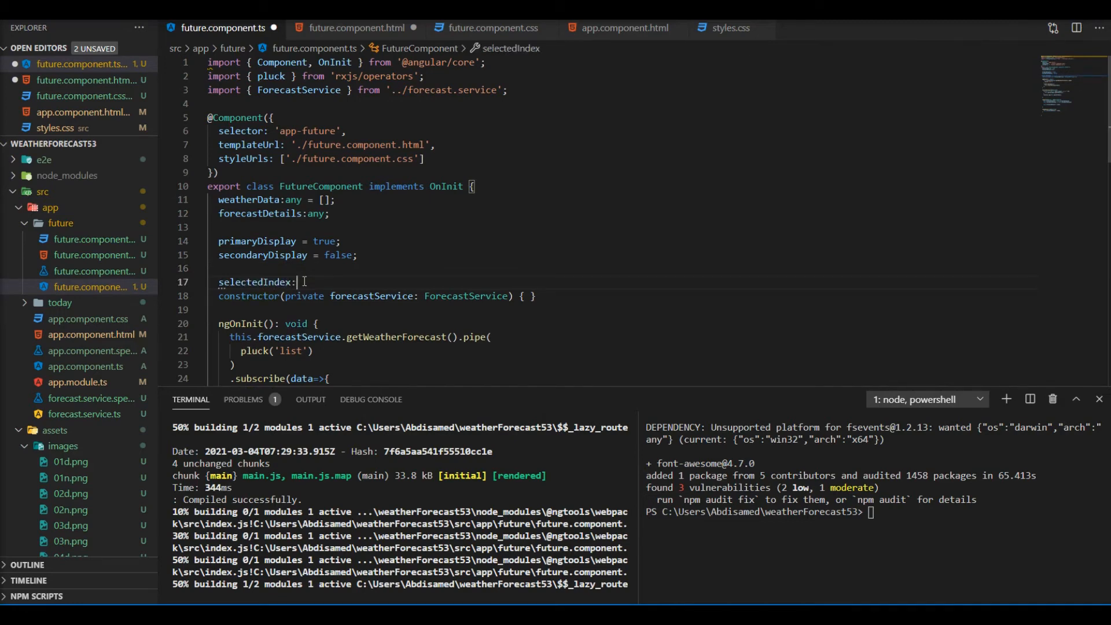
pyautogui.write('number){')
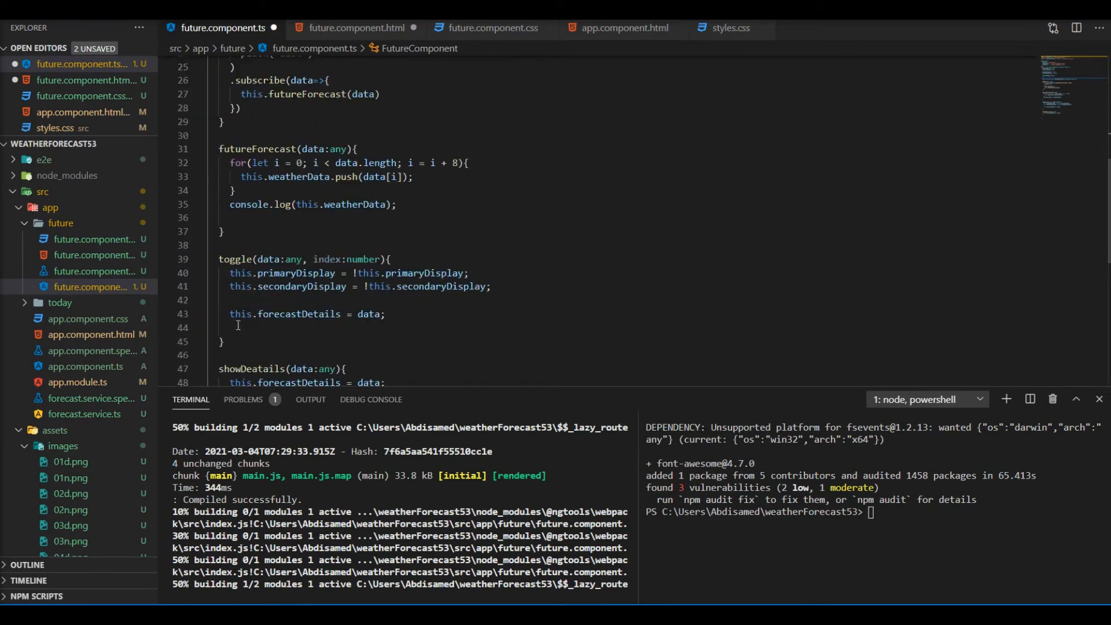
pyautogui.write('this')
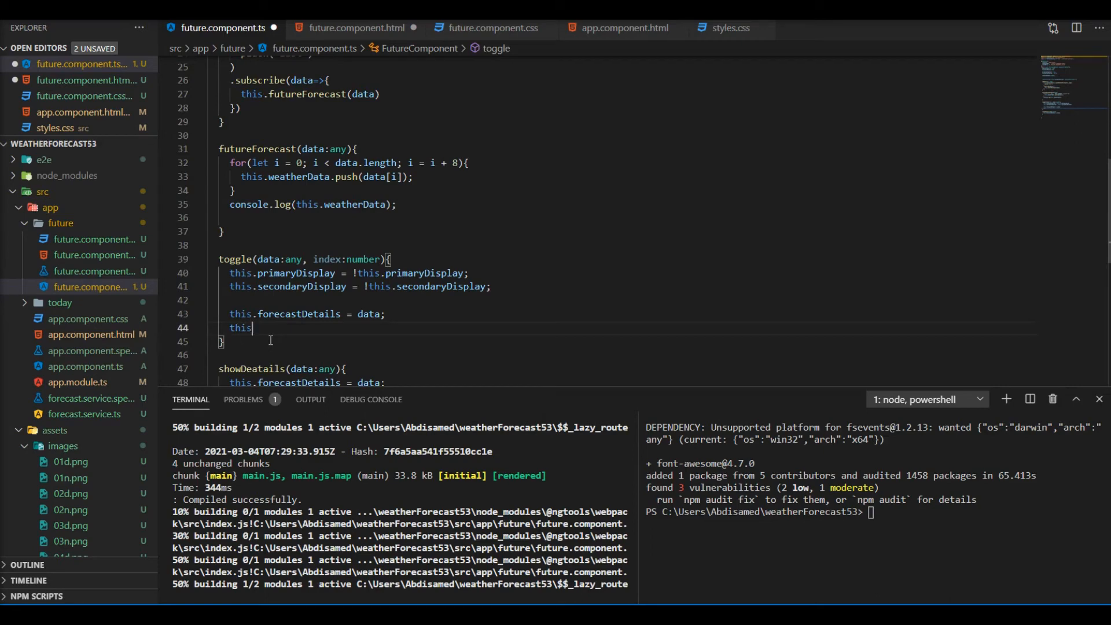
pyautogui.write('.selectedIndex =')
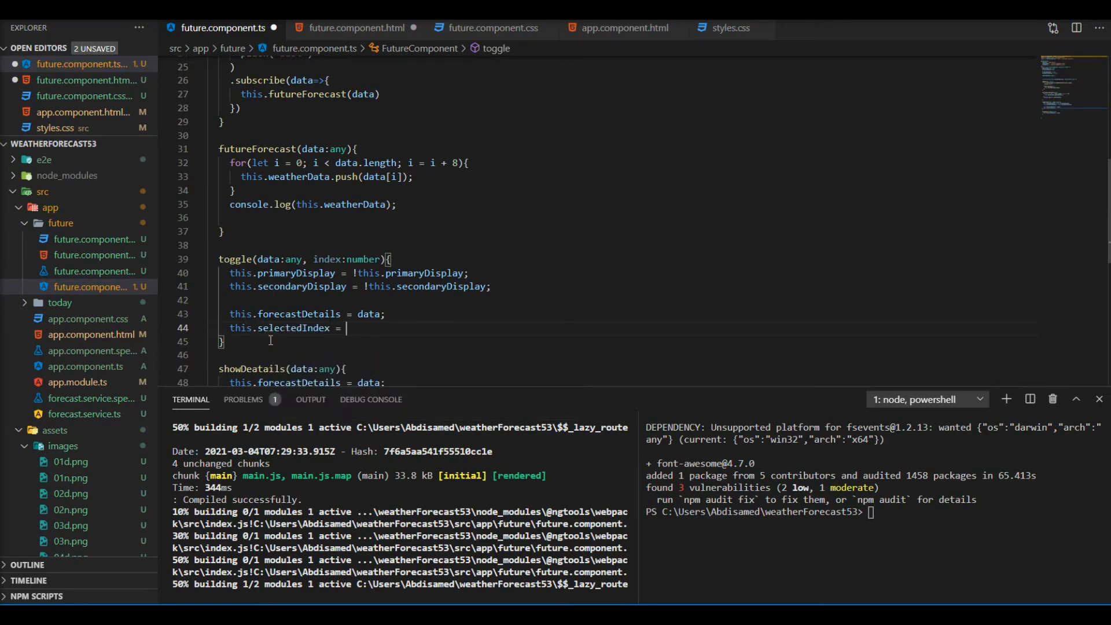
pyautogui.write('index;')
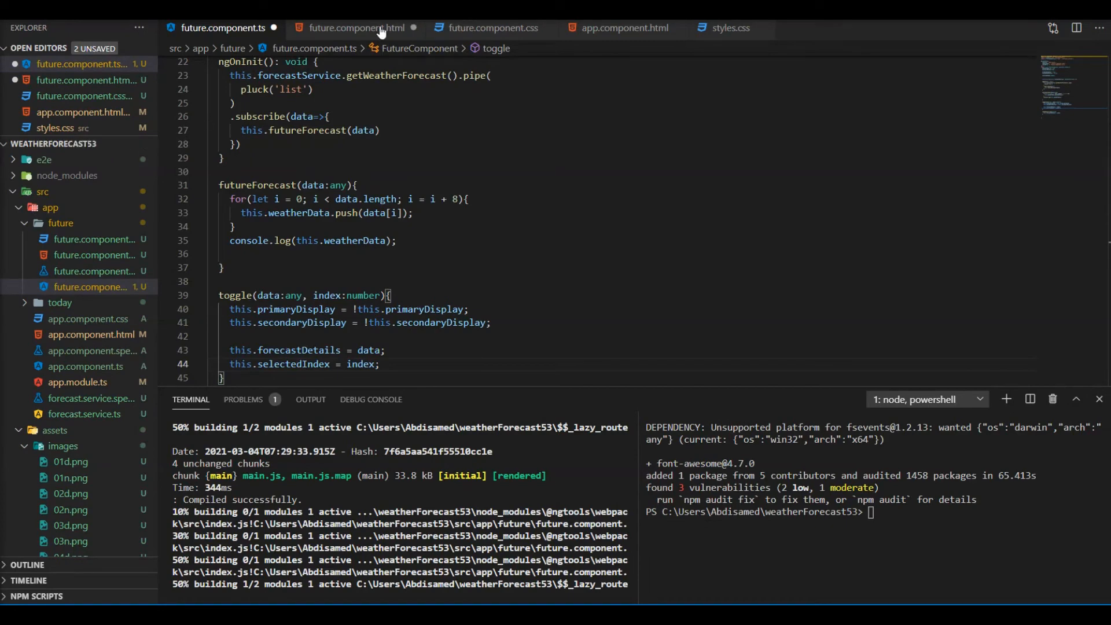
# Remove the forecastDetails *ngIf and add an [ngClass] selected binding to the li
pyautogui.click(356, 28)
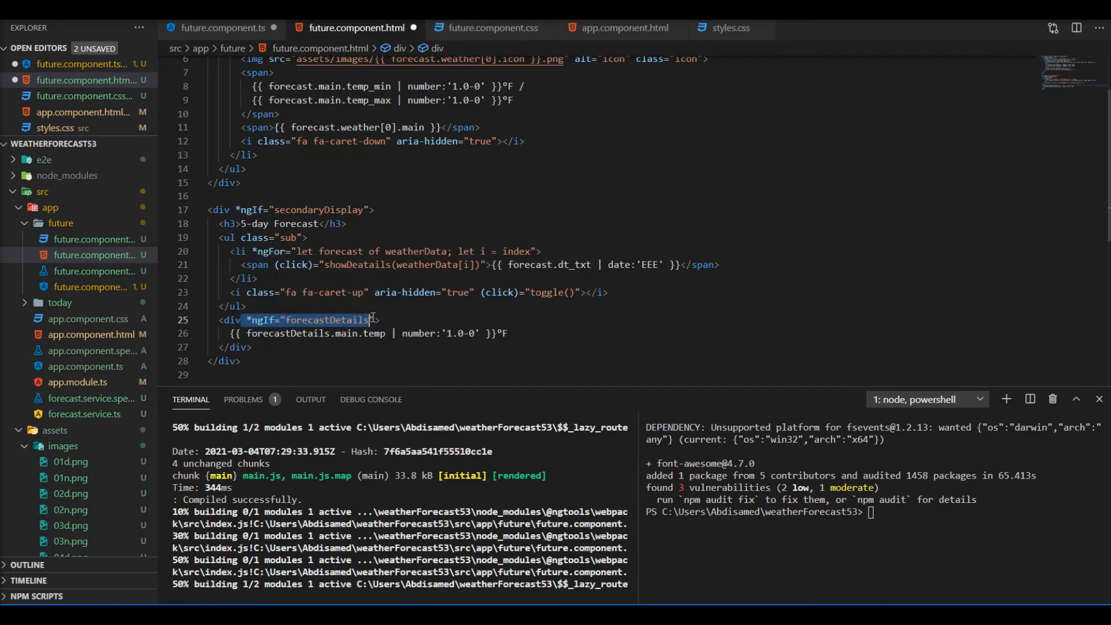
pyautogui.press('Delete')
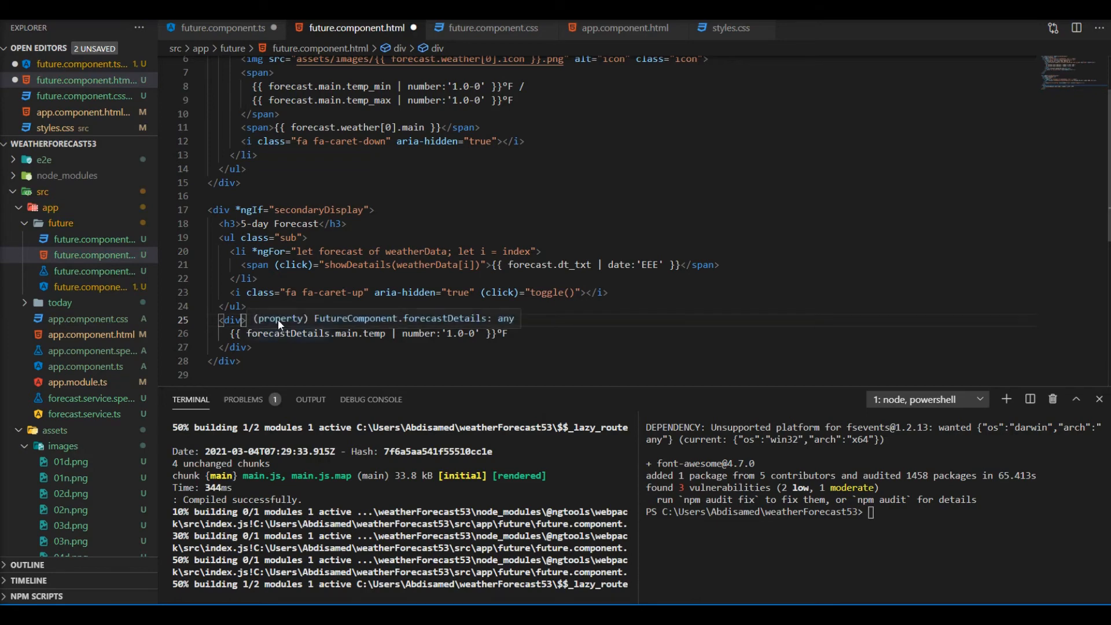
pyautogui.moveTo(244, 251)
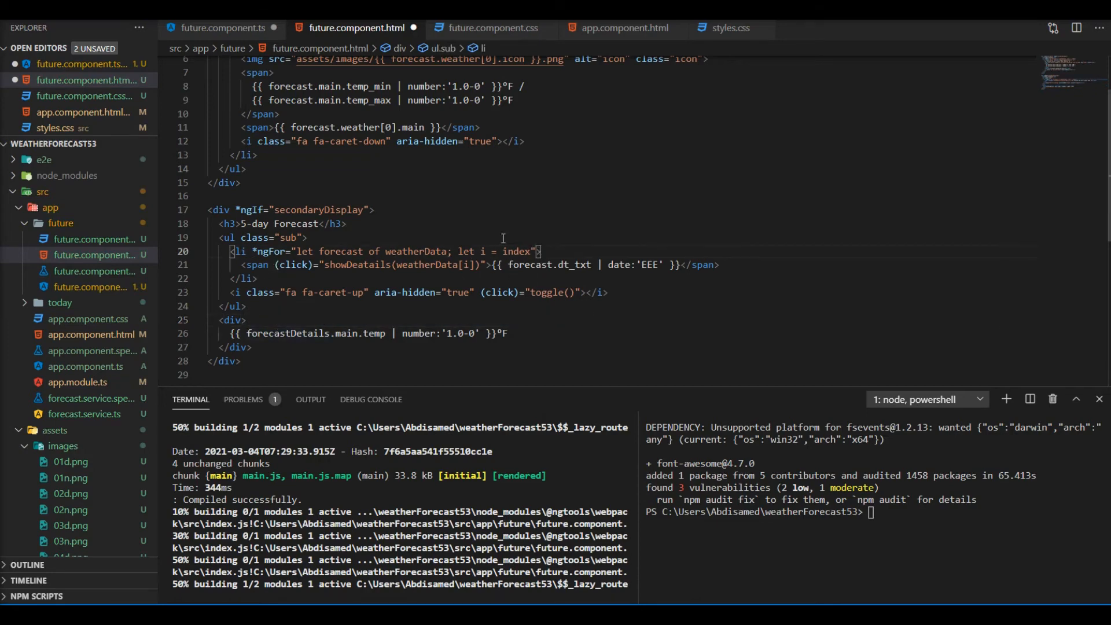
pyautogui.write('n')
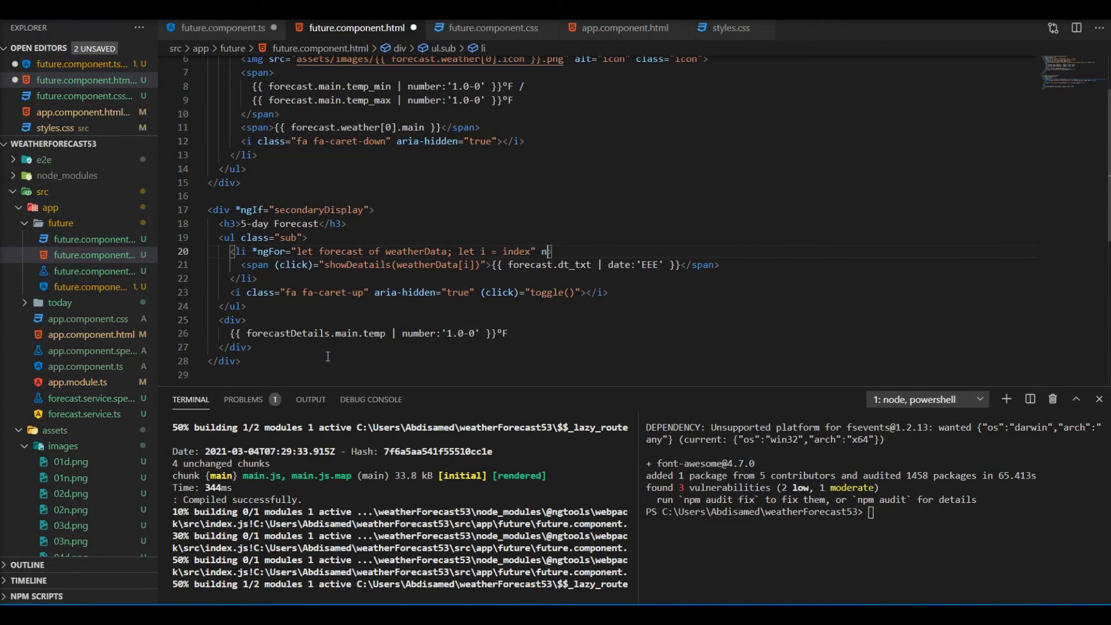
pyautogui.write('[ngClass]="{\'class\': true}"')
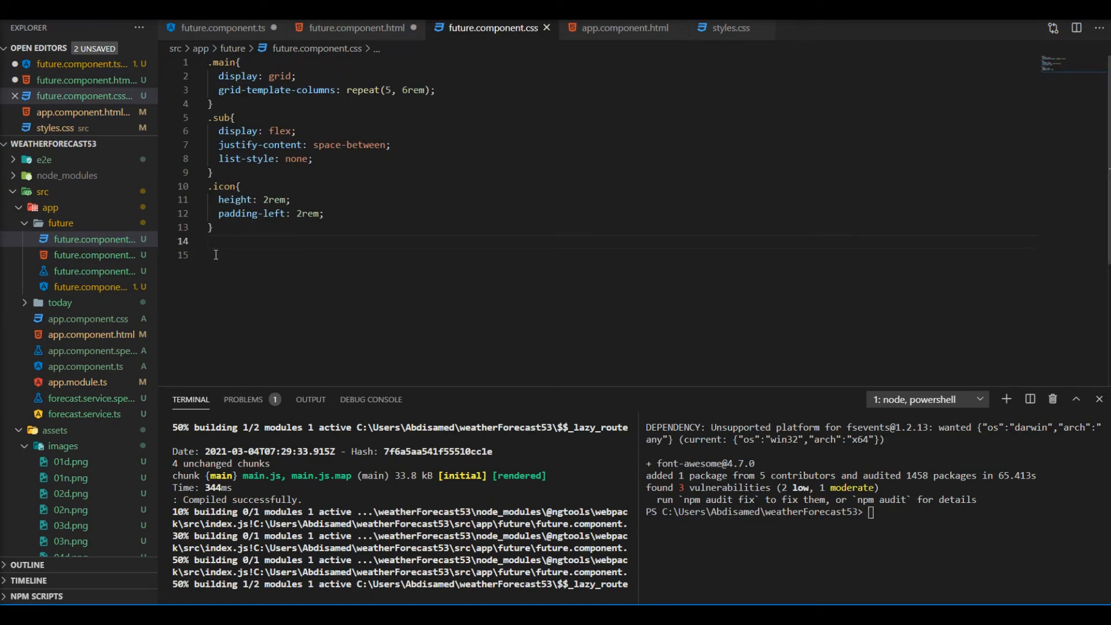
# Add .selected { font-weight: bold; } to future.component.css and save
pyautogui.write('.selected{')
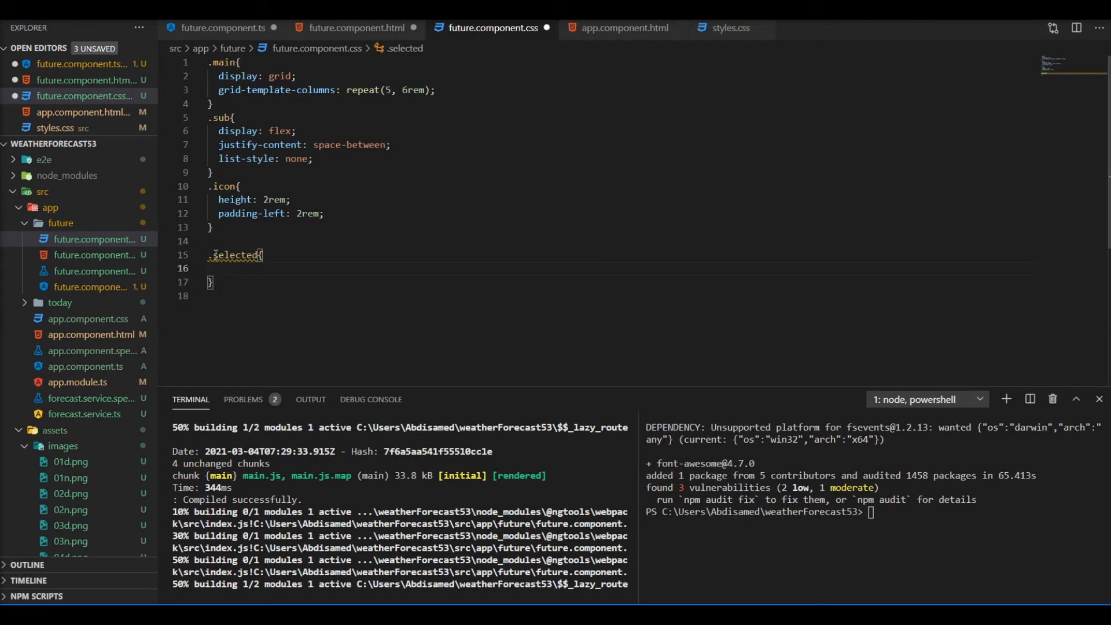
pyautogui.write('fontw')
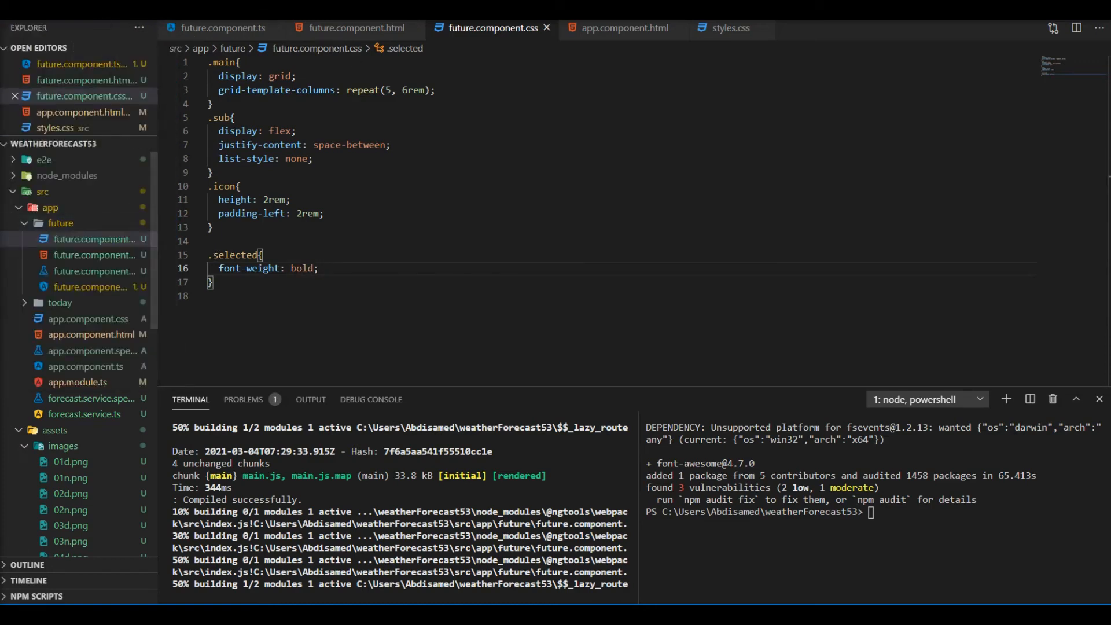
# In Chrome, expand Tuesday to see it bold with 42°F, then try another day
pyautogui.click(92, 30)
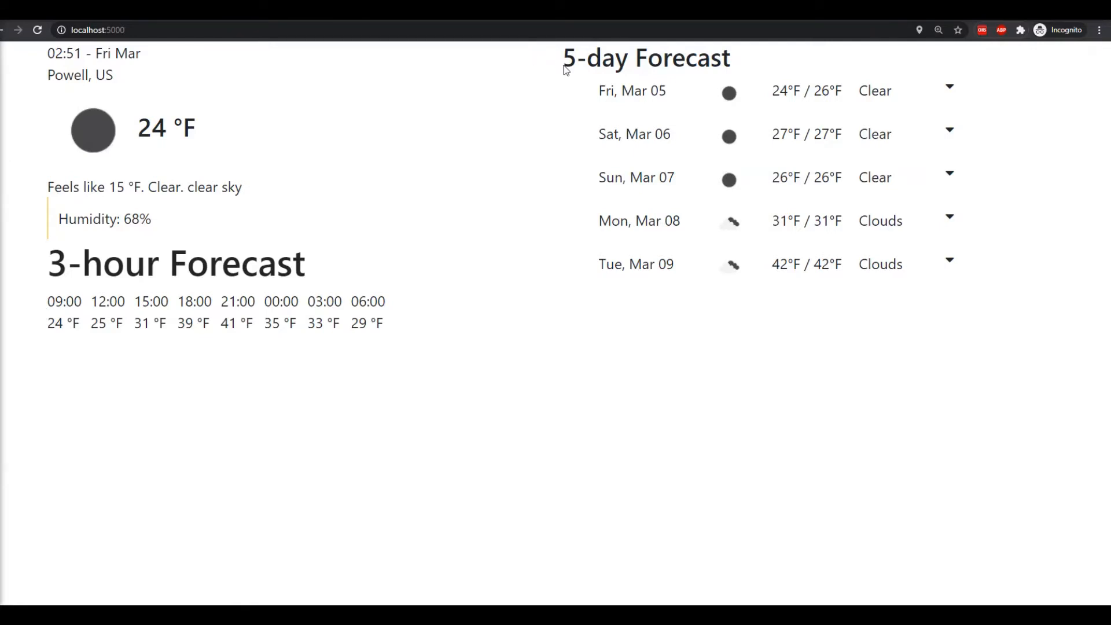
pyautogui.click(947, 87)
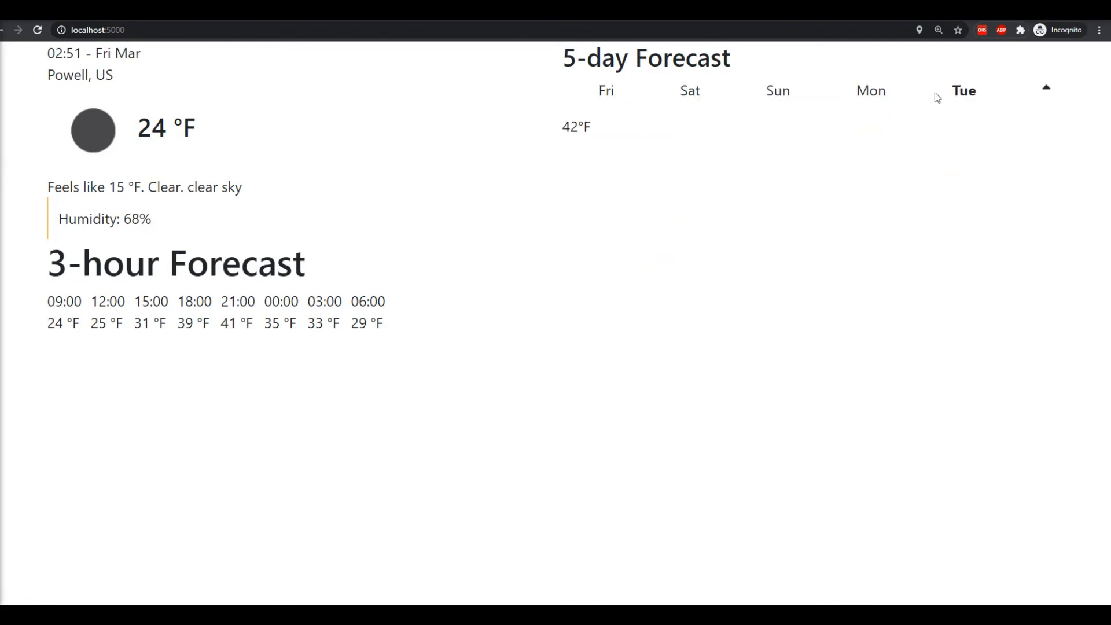
pyautogui.moveTo(1054, 94)
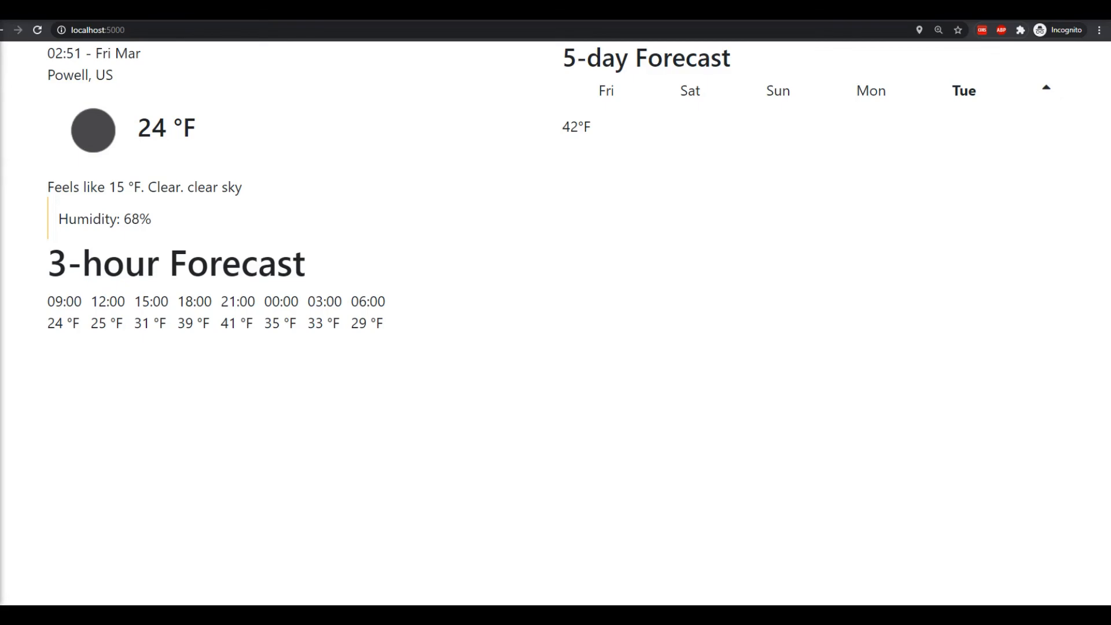
pyautogui.click(605, 90)
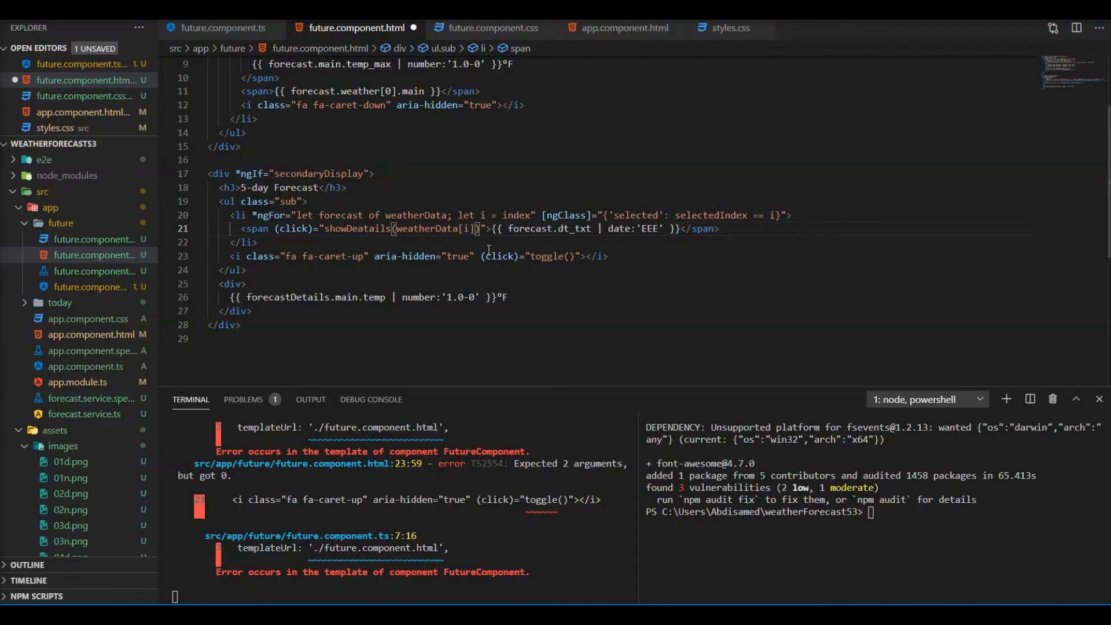
# Pass i to showDeatails(weatherData[i], i) and set this.selectedIndex = i in its i:number version
pyautogui.write(', i')
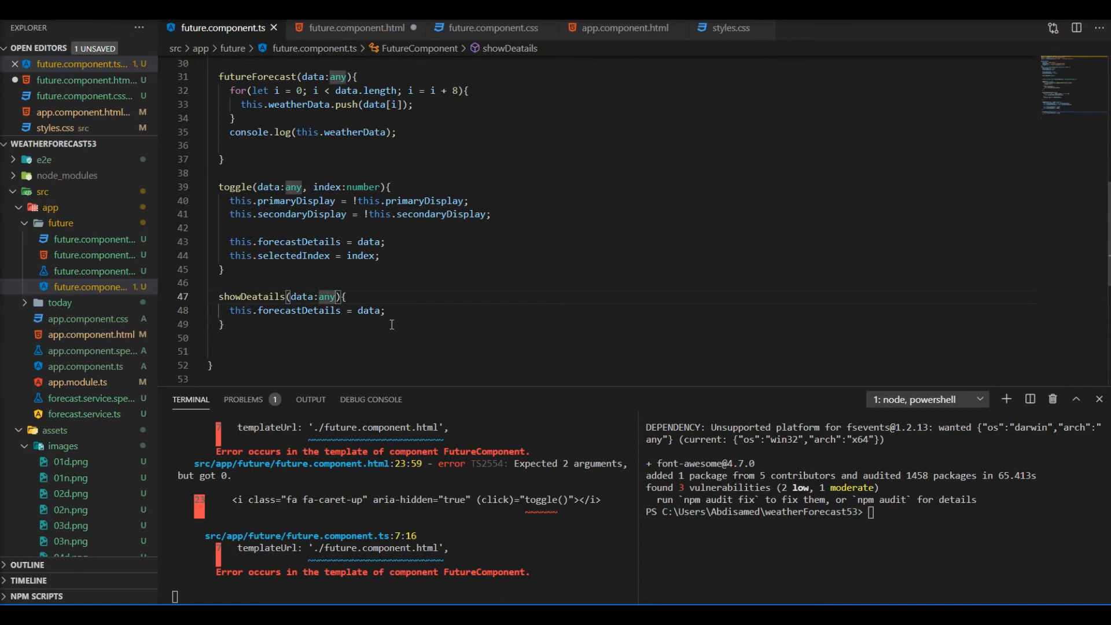
pyautogui.write(', i:number')
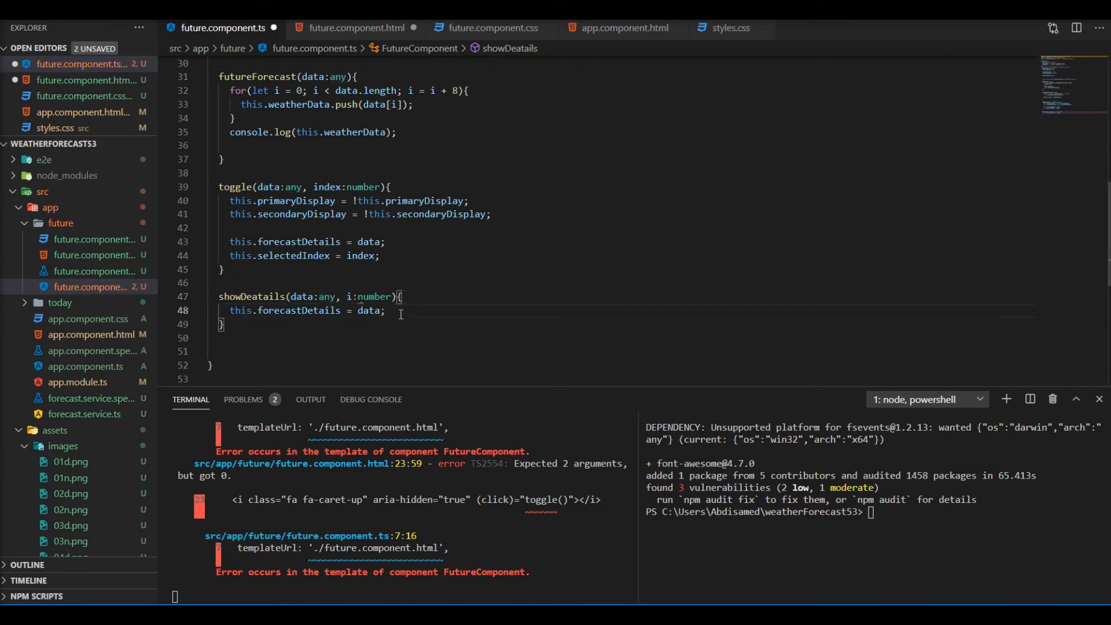
pyautogui.write('this.se')
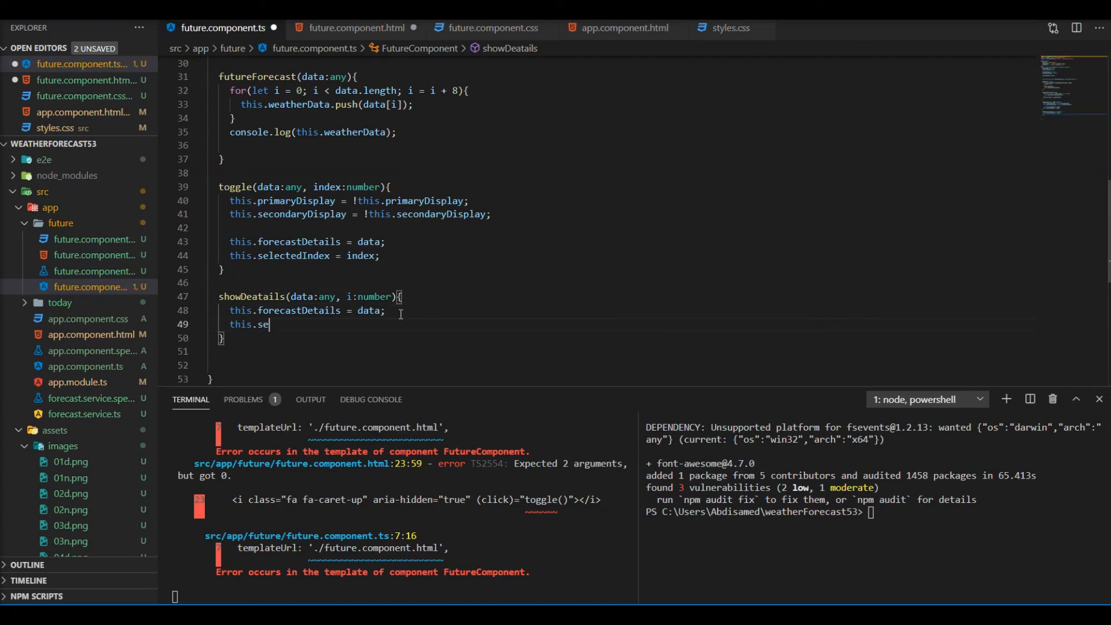
pyautogui.write('e')
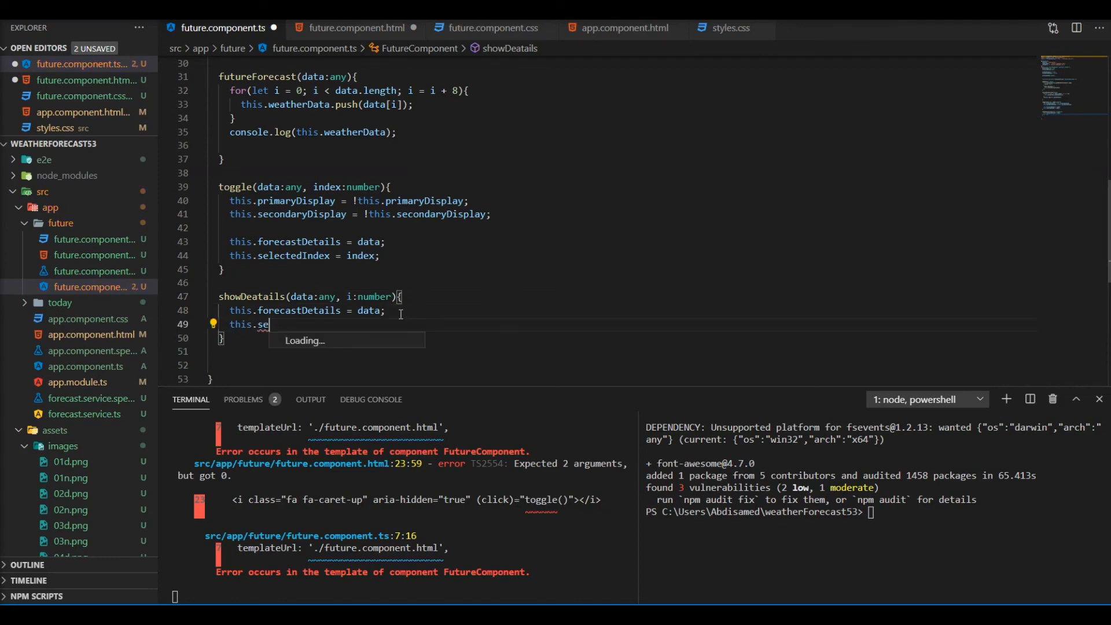
pyautogui.write('lectedIndex')
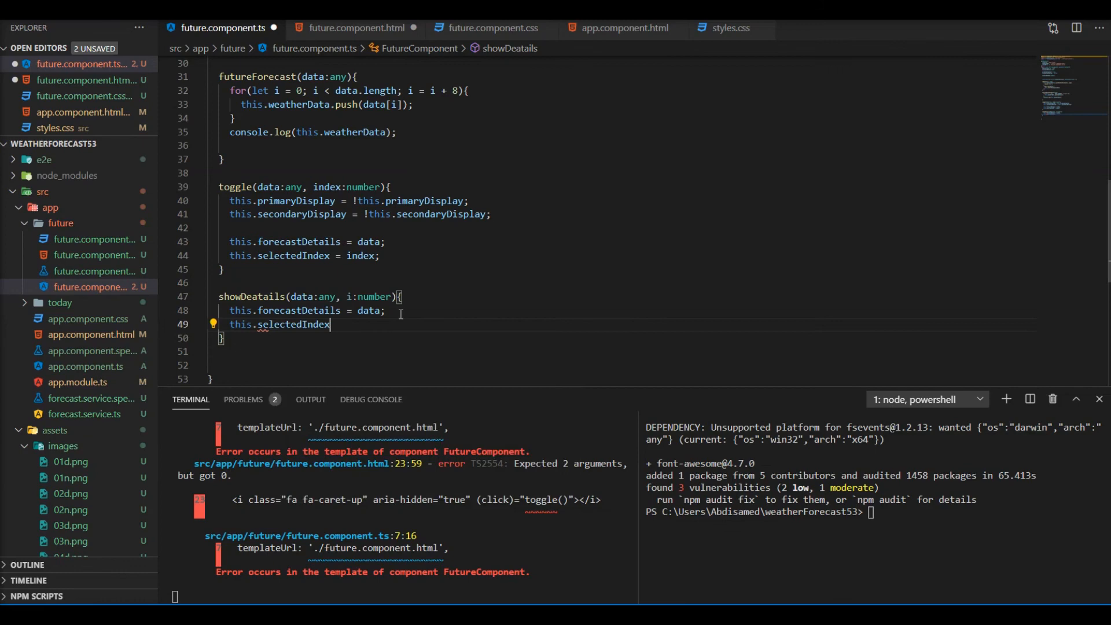
pyautogui.write('= i;')
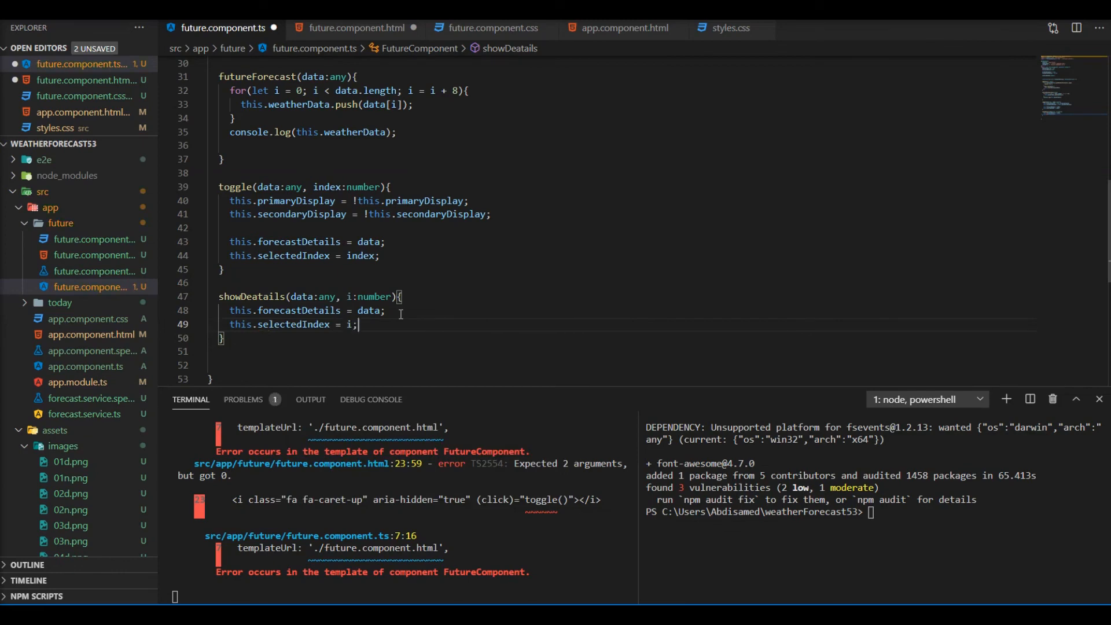
pyautogui.click(14, 14)
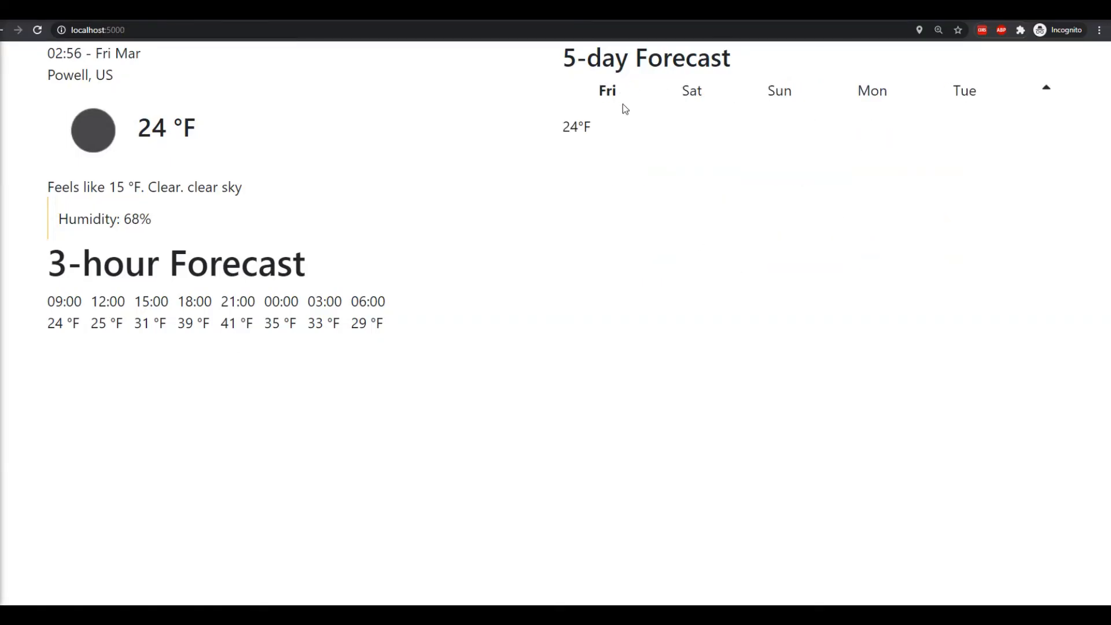
# Select Sat (27°F) then Tue (42°F) in the 5-day forecast, each turning bold
pyautogui.click(690, 91)
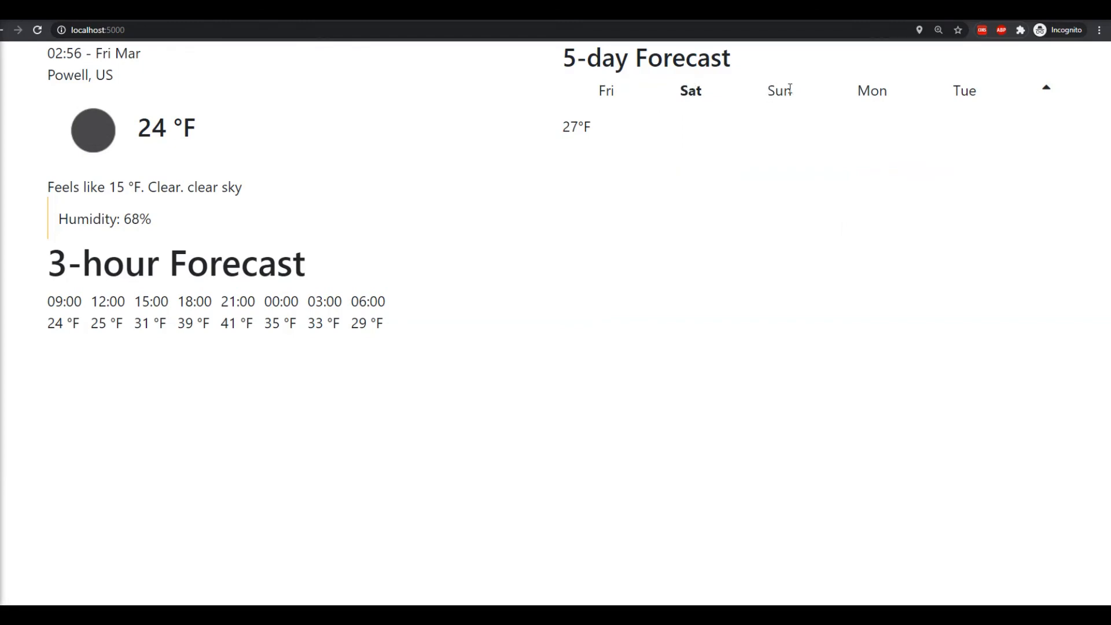
pyautogui.click(963, 90)
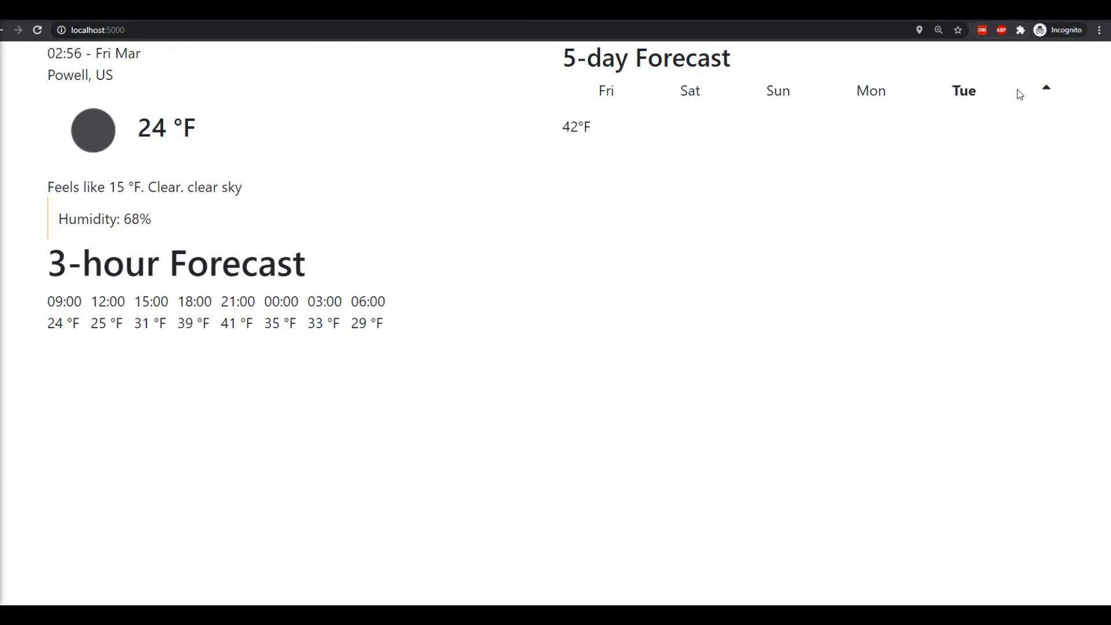